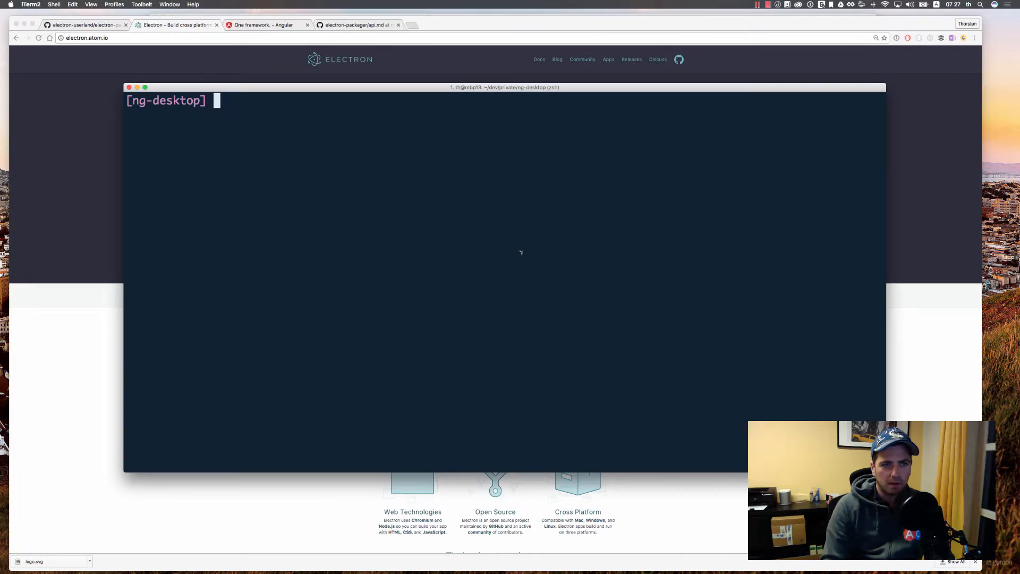
Stop the Electron app launched from src, then list files and delete .DS_Store
{"action": "type", "text": "electron src"}
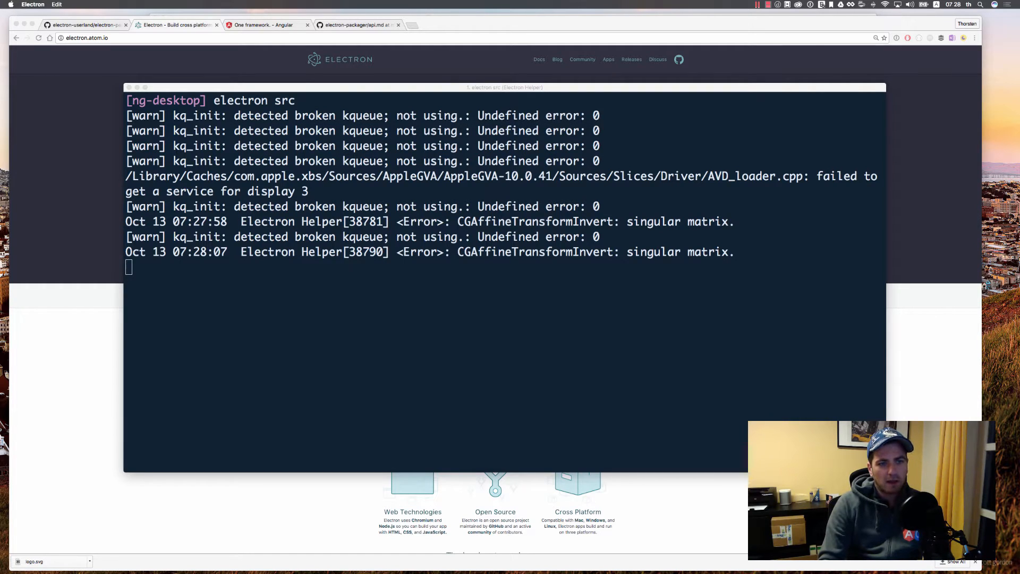
{"action": "key", "text": "ctrl+c"}
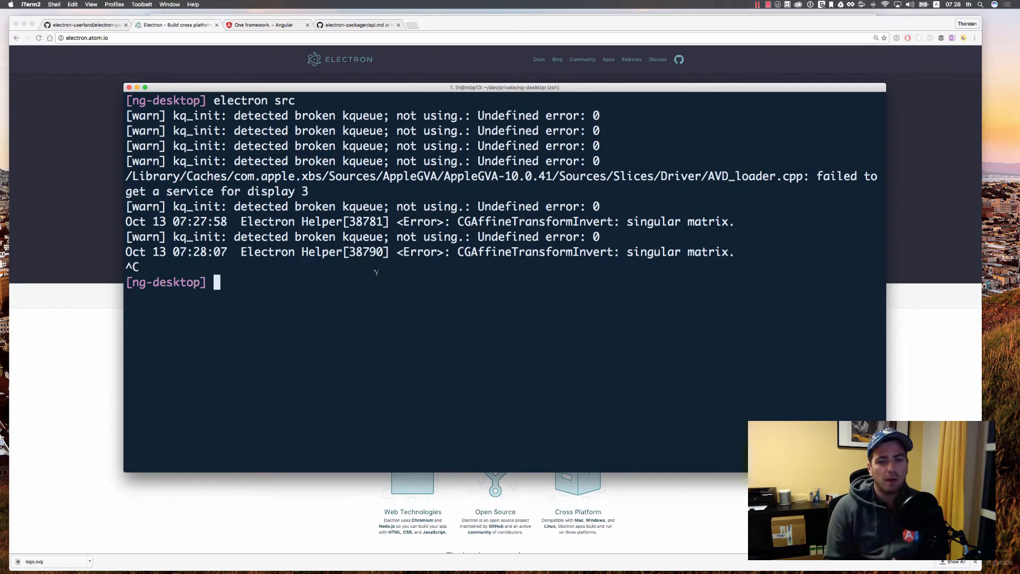
{"action": "type", "text": "la"}
{"action": "type", "text": "rm .DS_Store"}
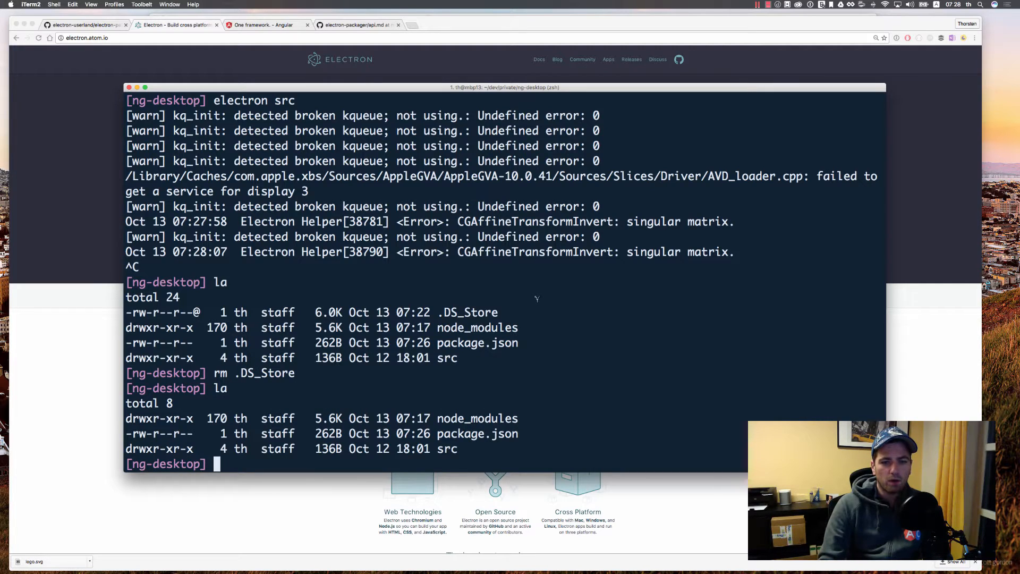
{"action": "key", "text": "cmd+tab"}
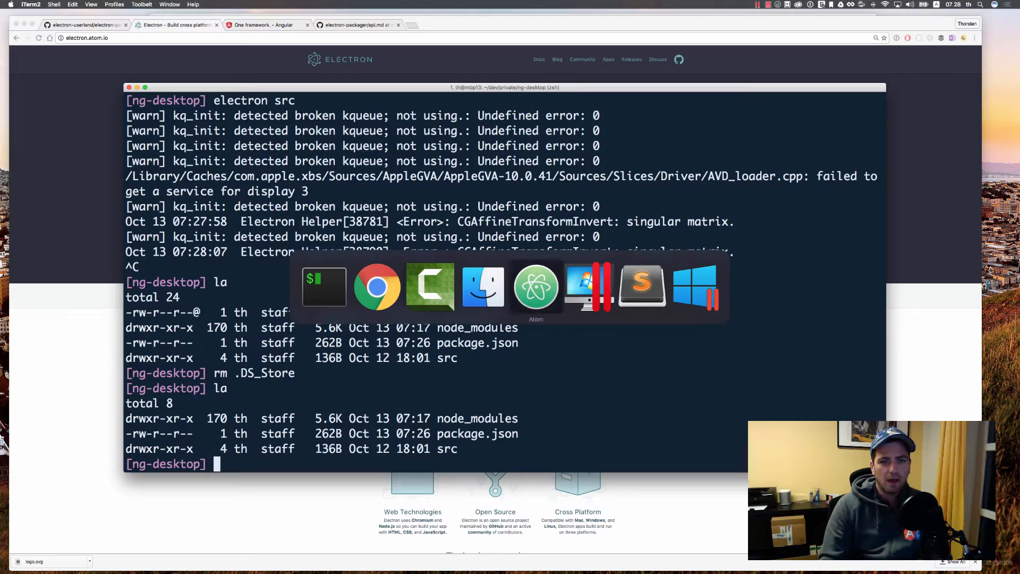
Compare the src and root package.json files and review src/index.js in Atom
{"action": "left_click", "coordinate": [536, 286]}
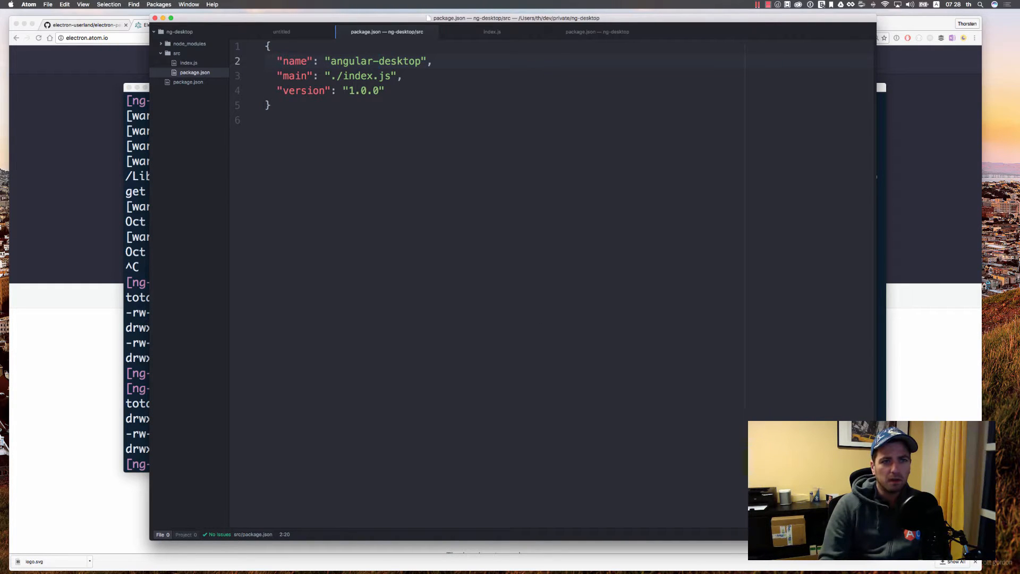
{"action": "left_click", "coordinate": [596, 31]}
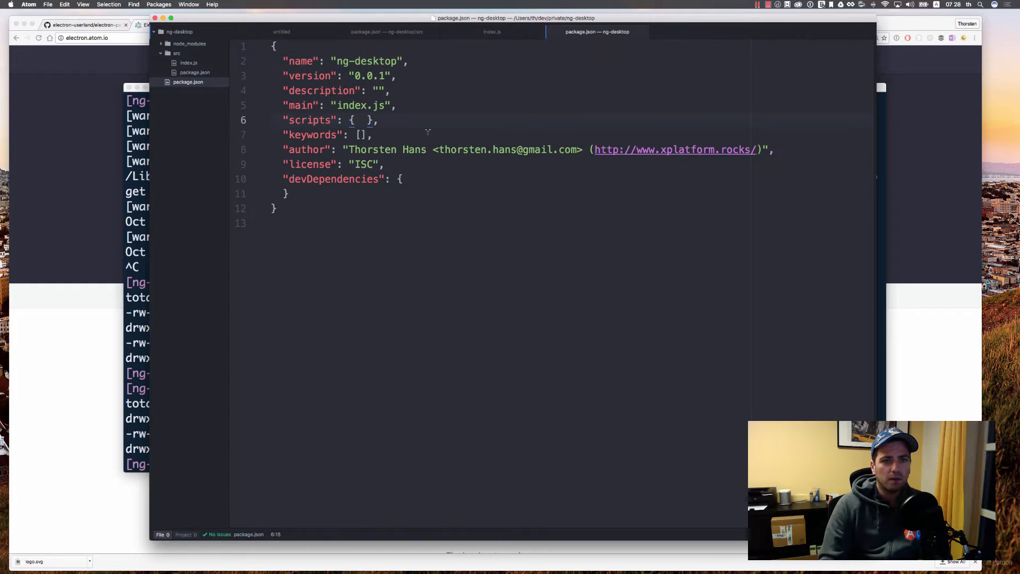
{"action": "left_click", "coordinate": [194, 72]}
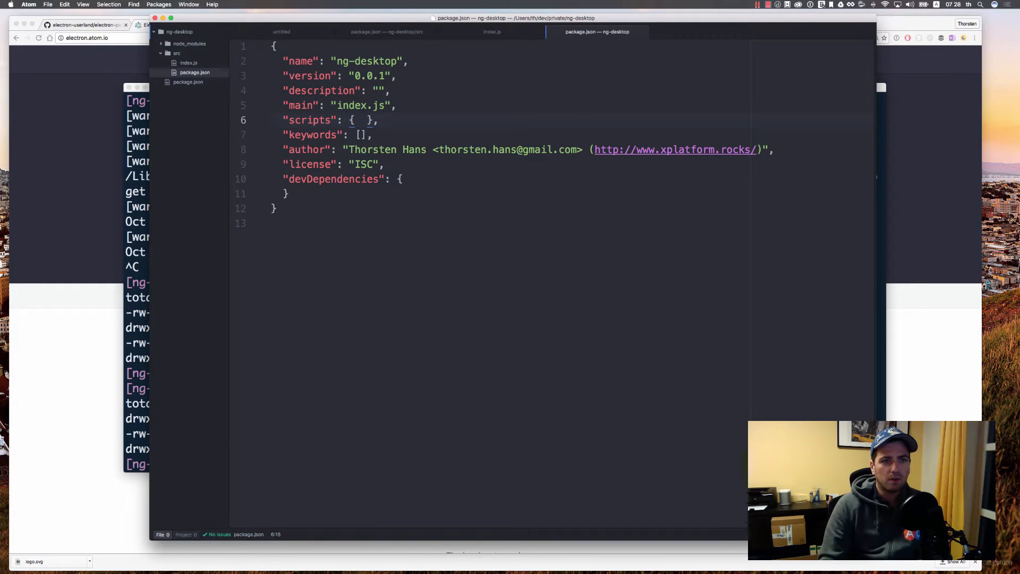
{"action": "left_click", "coordinate": [386, 31]}
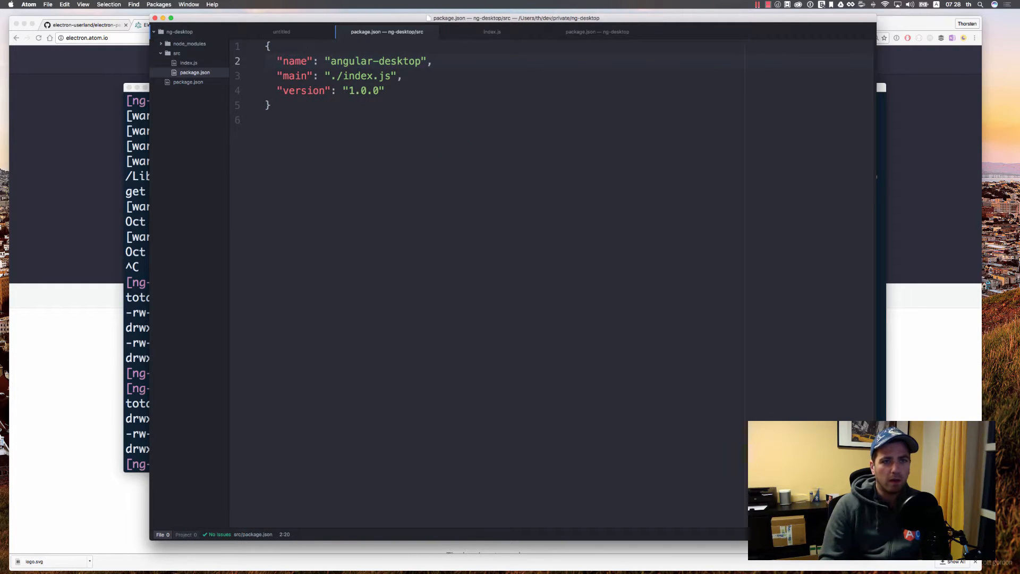
{"action": "left_click", "coordinate": [491, 32]}
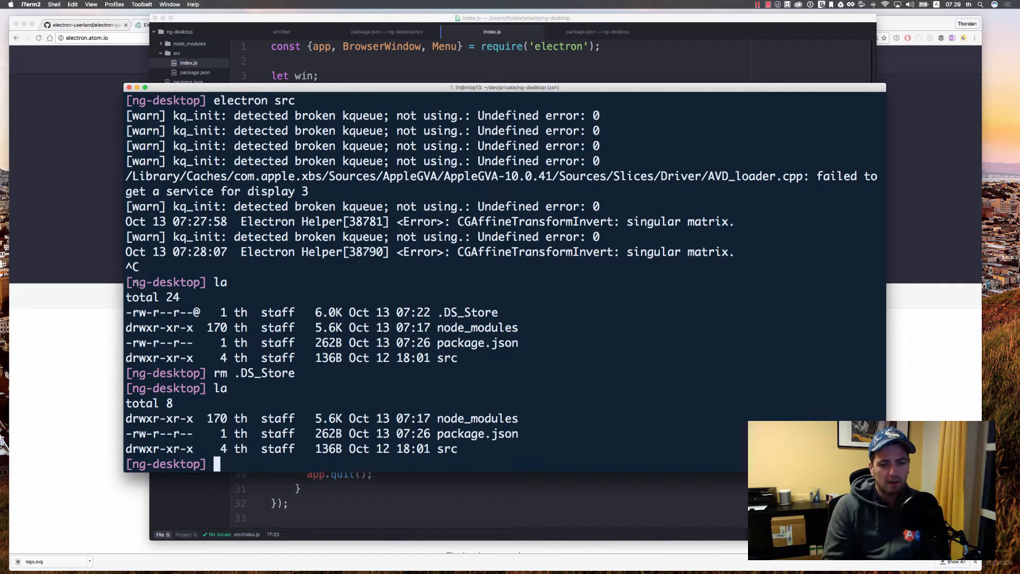
Make an assets folder with mkdir and save the Angular logo.svg into it
{"action": "type", "text": "mkdi"}
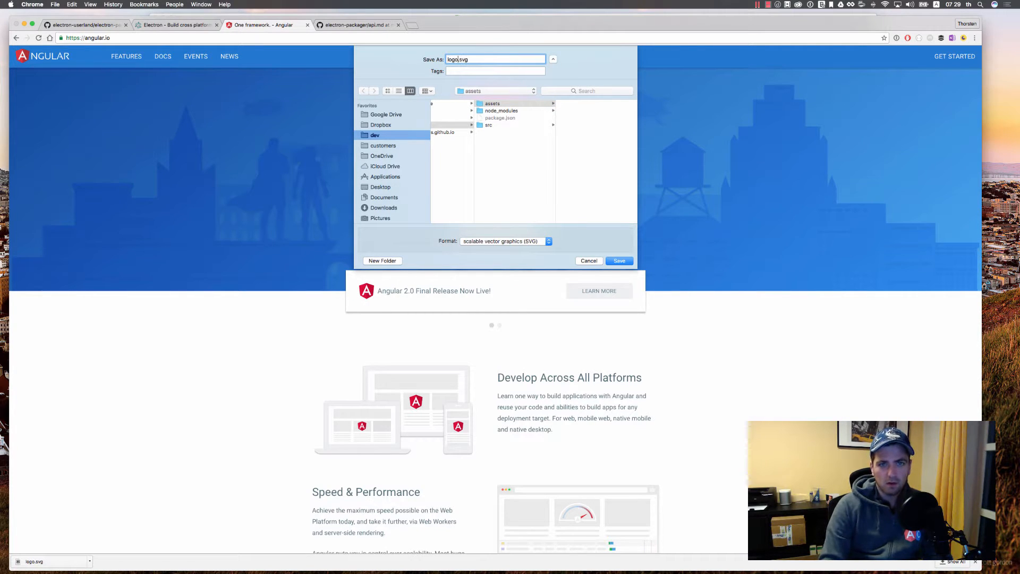
{"action": "left_click", "coordinate": [618, 260]}
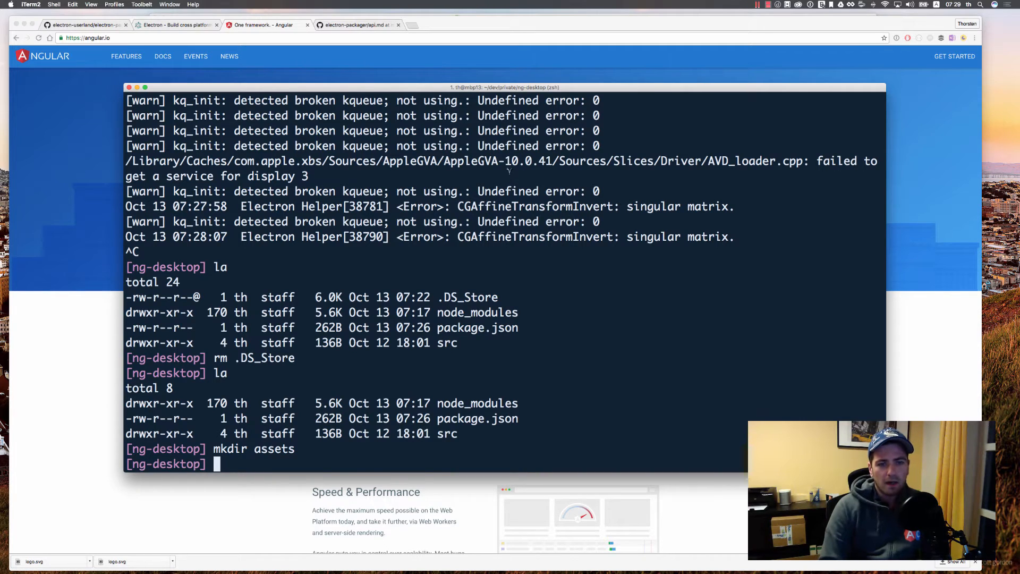
{"action": "type", "text": "icon"}
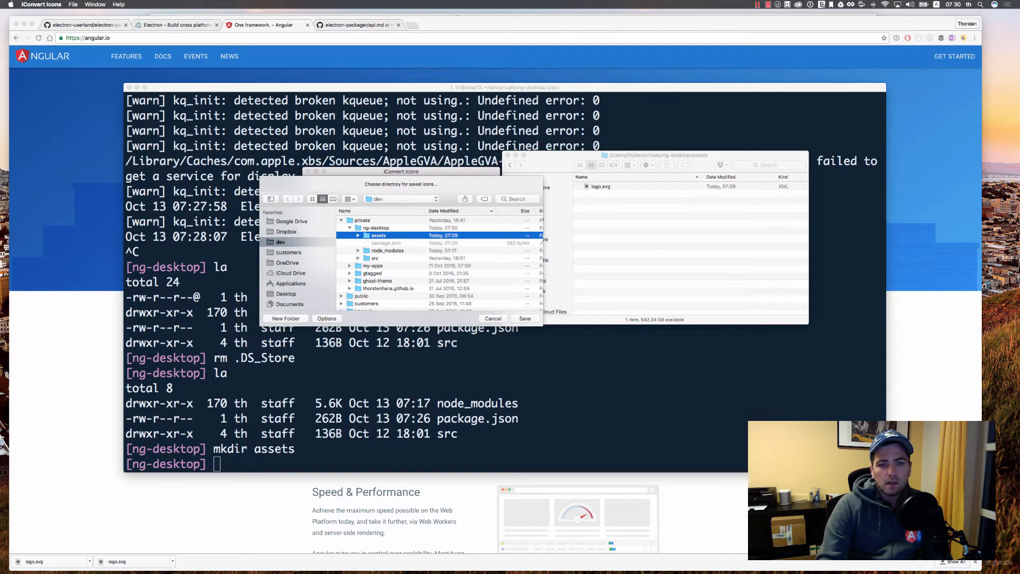
Output logo.icns, logo.ico and PNG icons to assets and check the PNG subfolder
{"action": "left_click", "coordinate": [524, 318]}
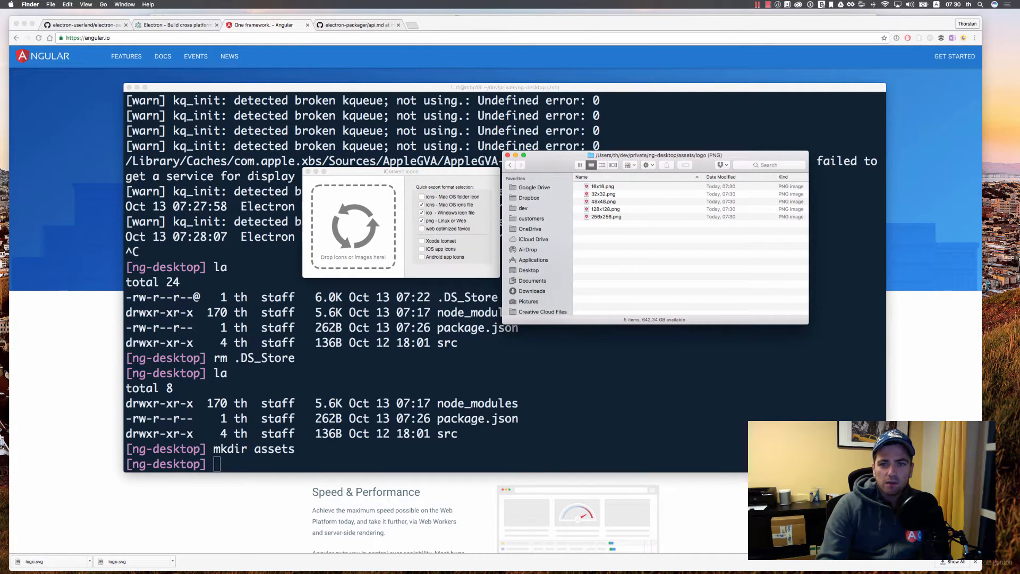
{"action": "left_click", "coordinate": [605, 217]}
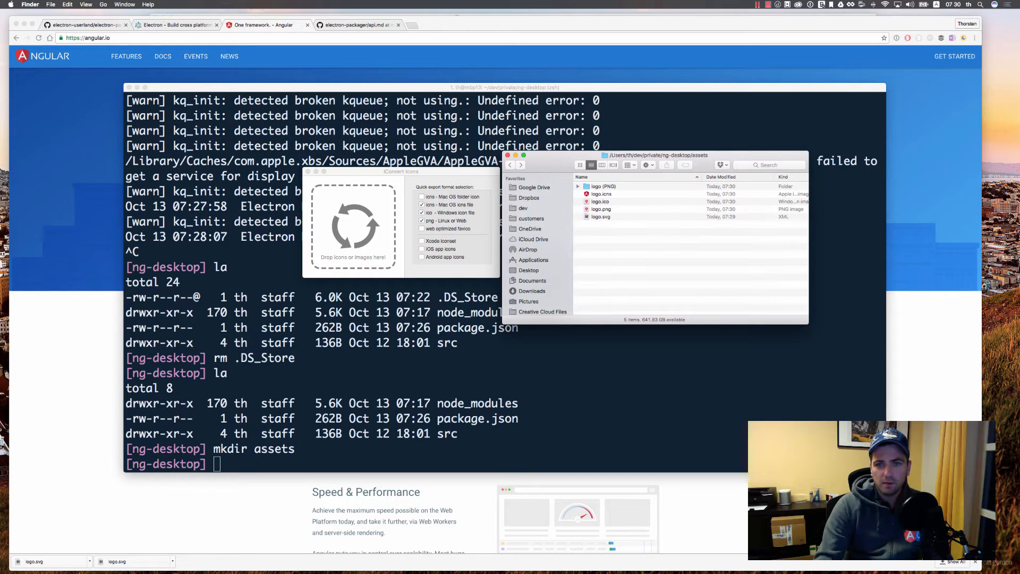
{"action": "double_click", "coordinate": [602, 186]}
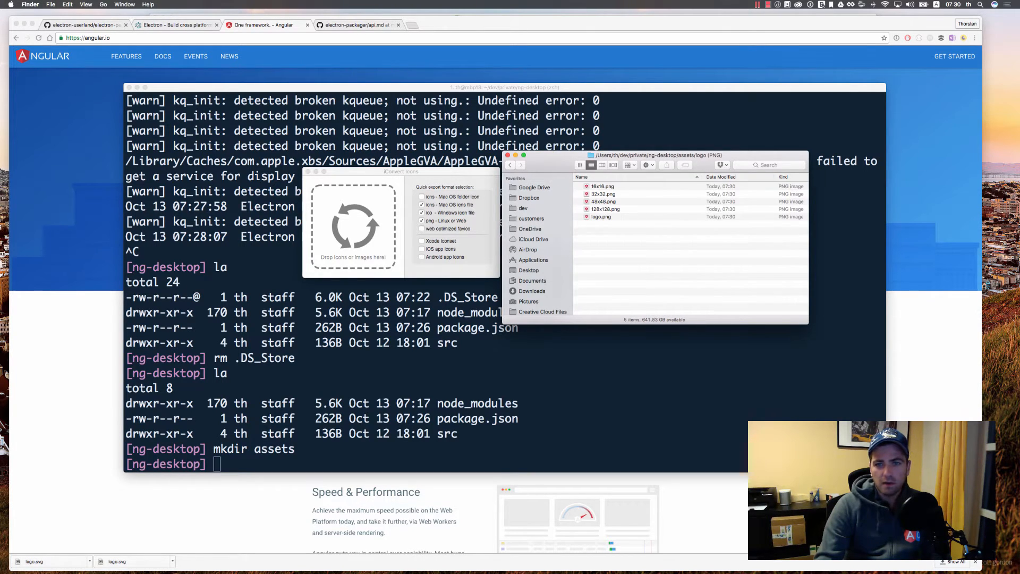
{"action": "left_click", "coordinate": [600, 216]}
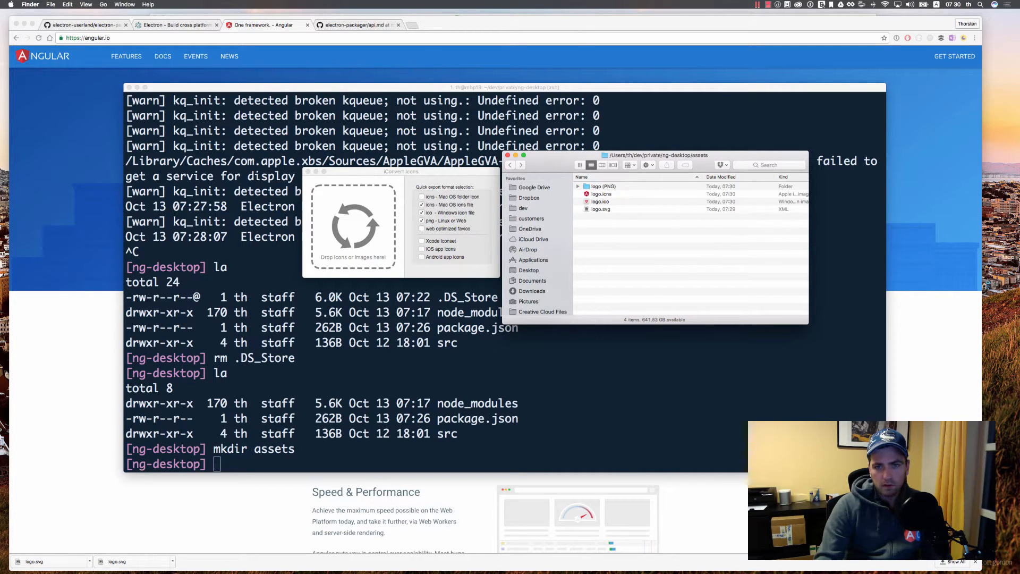
{"action": "double_click", "coordinate": [603, 186]}
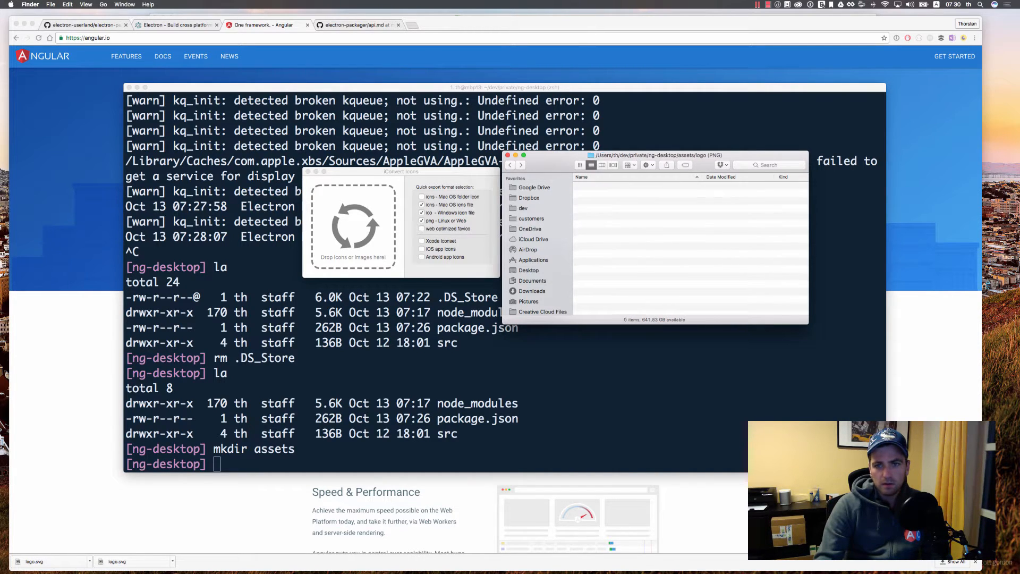
{"action": "left_click", "coordinate": [600, 217]}
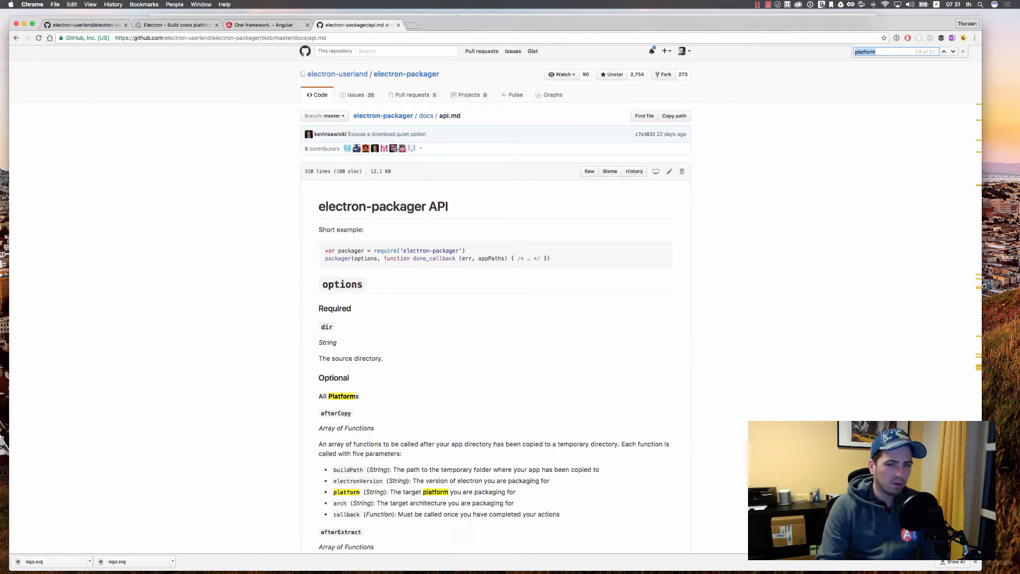
{"action": "scroll", "scroll_direction": "down", "scroll_amount": 3}
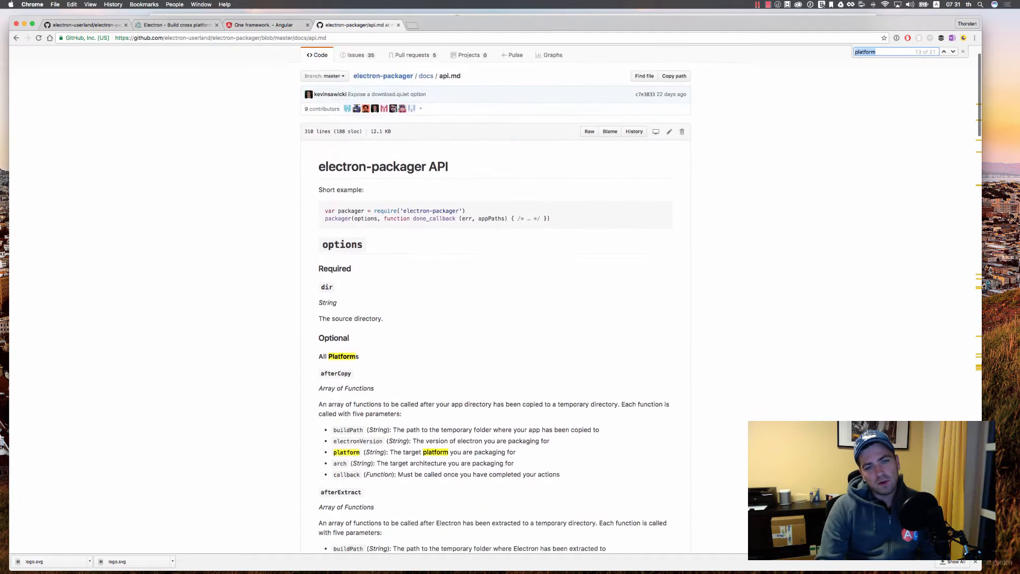
{"action": "scroll", "scroll_direction": "down", "scroll_amount": 3}
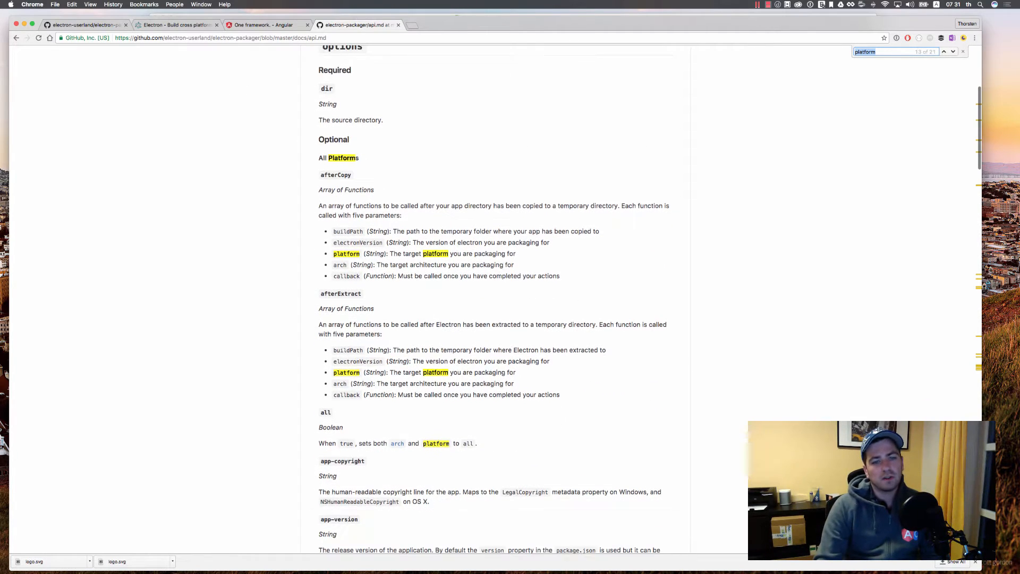
{"action": "scroll", "scroll_direction": "down", "scroll_amount": 3}
{"action": "type", "text": "electron-pa"}
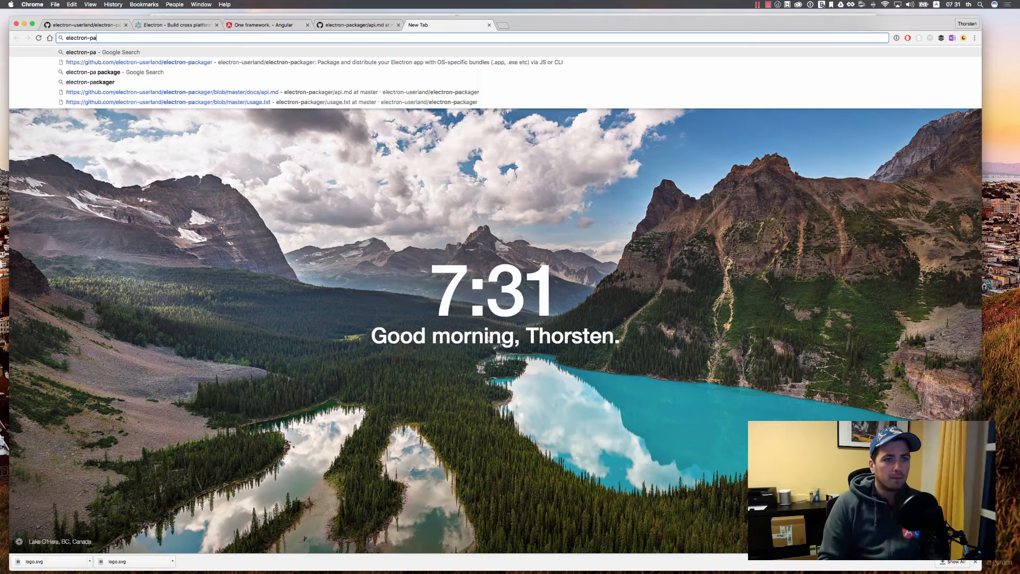
Find and open the gulp-awesome-electron GitHub repository from the address bar
{"action": "type", "text": "gulp-a"}
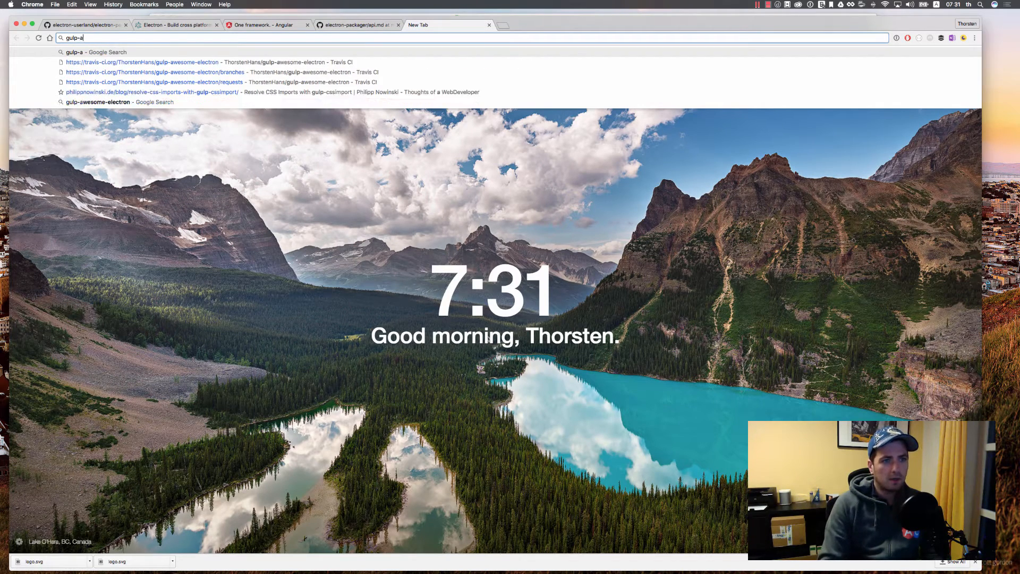
{"action": "left_click", "coordinate": [142, 62]}
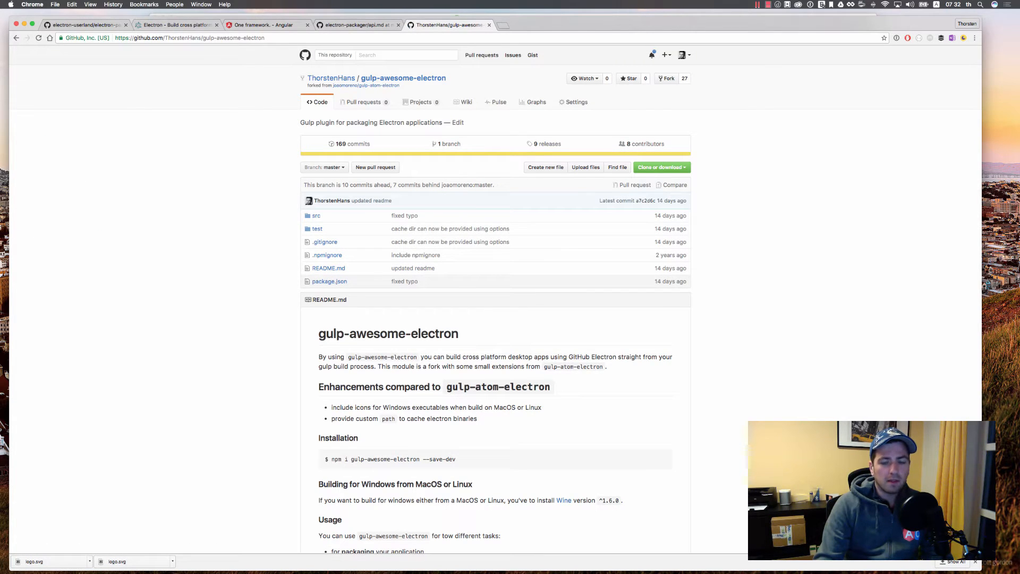
{"action": "scroll", "scroll_direction": "down", "scroll_amount": 3}
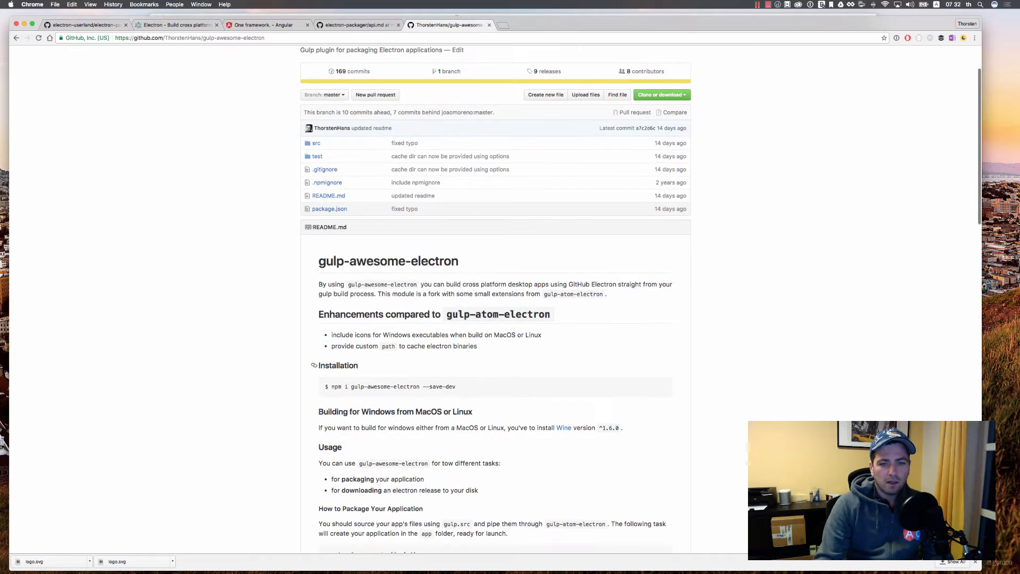
{"action": "scroll", "scroll_direction": "down", "scroll_amount": 3}
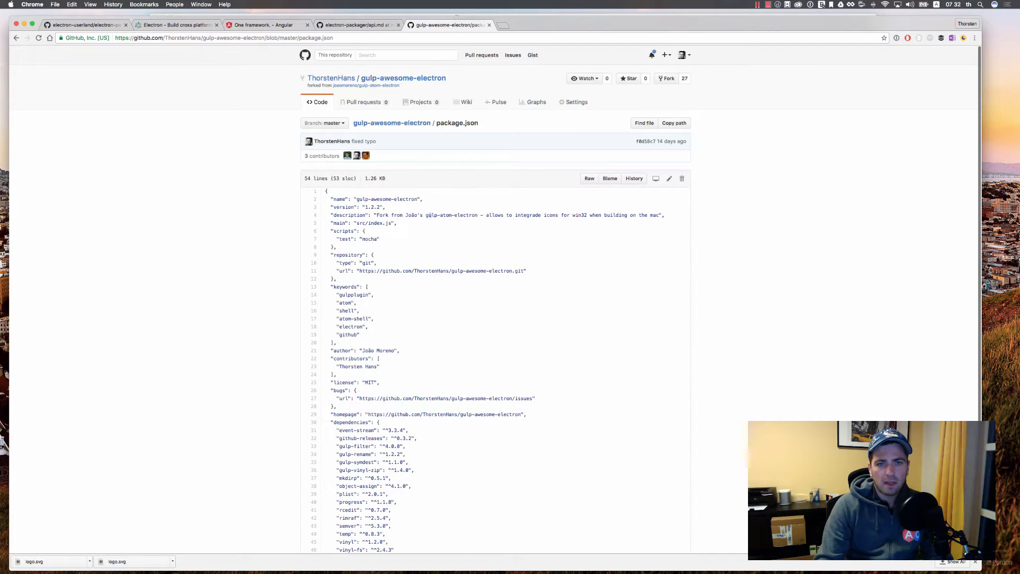
Note the gulp-atom-electron name and scroll the repository overview down to Usage
{"action": "double_click", "coordinate": [450, 214]}
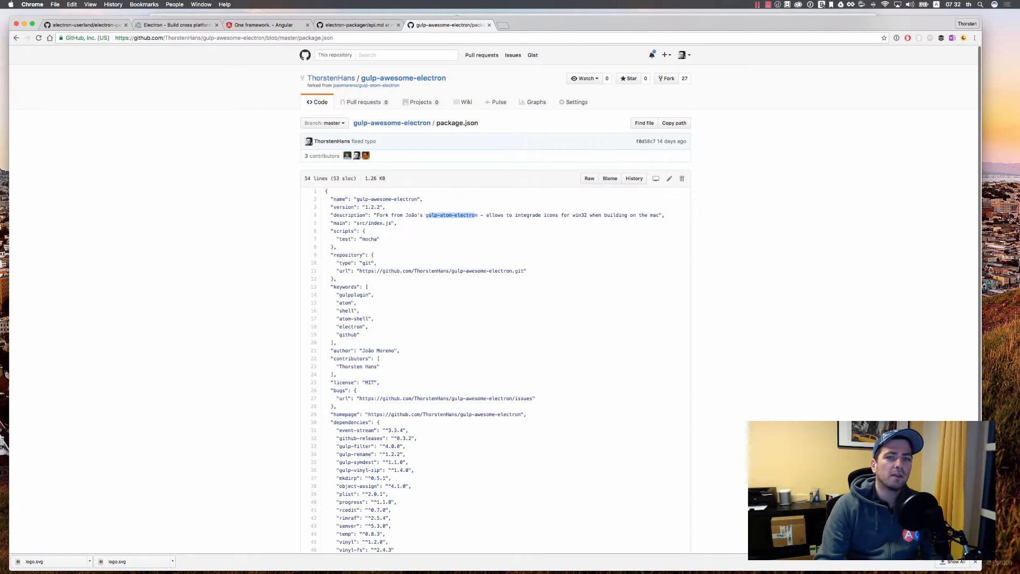
{"action": "left_click", "coordinate": [16, 37]}
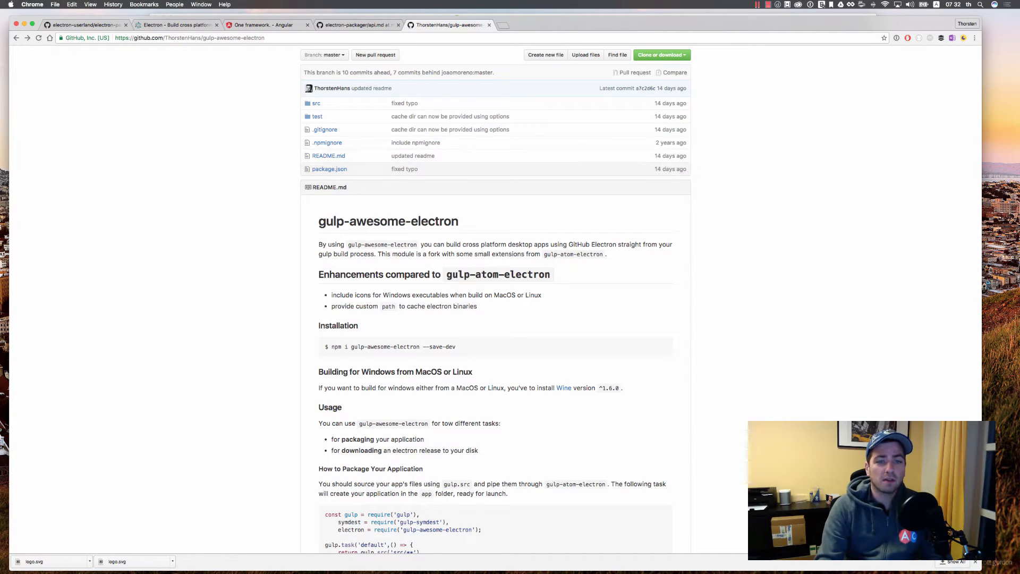
{"action": "scroll", "scroll_direction": "down", "scroll_amount": 3}
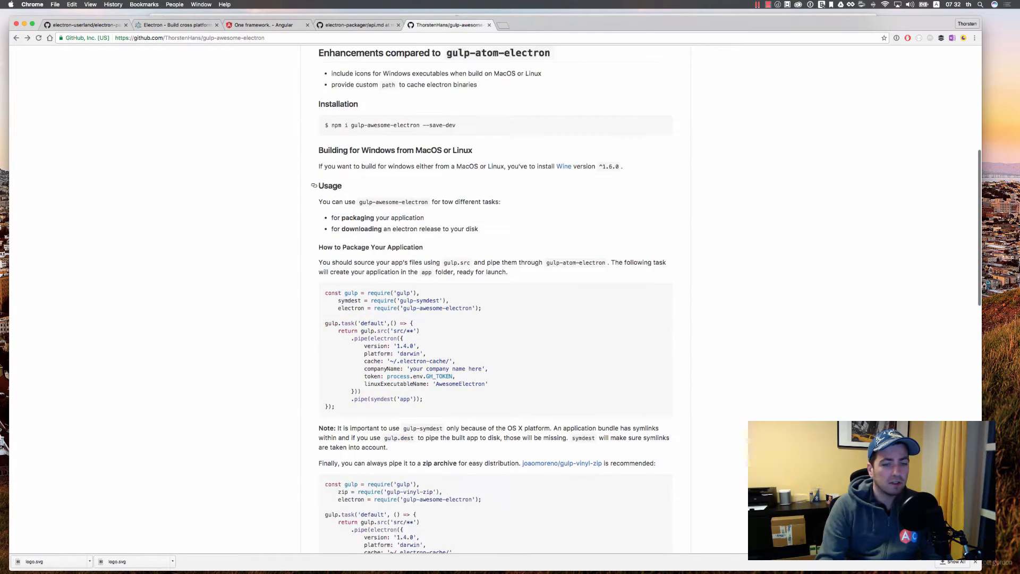
{"action": "scroll", "scroll_direction": "down", "scroll_amount": 3}
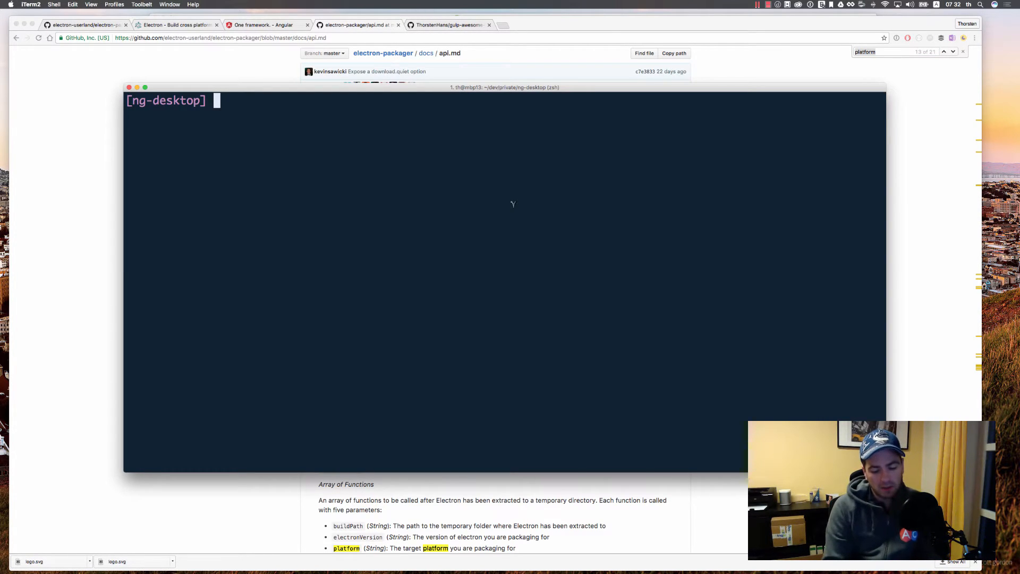
Run npm install --no-progress electron-packager --save-dev in the ng-desktop project
{"action": "type", "text": "npm install --"}
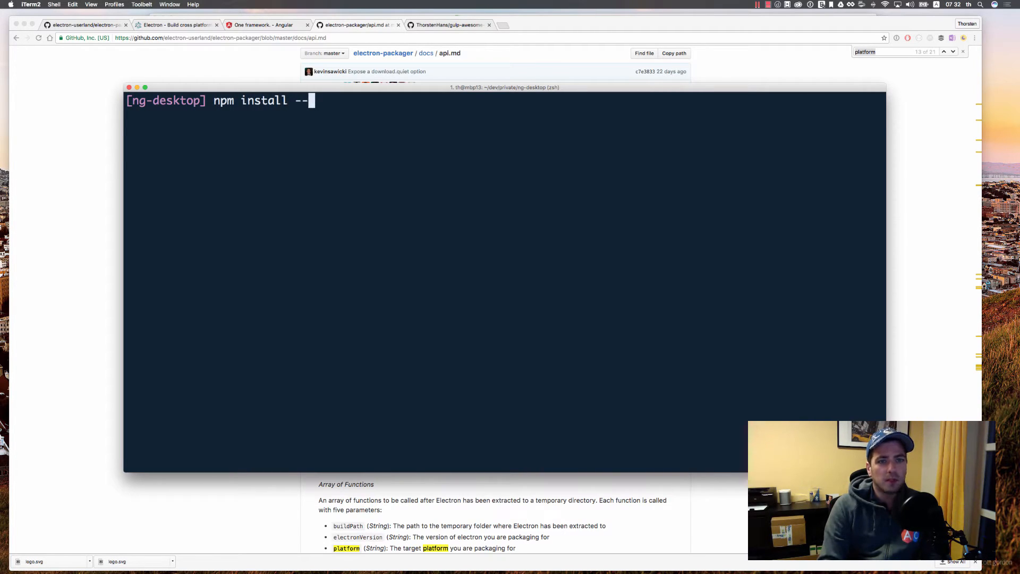
{"action": "type", "text": "no-prog"}
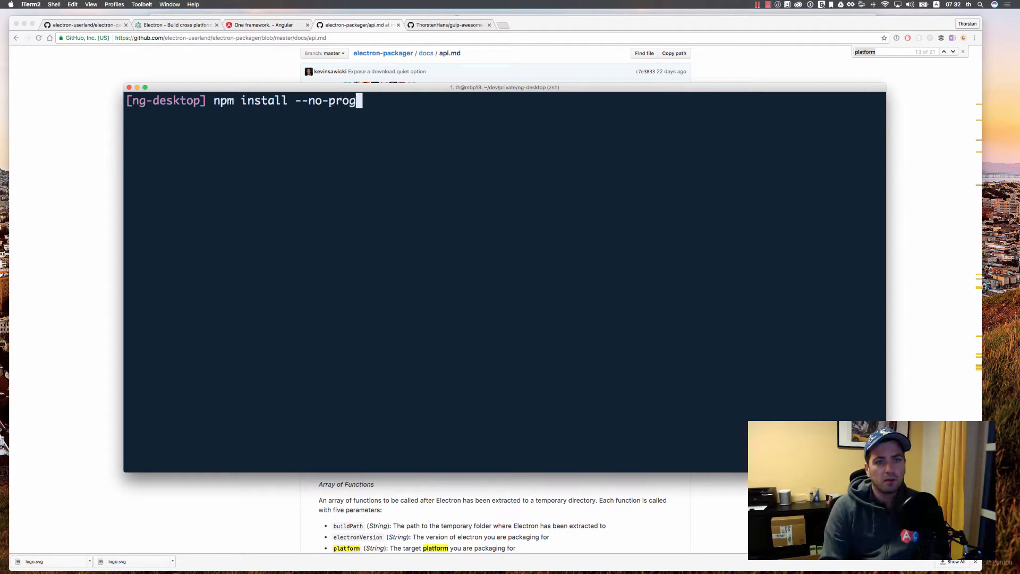
{"action": "type", "text": "ress"}
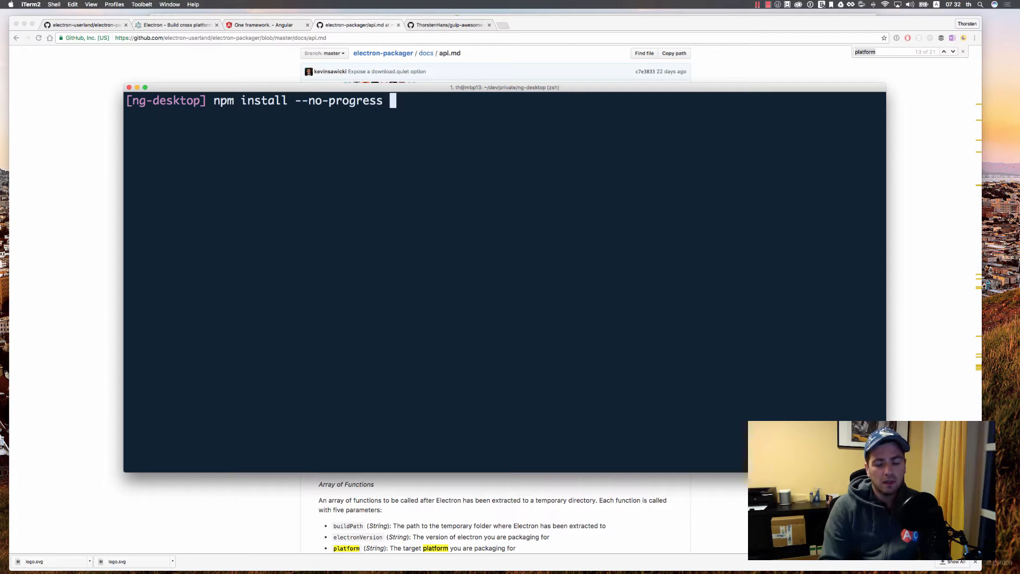
{"action": "type", "text": "electron-pack"}
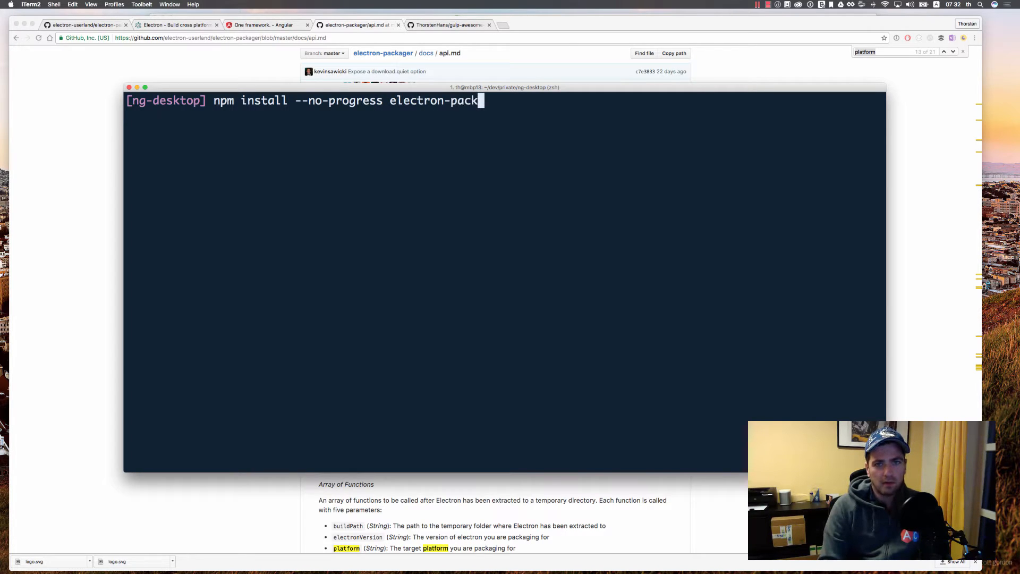
{"action": "type", "text": "ager"}
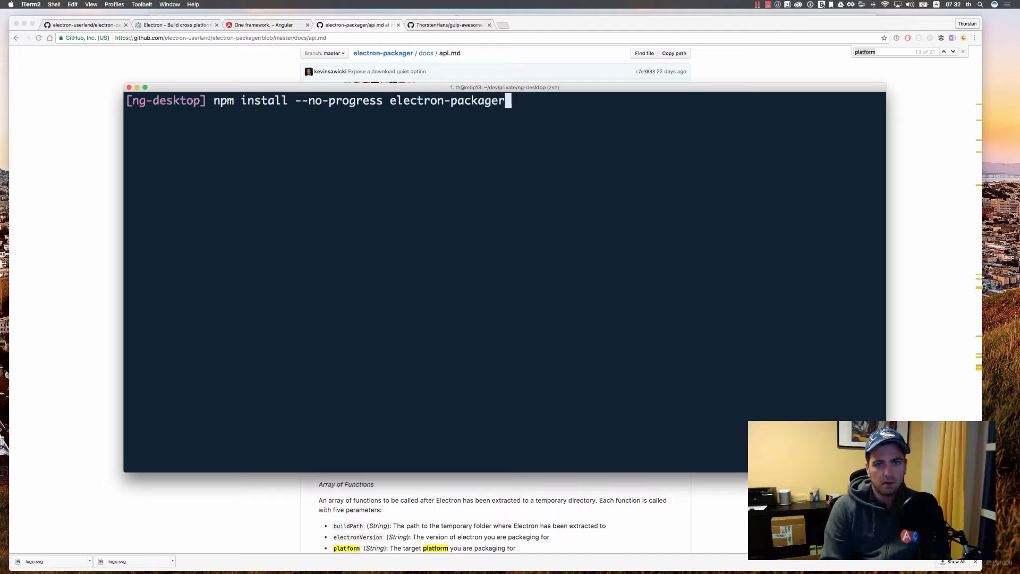
{"action": "type", "text": "--save-dev"}
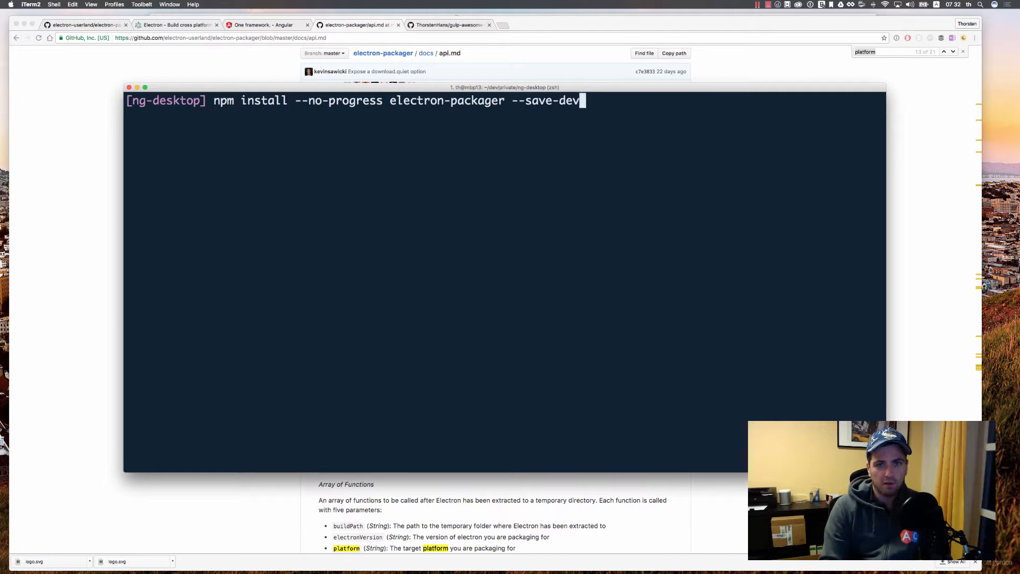
{"action": "key", "text": "enter"}
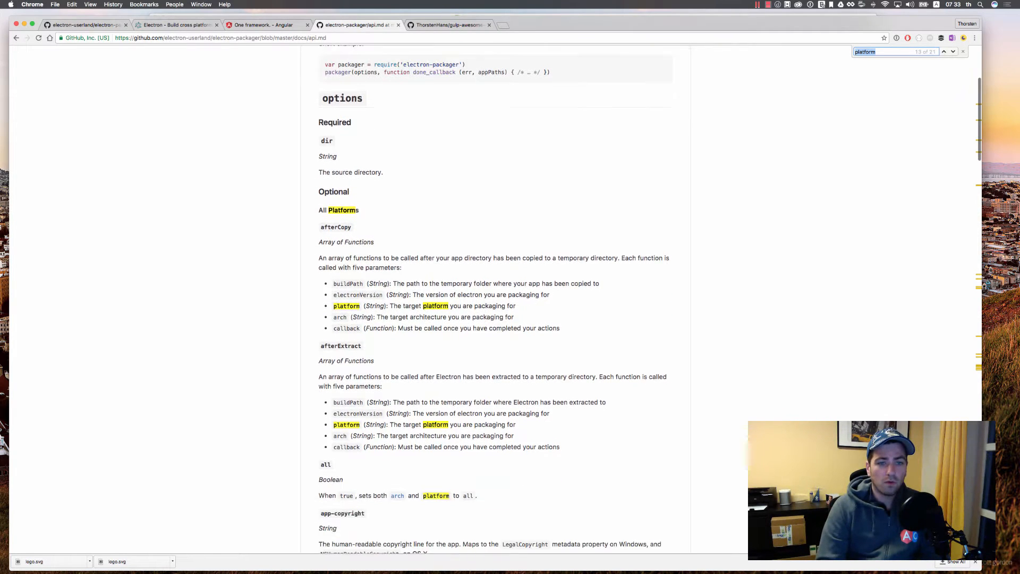
Read through the electron-packager API docs for the platform and icon options
{"action": "scroll", "scroll_direction": "down", "scroll_amount": 3}
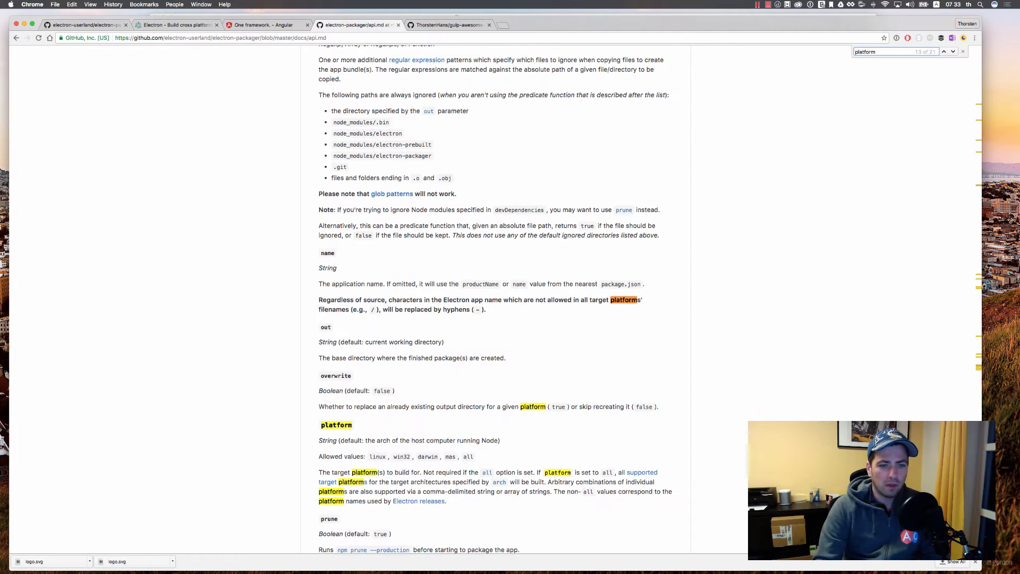
{"action": "scroll", "scroll_direction": "down", "scroll_amount": 3}
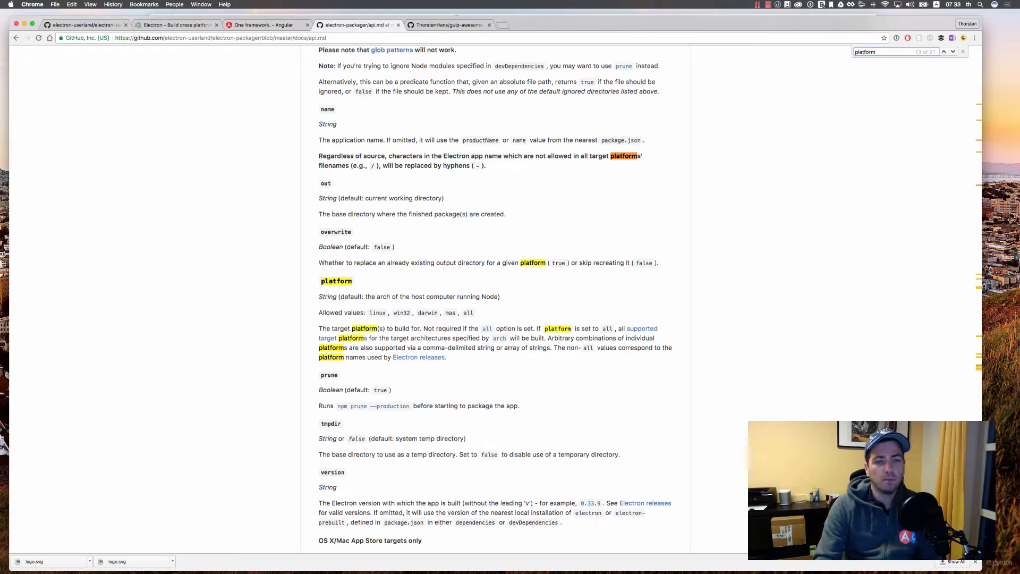
{"action": "scroll", "scroll_direction": "down", "scroll_amount": 3}
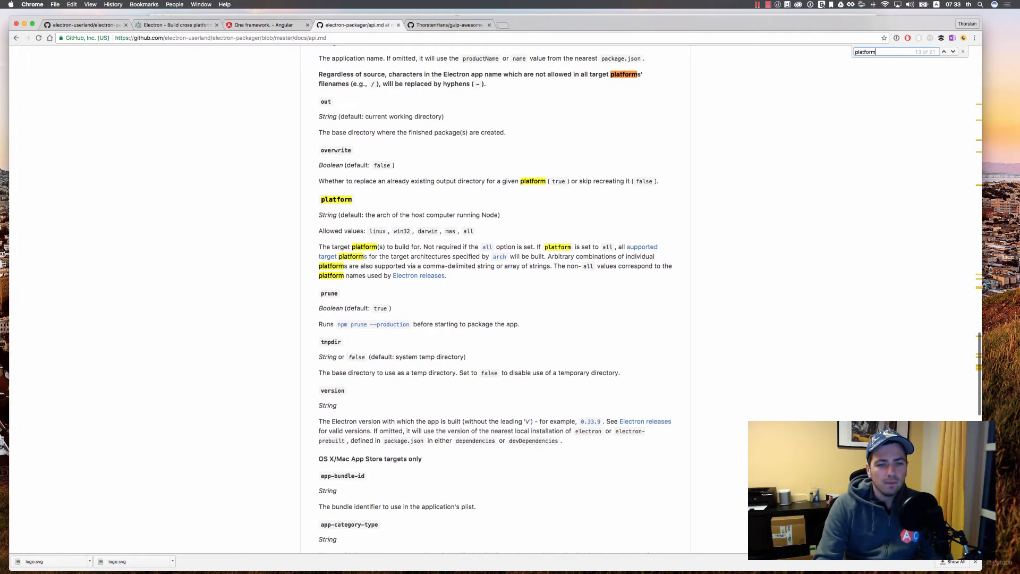
{"action": "scroll", "scroll_direction": "down", "scroll_amount": 3}
{"action": "type", "text": "icon"}
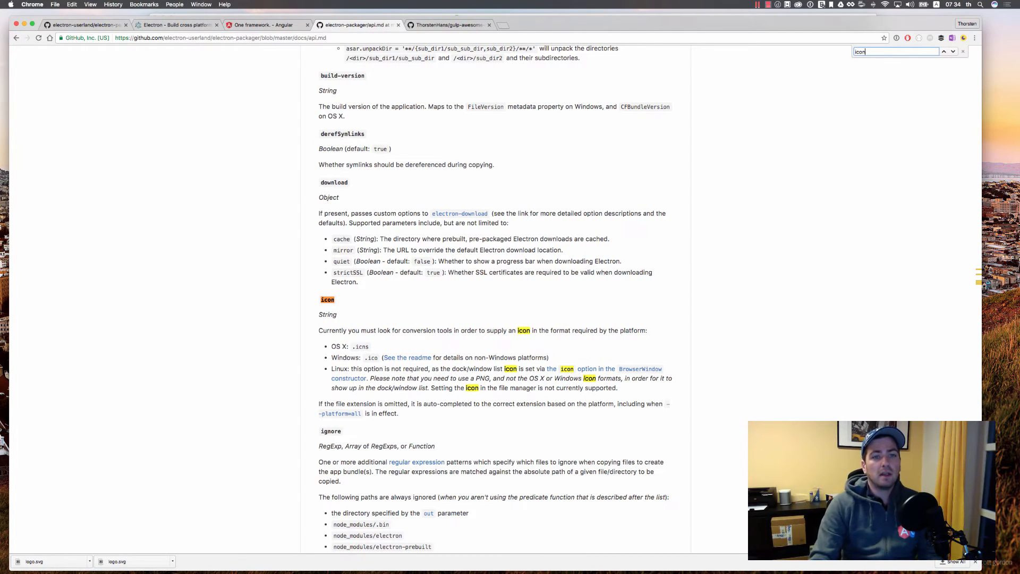
Search the docs for the version option and open the Electron releases page
{"action": "type", "text": "vers"}
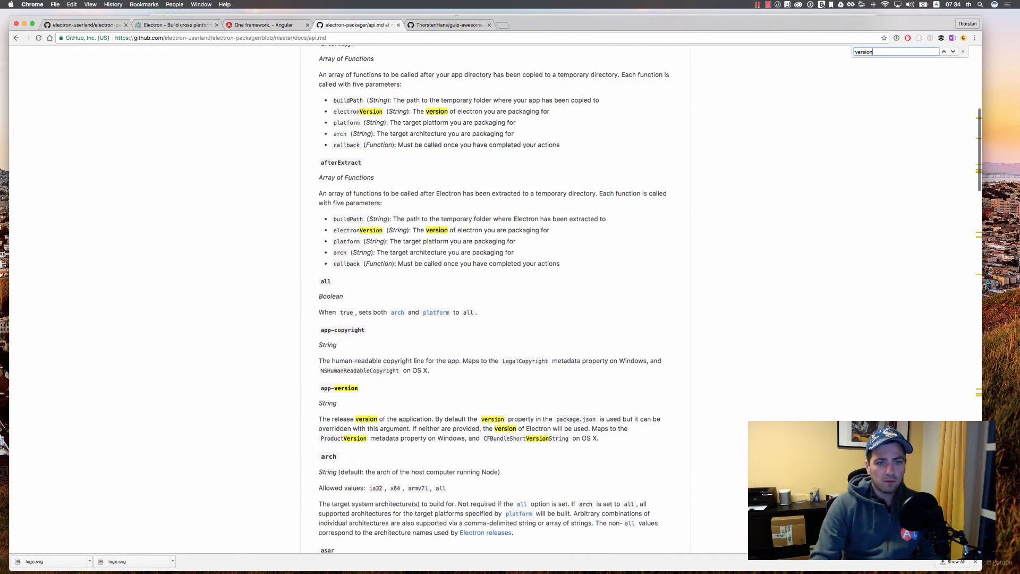
{"action": "left_click", "coordinate": [942, 52]}
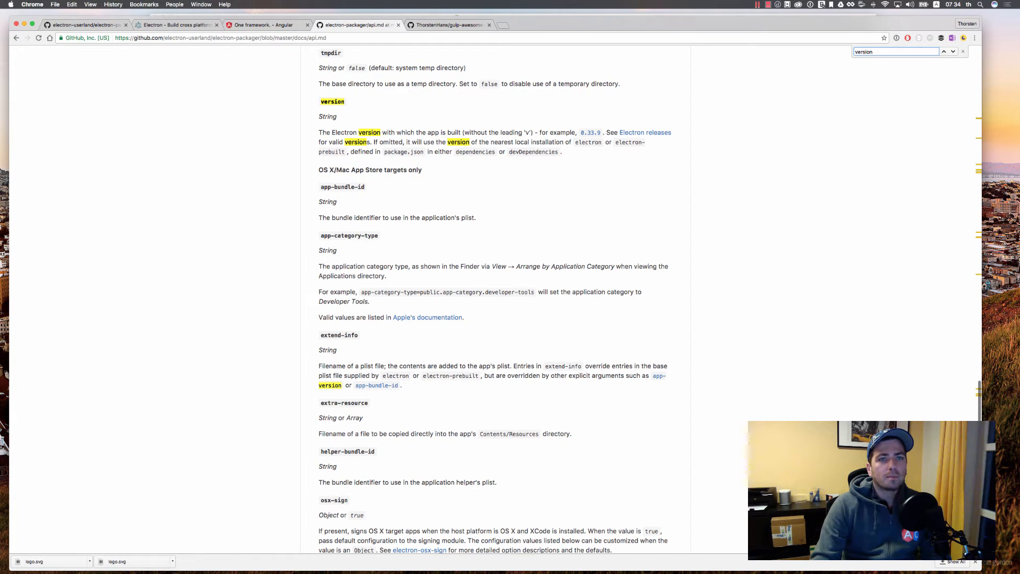
{"action": "mouse_move", "coordinate": [179, 25]}
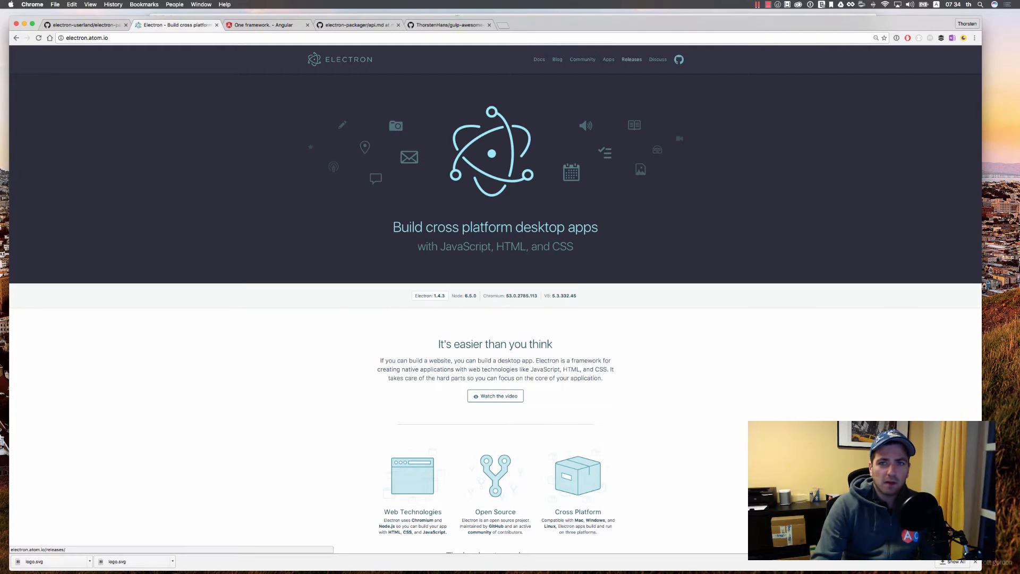
{"action": "left_click", "coordinate": [630, 59]}
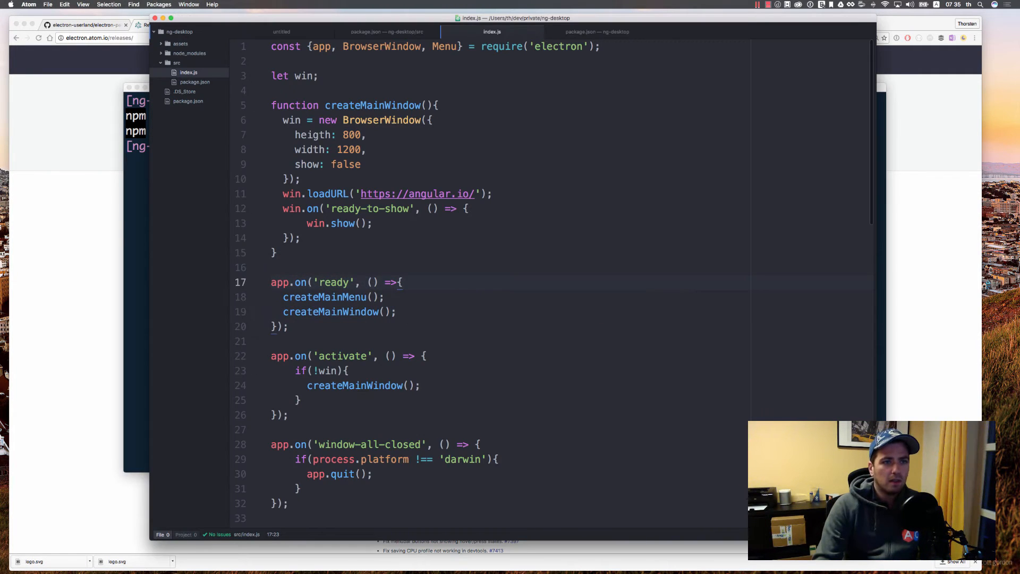
Start a build-osx script running electron-packager ./src --version 1.4.3 in package.json
{"action": "left_click", "coordinate": [596, 31]}
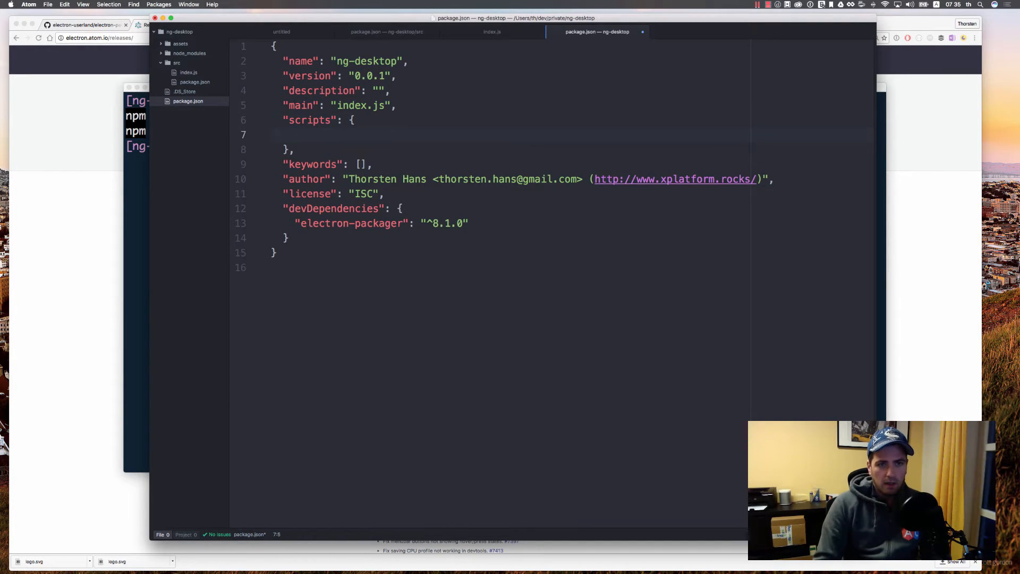
{"action": "type", "text": "\"\""}
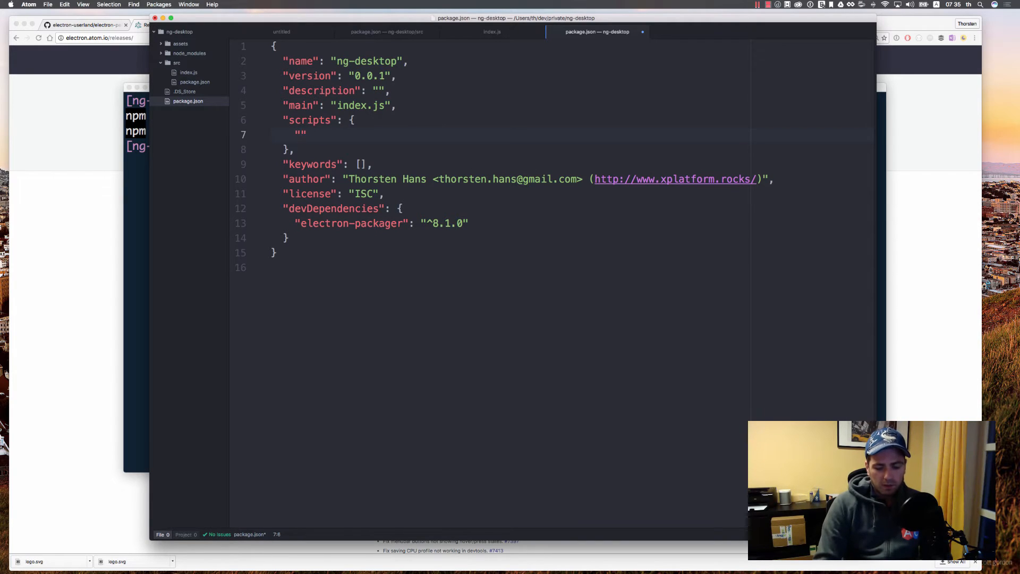
{"action": "type", "text": "build-osx"}
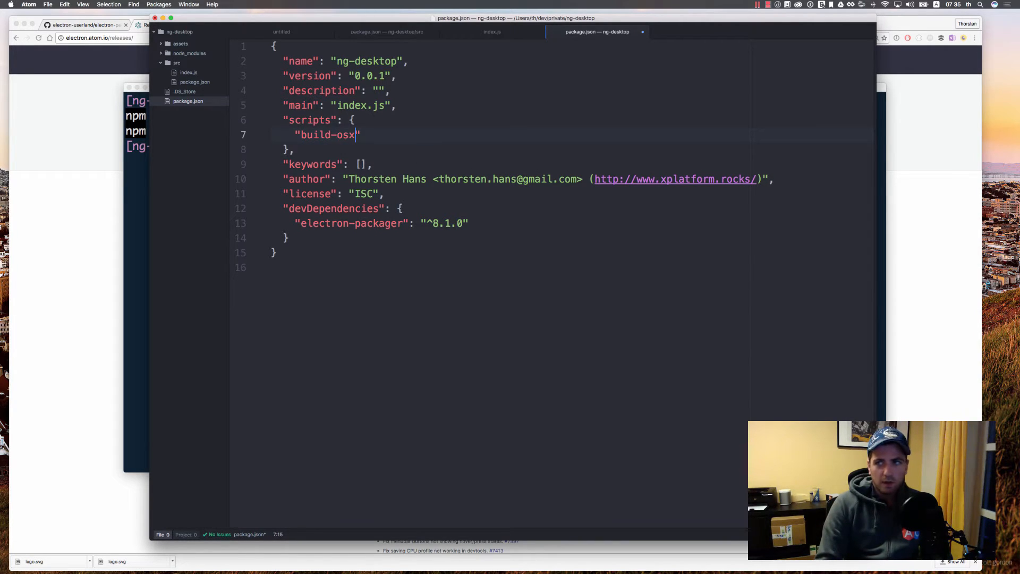
{"action": "type", "text": ": \"\""}
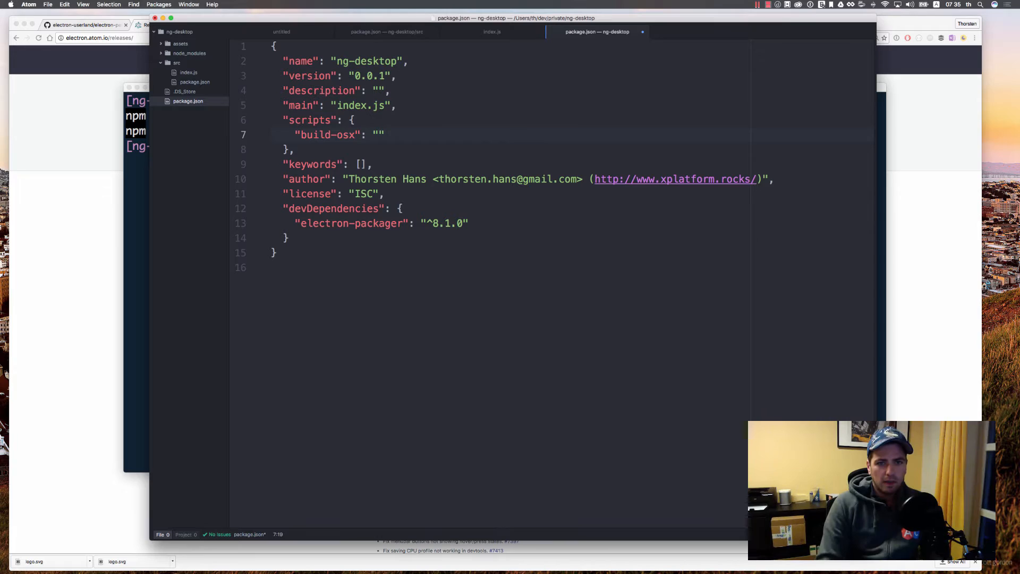
{"action": "type", "text": "e"}
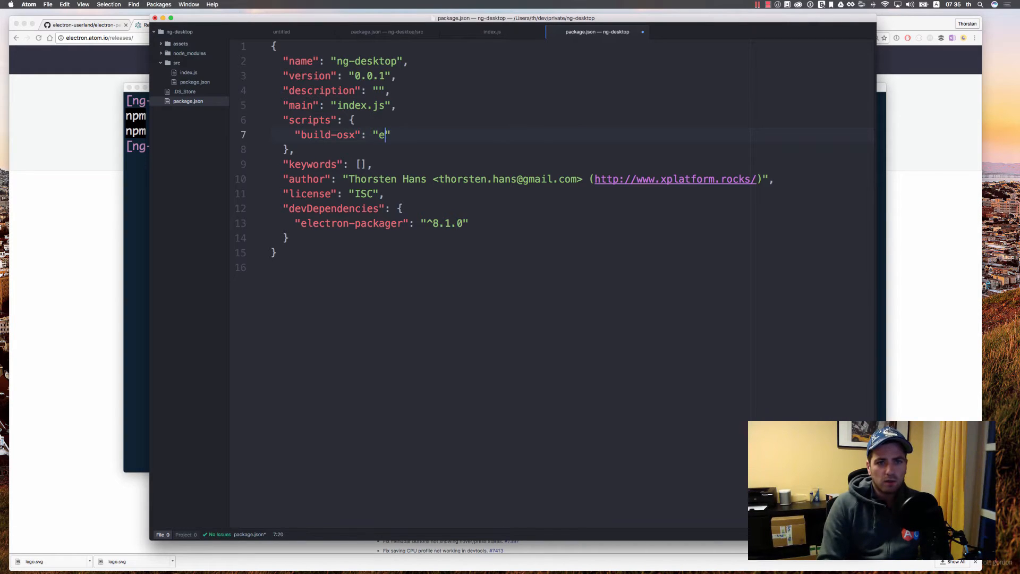
{"action": "type", "text": "lectron-packager"}
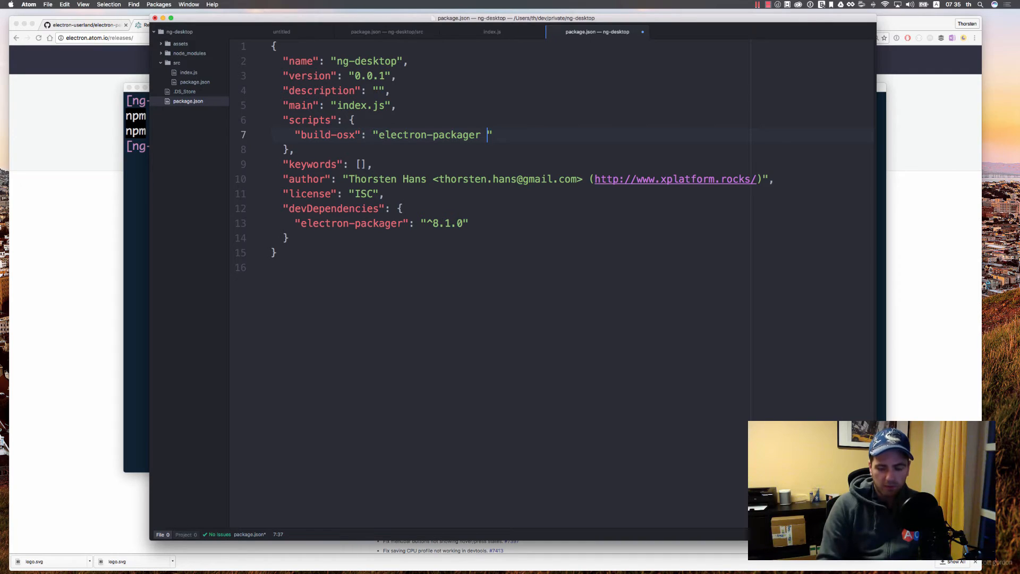
{"action": "type", "text": "./src"}
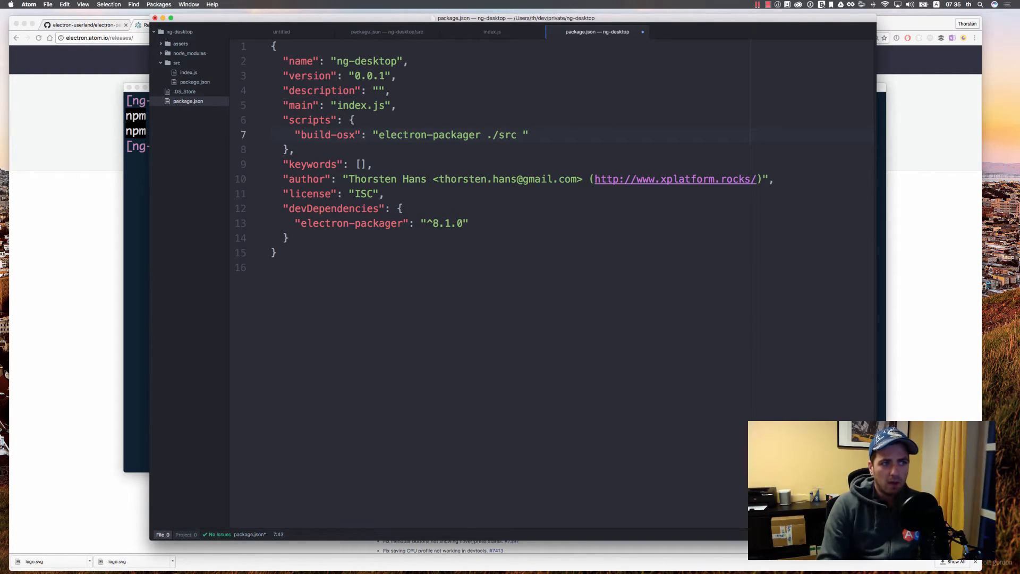
{"action": "type", "text": "--v"}
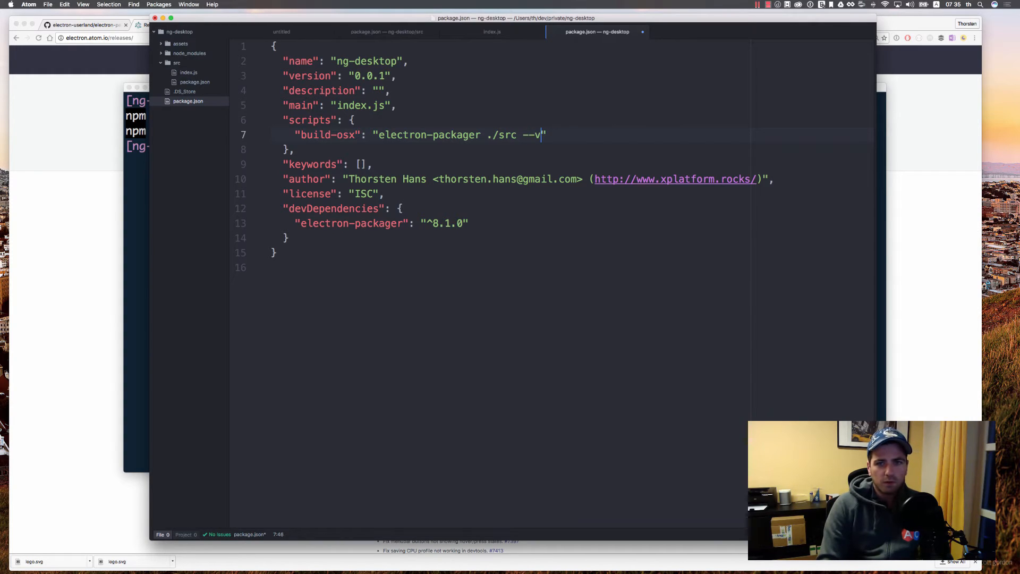
{"action": "type", "text": "ersion"}
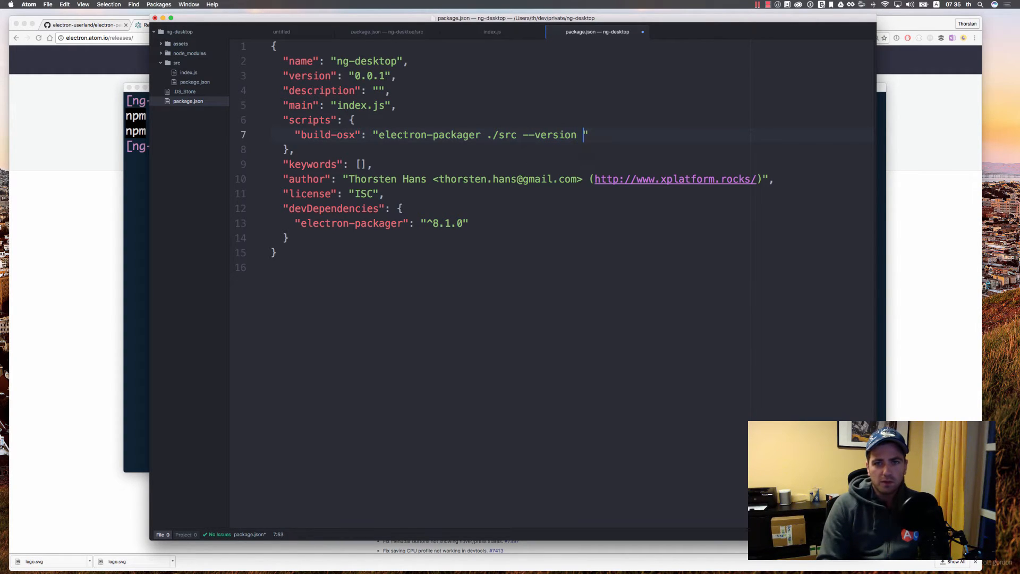
{"action": "type", "text": "1.4.3"}
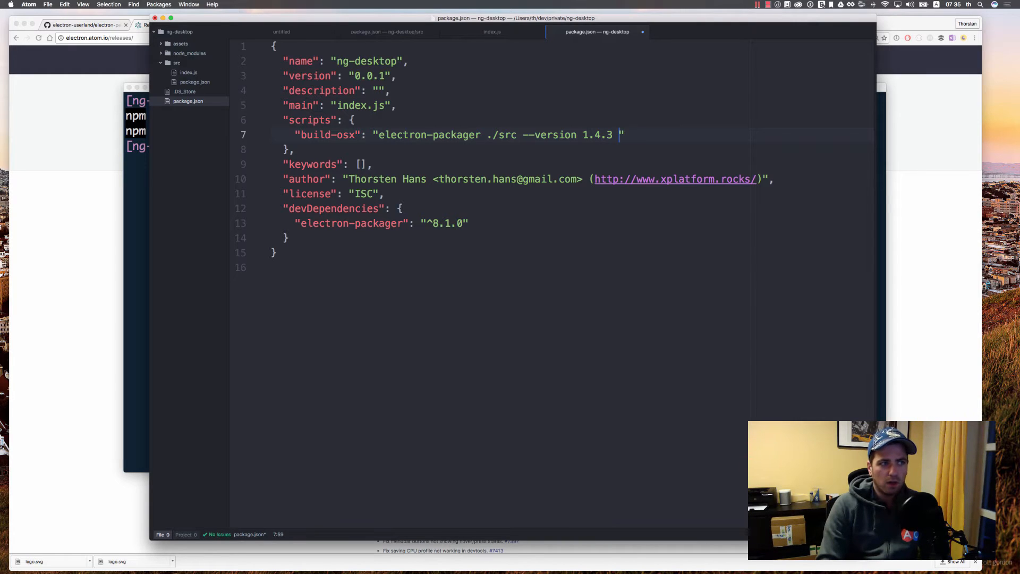
Add --platform darwin, --icon ./assets/logo.icns, --out ./dist and --overwrite to build-osx
{"action": "type", "text": "--pla"}
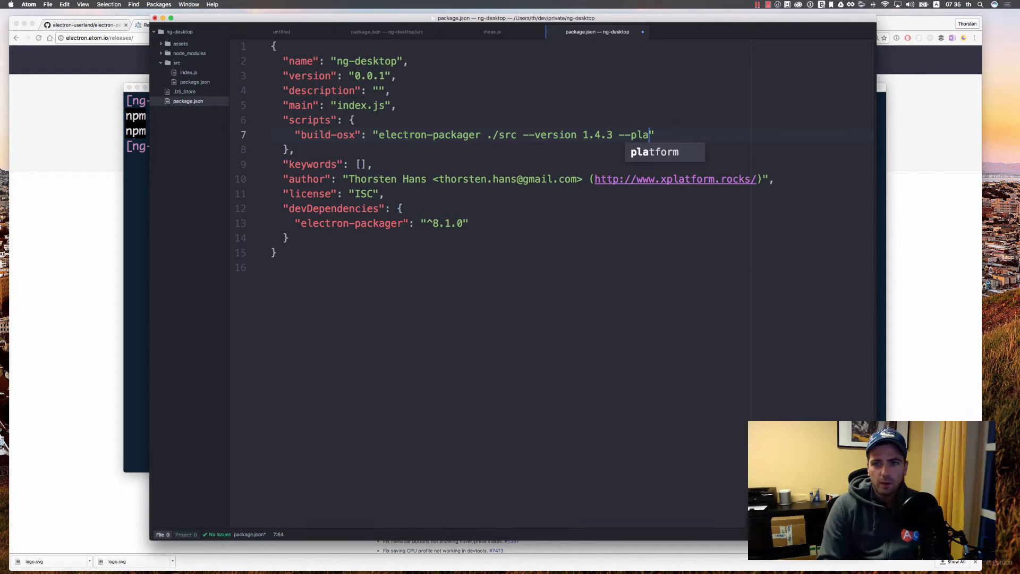
{"action": "type", "text": "tform dawe"}
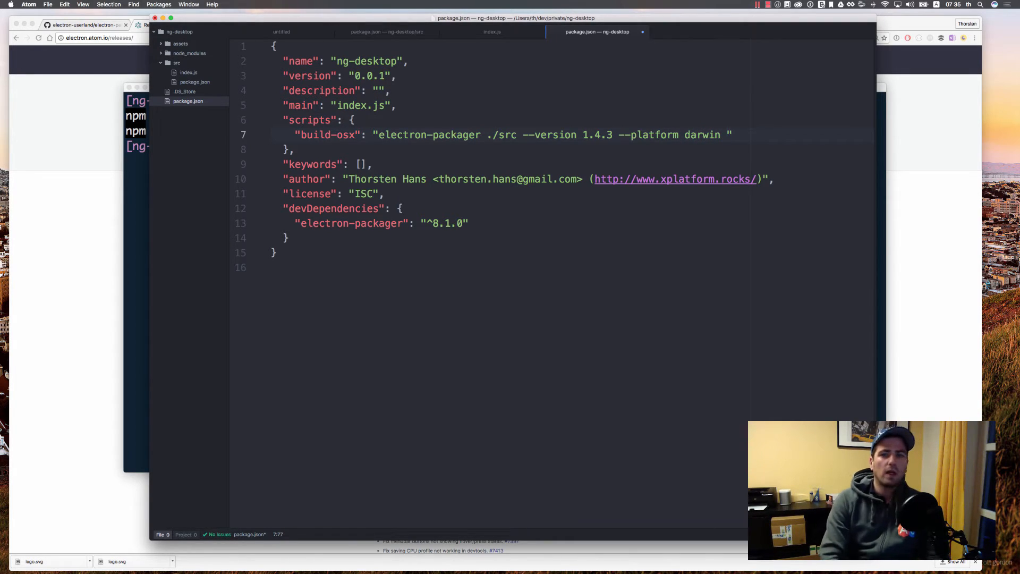
{"action": "type", "text": "--icon"}
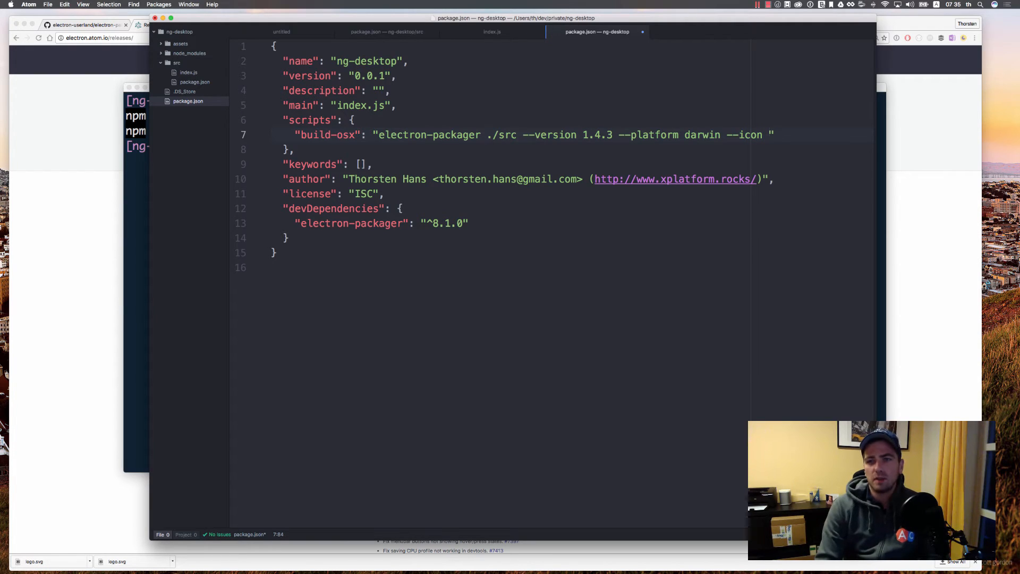
{"action": "type", "text": "./assets"}
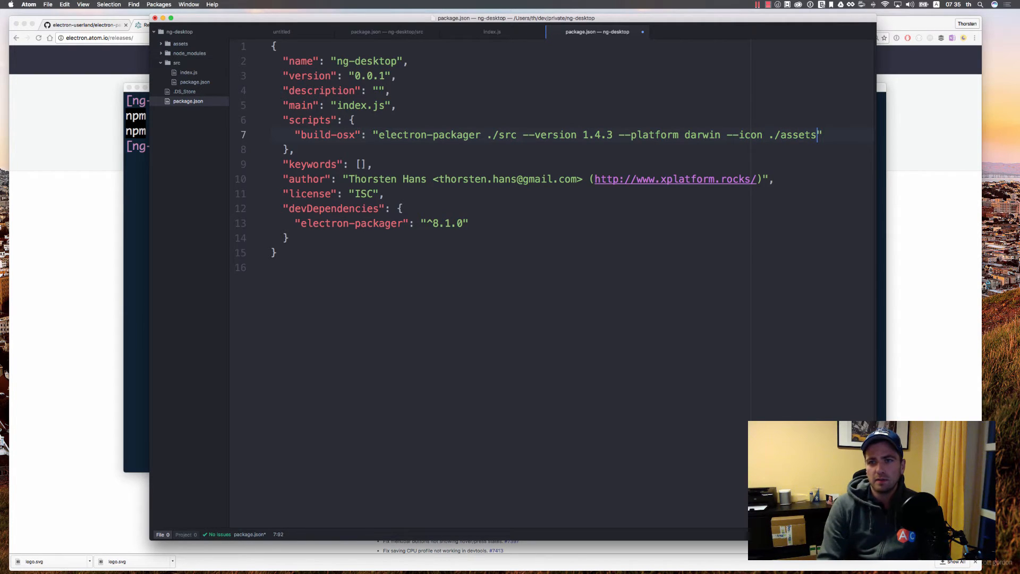
{"action": "type", "text": "/logo.icns --out ./dist"}
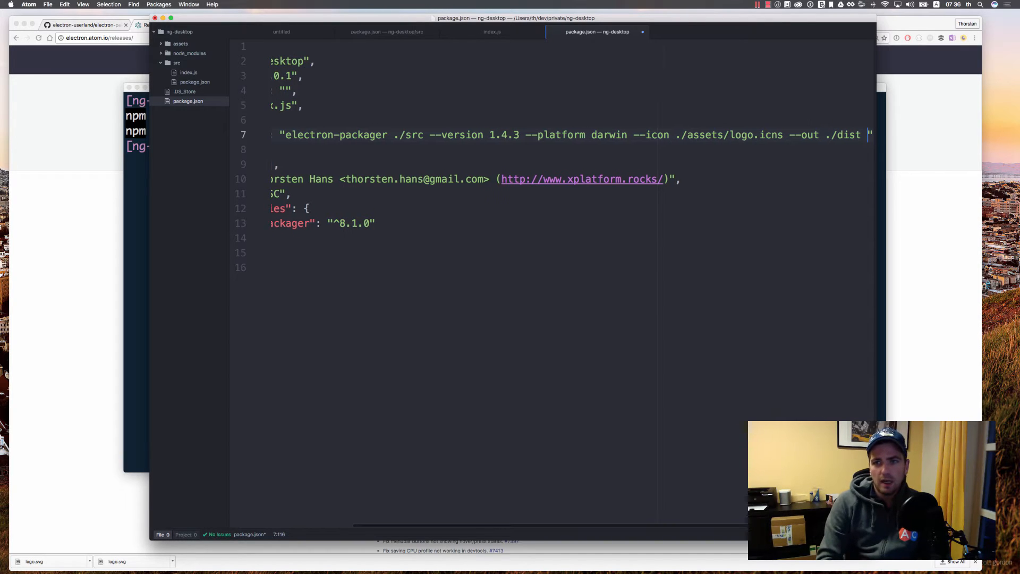
{"action": "type", "text": "--ou"}
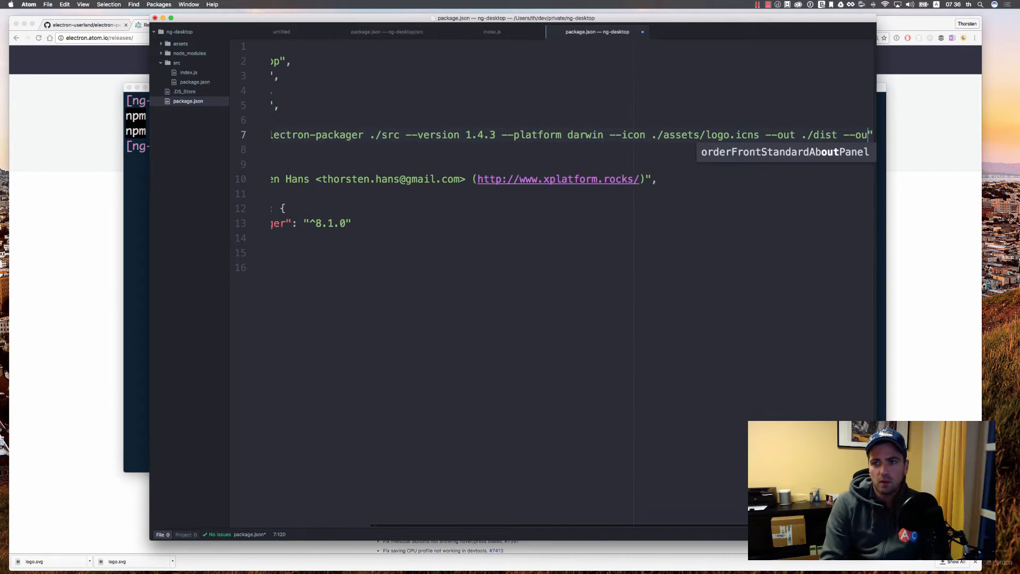
{"action": "type", "text": "overwrite"}
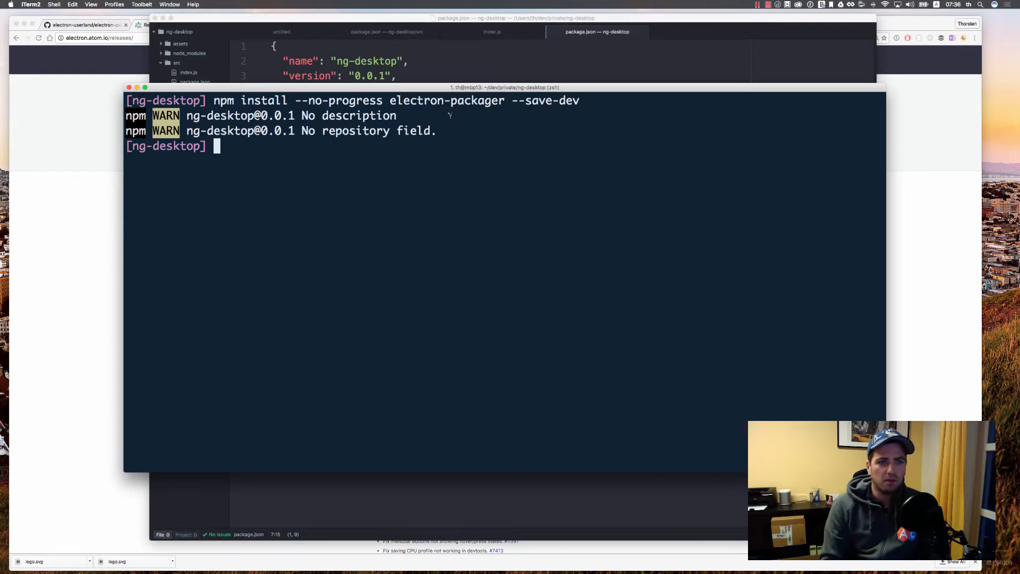
Run npm run build-osx and open the resulting dist folder in Finder
{"action": "type", "text": "npm run build-osx"}
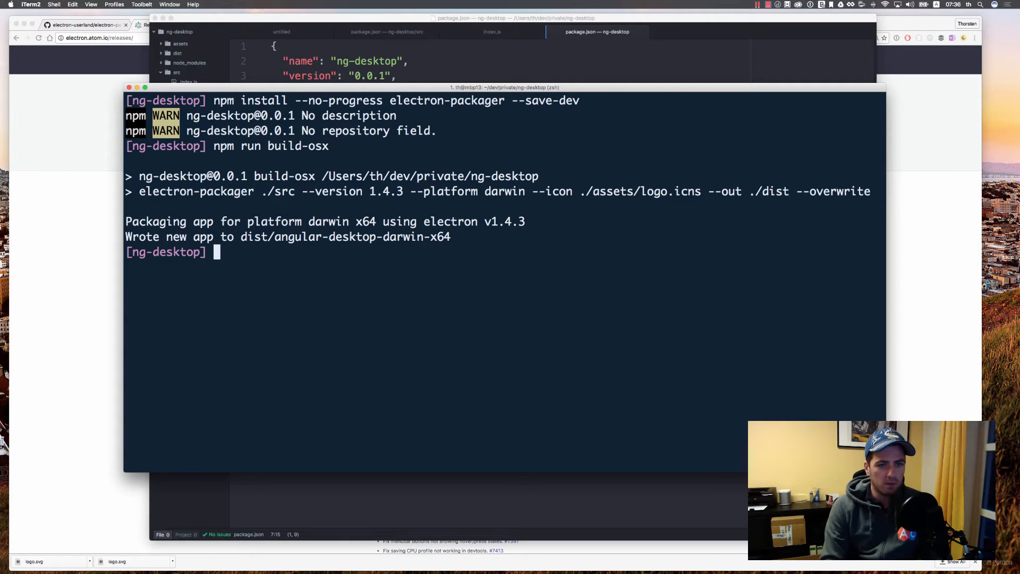
{"action": "type", "text": "open dist"}
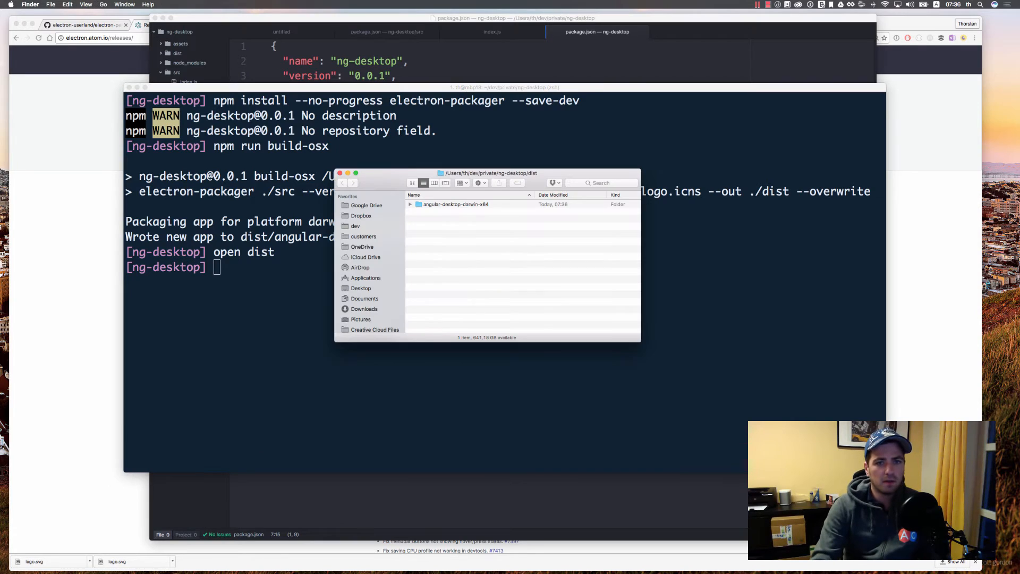
Open angular-desktop-darwin-x64 in icon view and run angular-desktop.app
{"action": "left_click", "coordinate": [411, 183]}
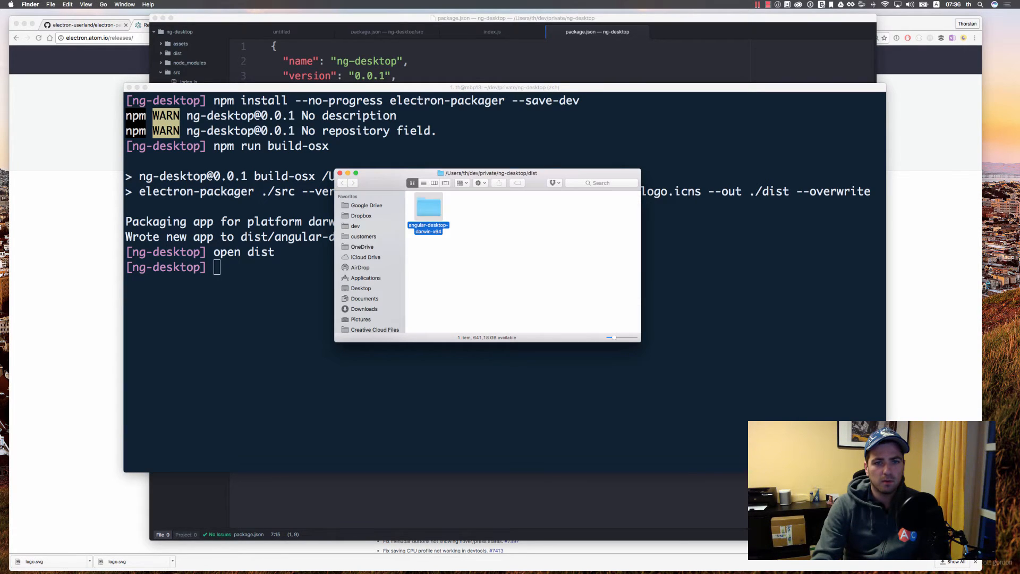
{"action": "double_click", "coordinate": [428, 208]}
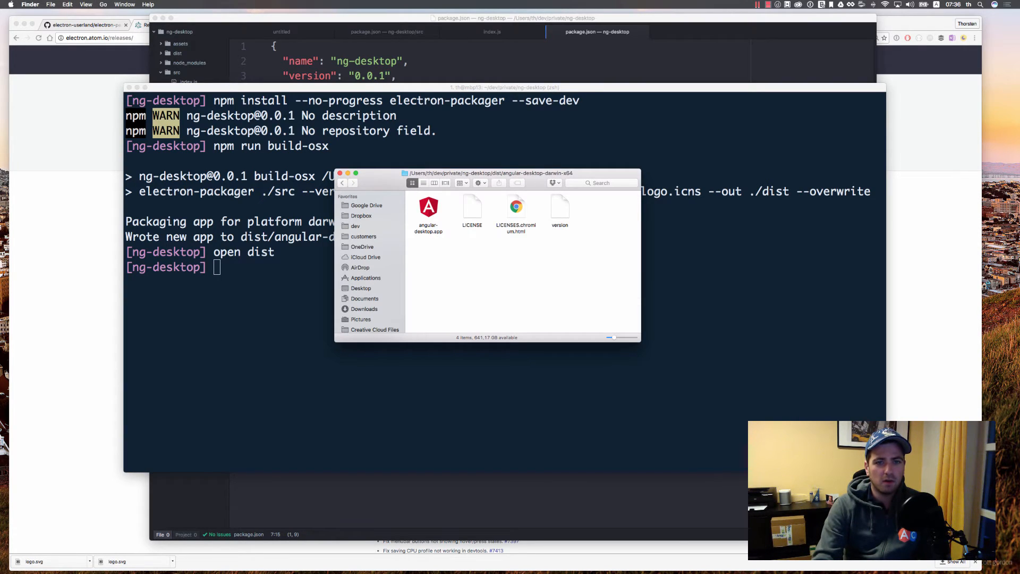
{"action": "left_click", "coordinate": [428, 209]}
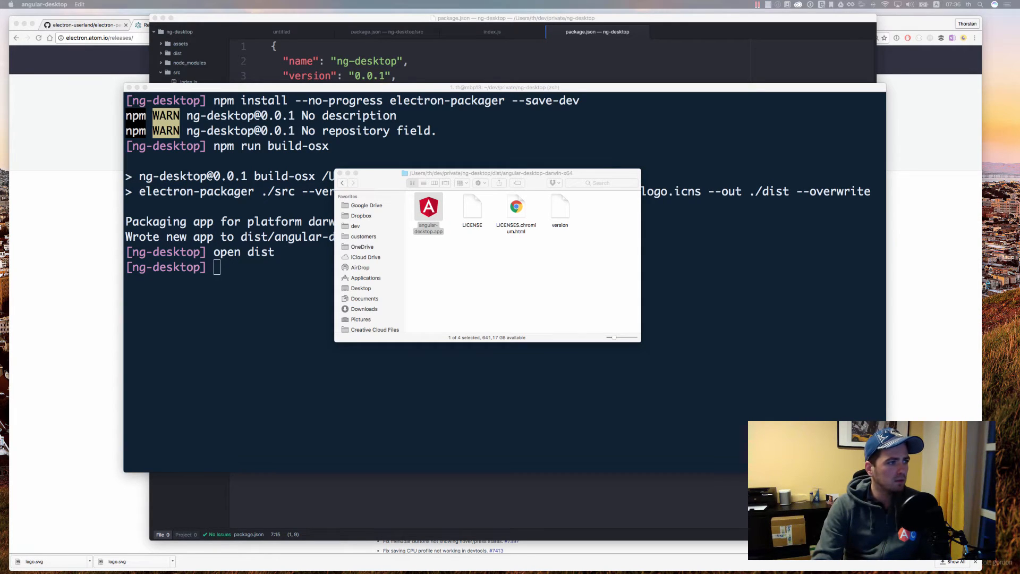
{"action": "double_click", "coordinate": [428, 208]}
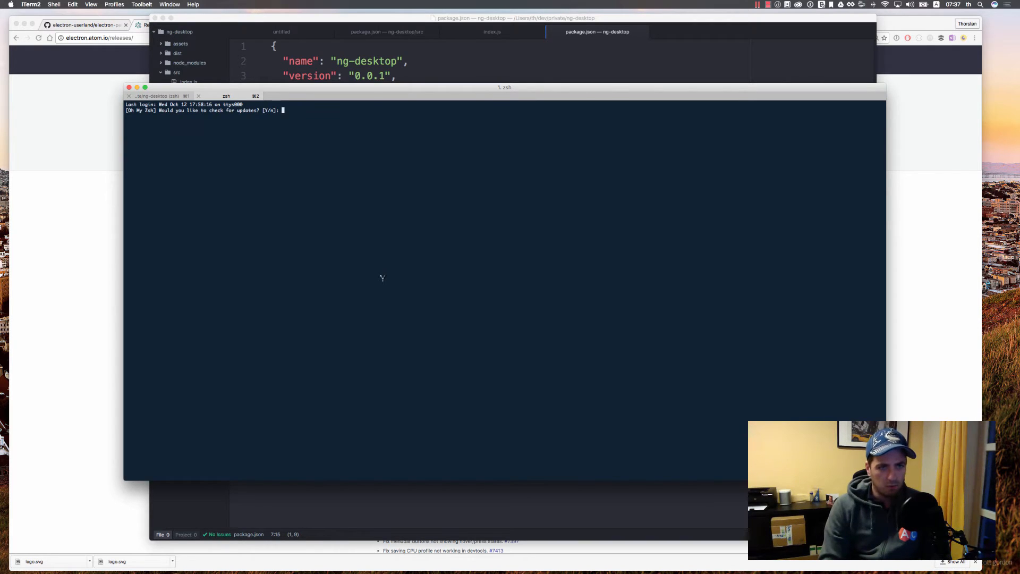
In a new tab, go to ~/.electron and list the cached files
{"action": "type", "text": "n"}
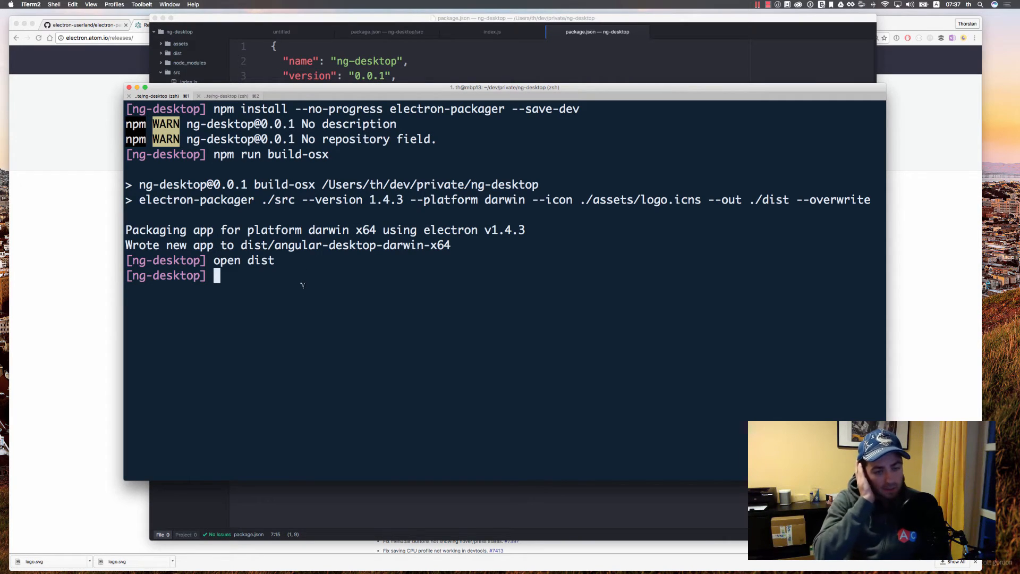
{"action": "type", "text": "cd"}
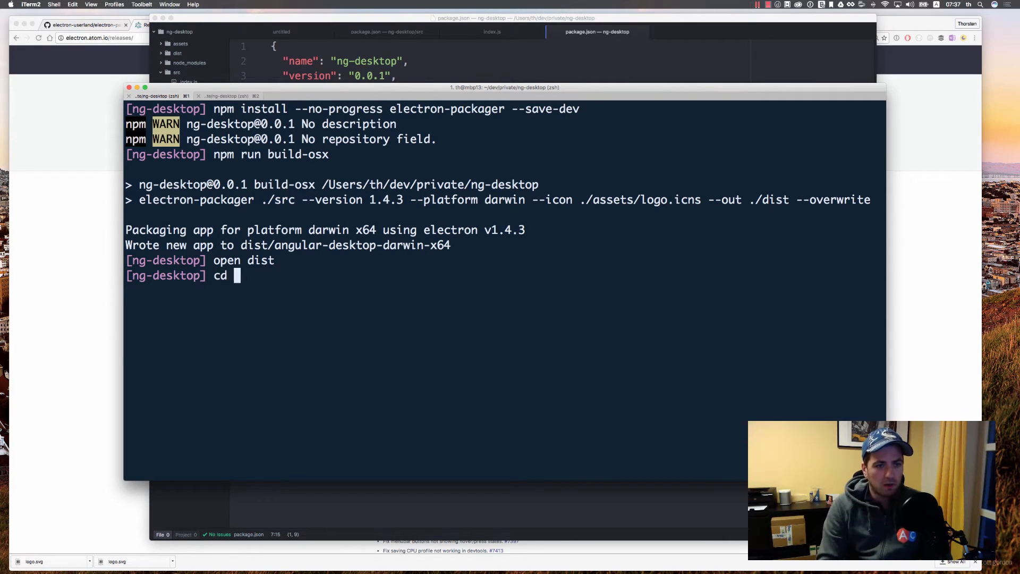
{"action": "key", "text": "enter"}
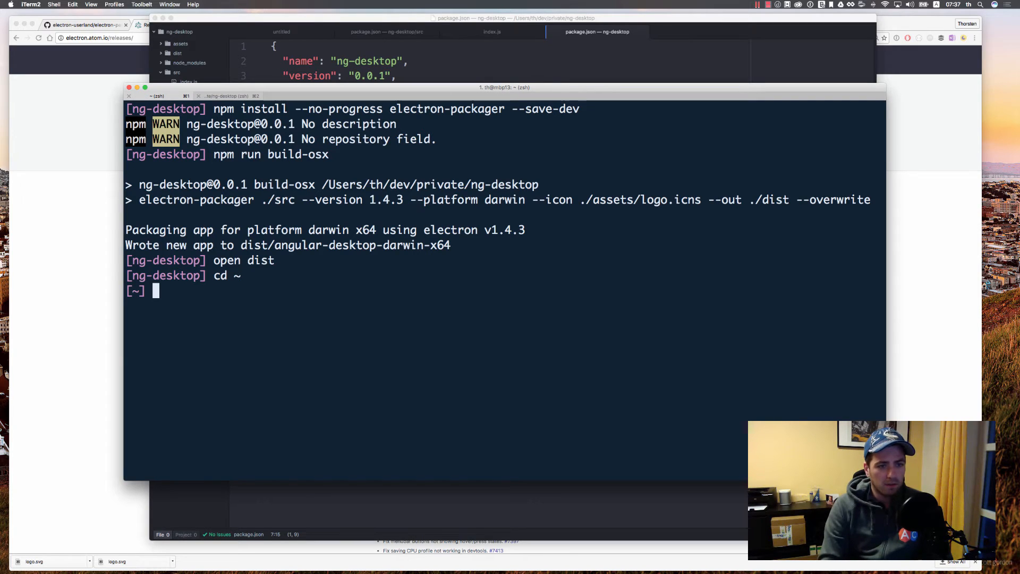
{"action": "type", "text": "cd .electron"}
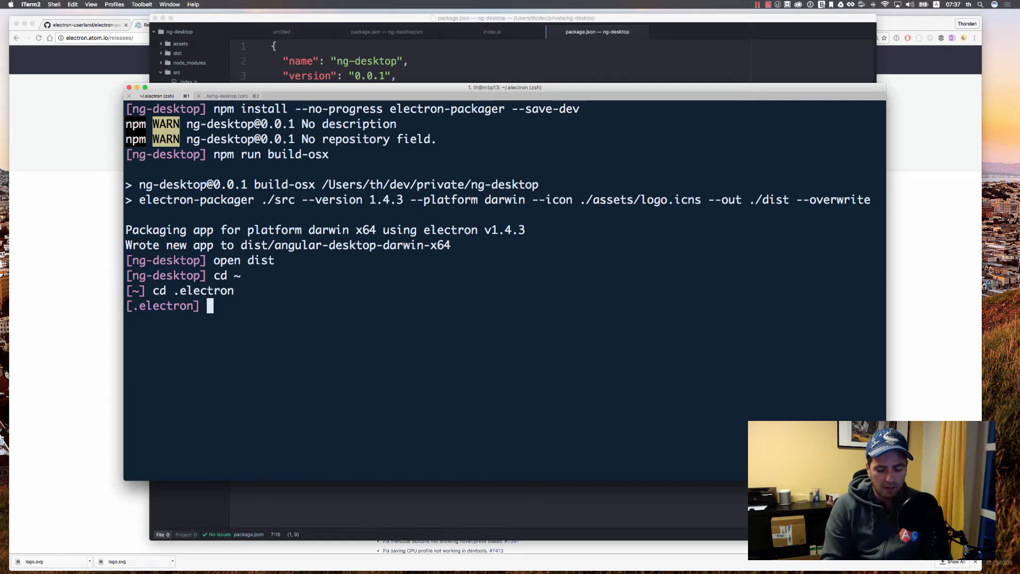
{"action": "type", "text": "la"}
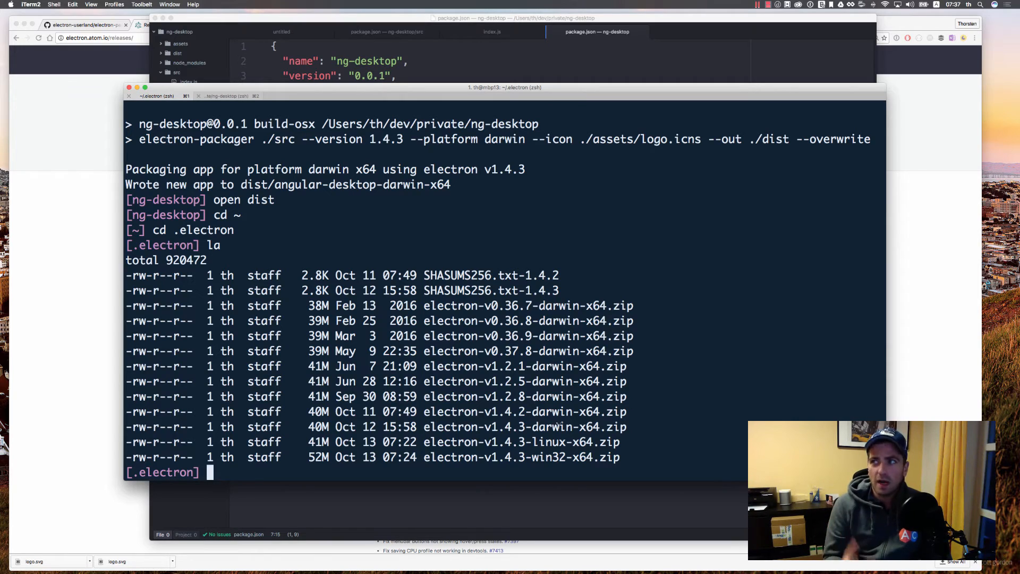
Delete electron-v1.4.3-linux-x64.zip from the cache
{"action": "type", "text": "rm"}
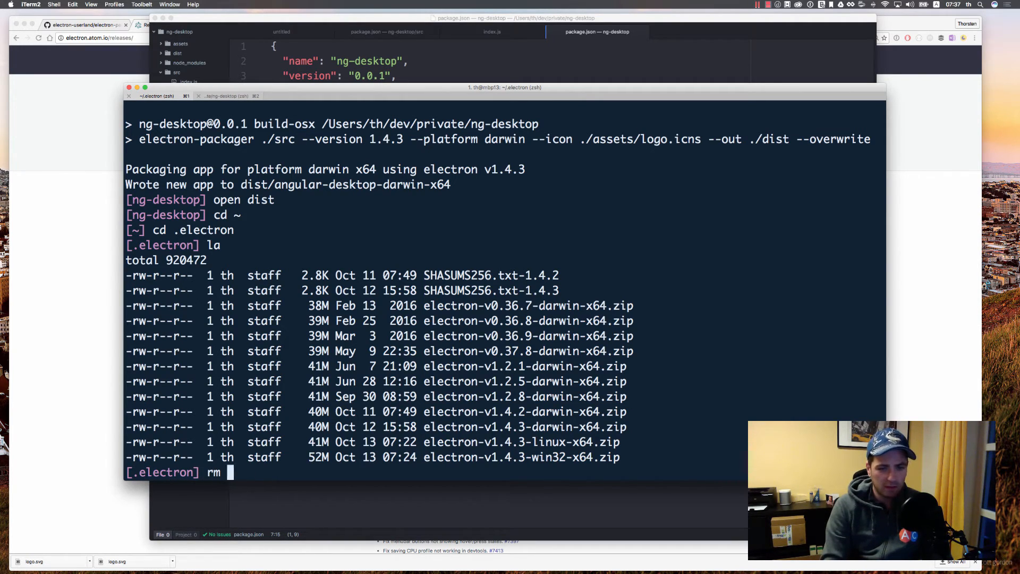
{"action": "type", "text": "electron-v"}
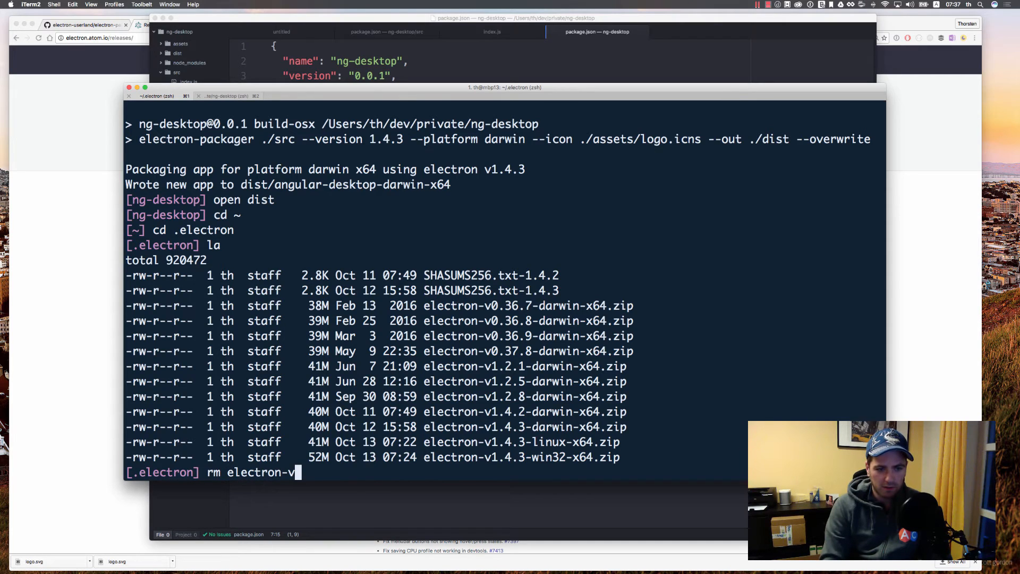
{"action": "type", "text": "1.4.2"}
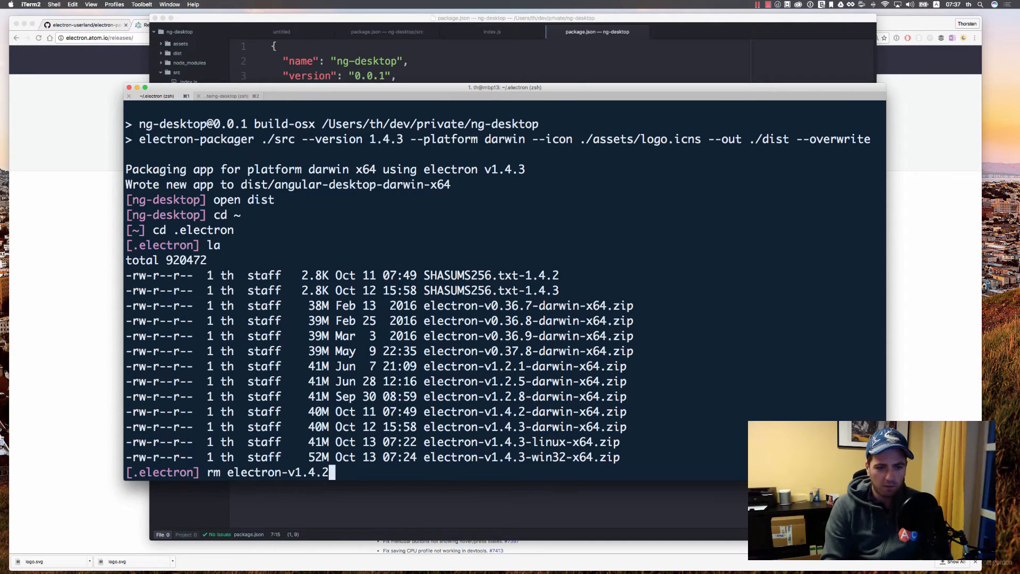
{"action": "type", "text": "-dar"}
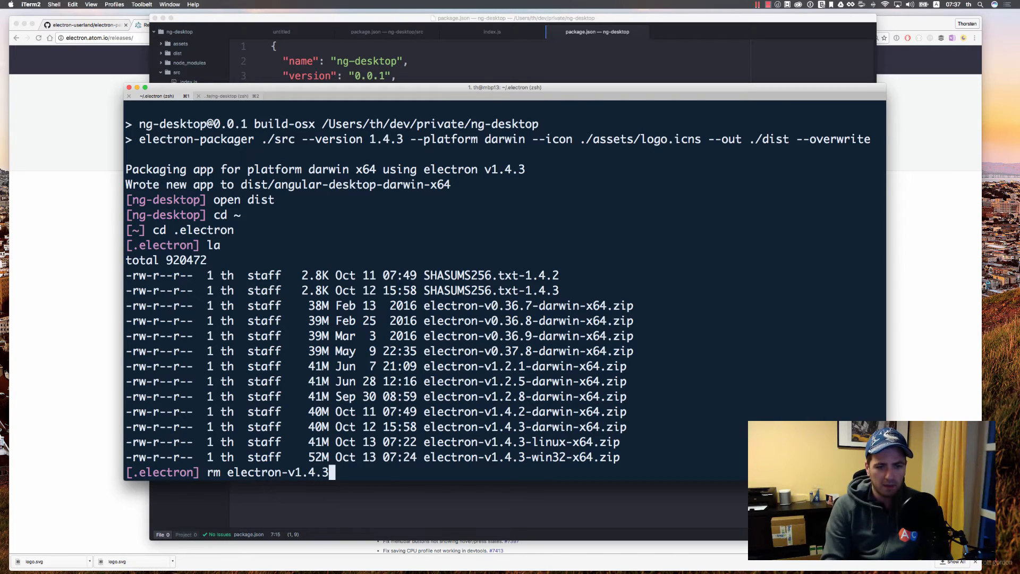
{"action": "type", "text": "-linux-x64.zip"}
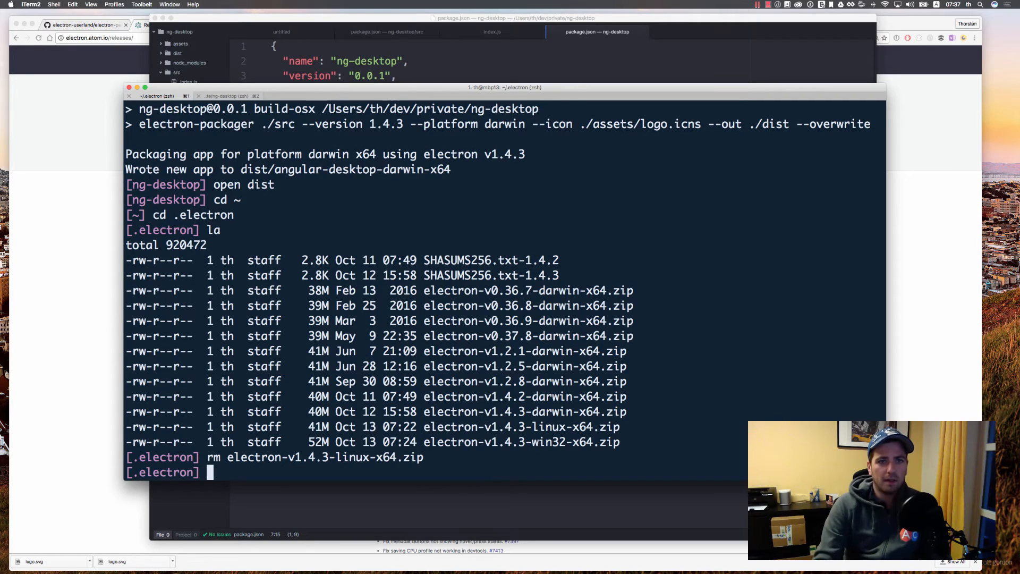
{"action": "type", "text": "pr"}
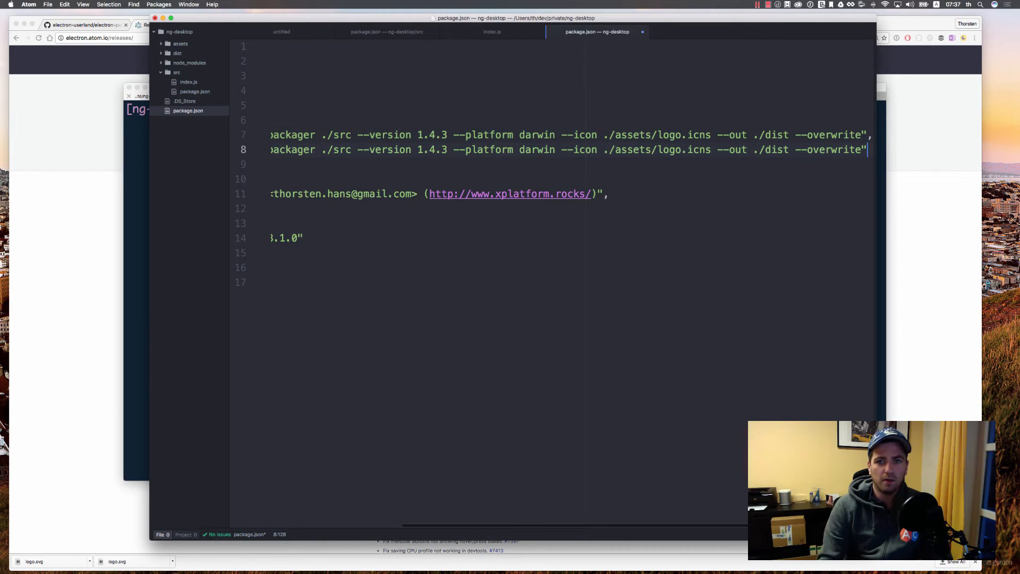
Point the duplicated script's icon at logo.png and set its platform to linux
{"action": "double_click", "coordinate": [697, 150]}
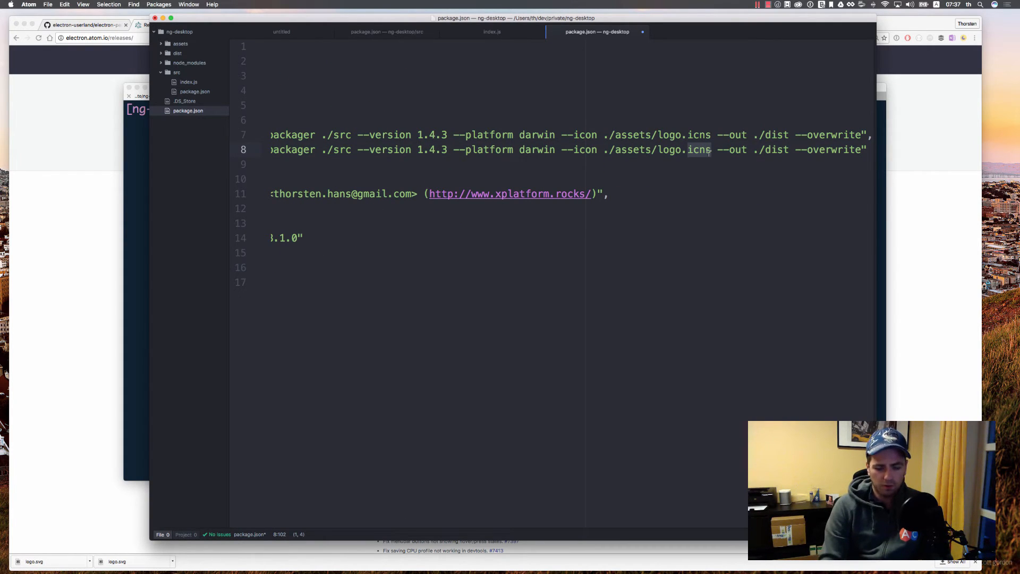
{"action": "type", "text": "png"}
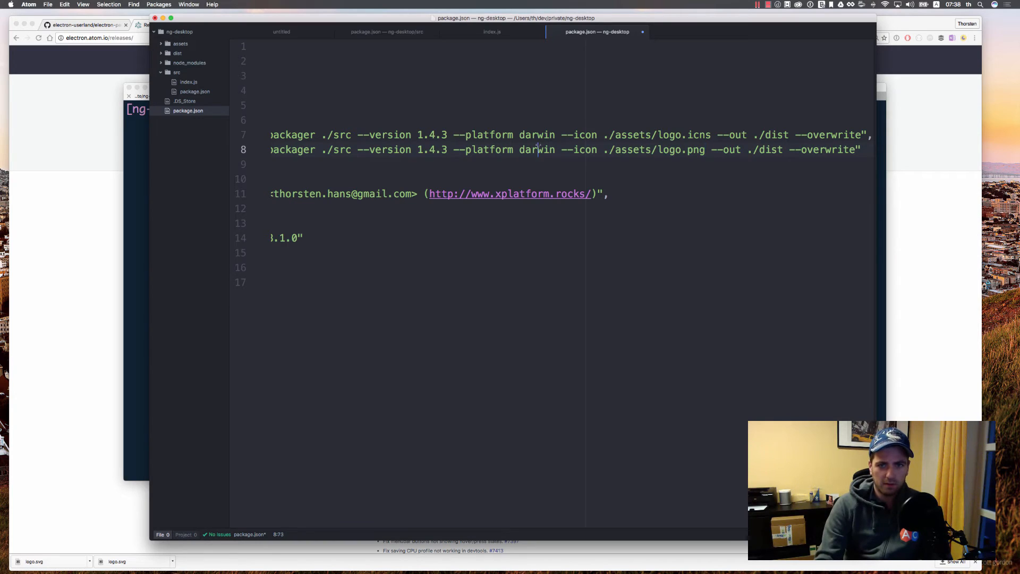
{"action": "type", "text": "linux"}
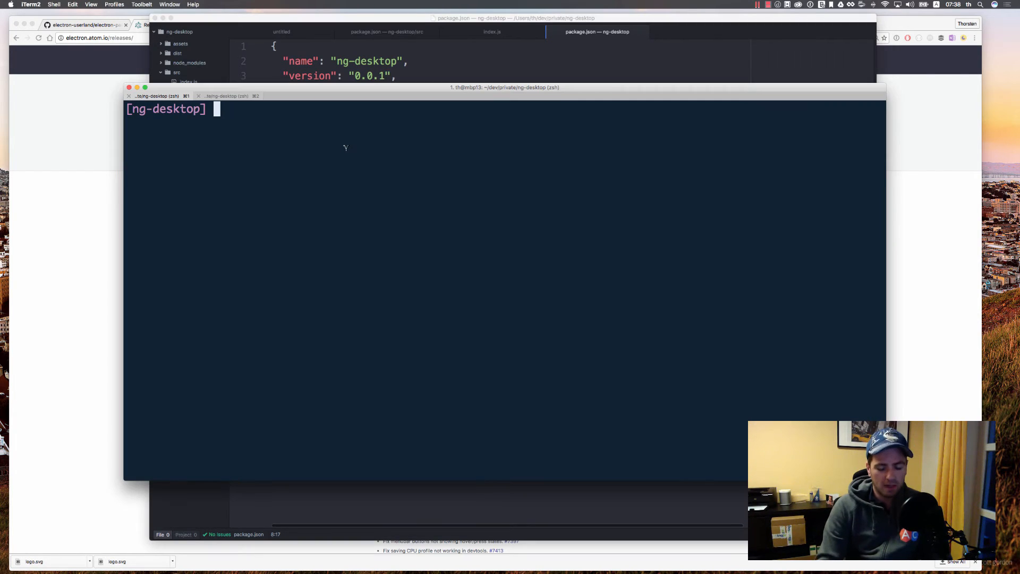
Run npm run build-linux to package the Linux build, then begin typing open dist
{"action": "type", "text": "npm"}
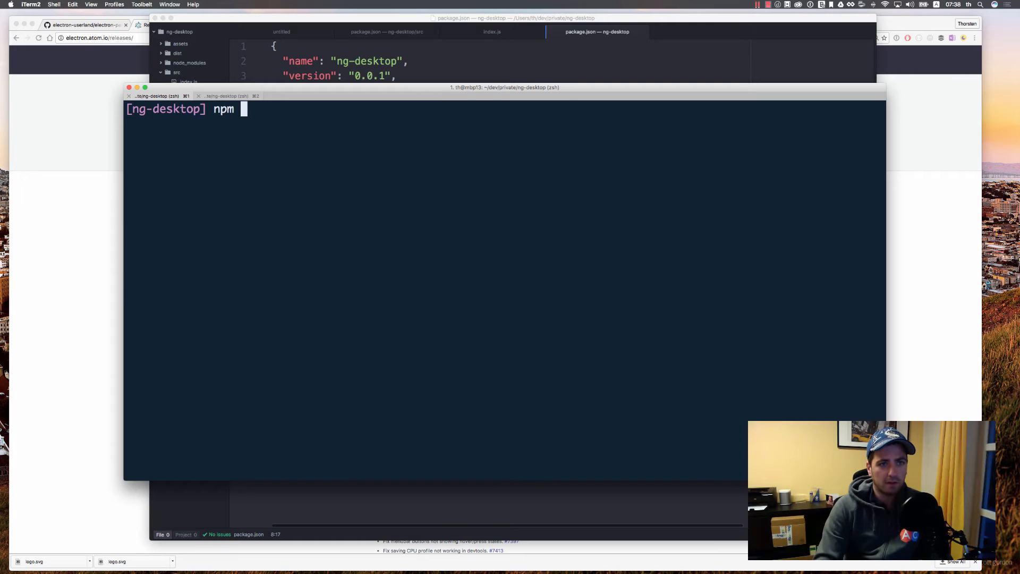
{"action": "type", "text": "run bu"}
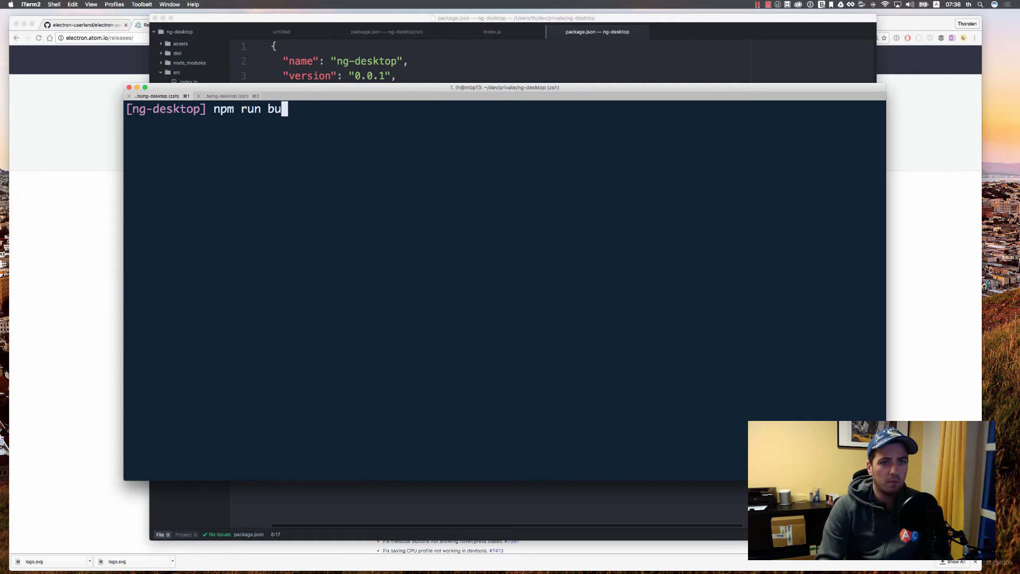
{"action": "type", "text": "ild-linux"}
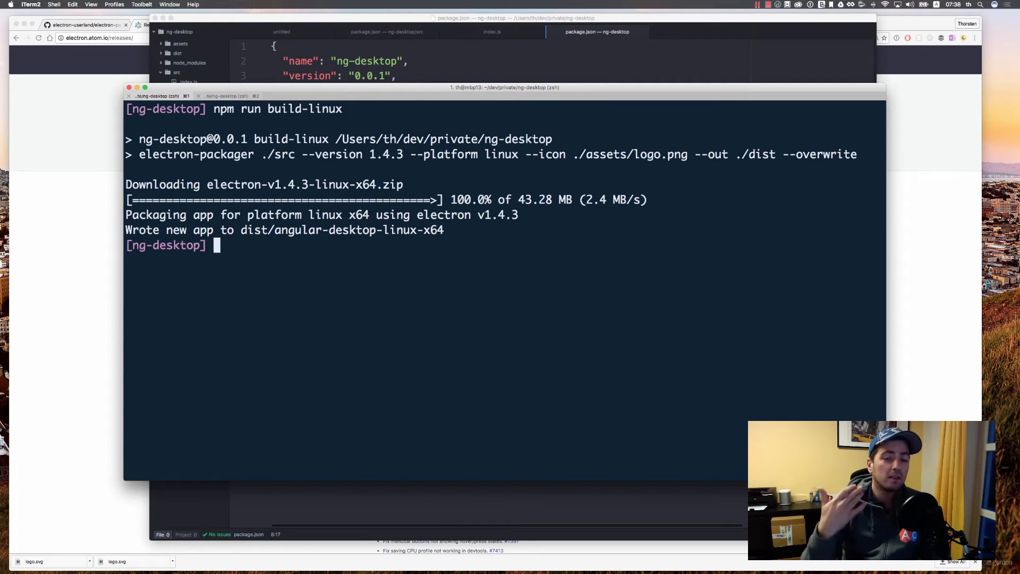
{"action": "type", "text": "o"}
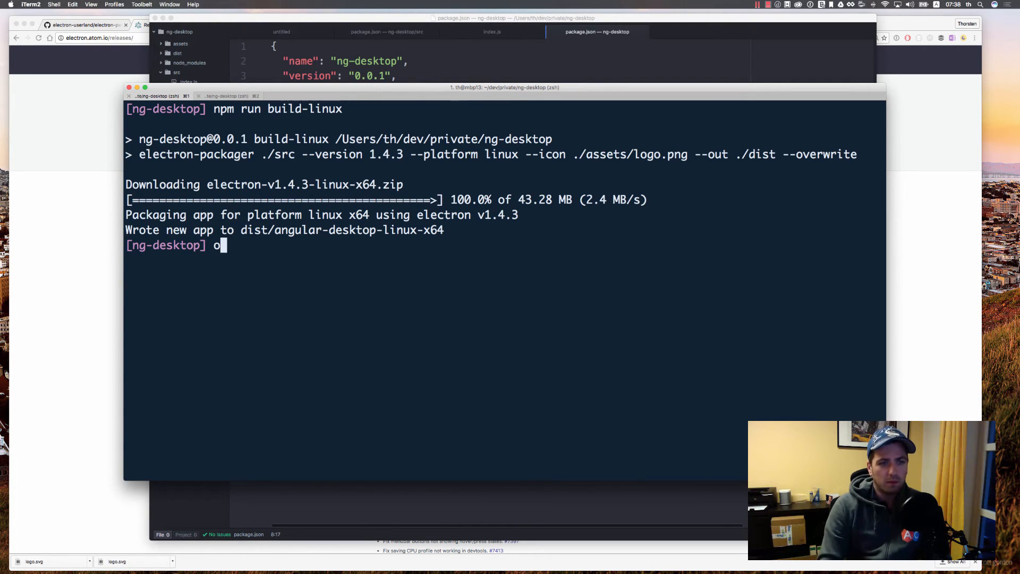
{"action": "type", "text": "pen d"}
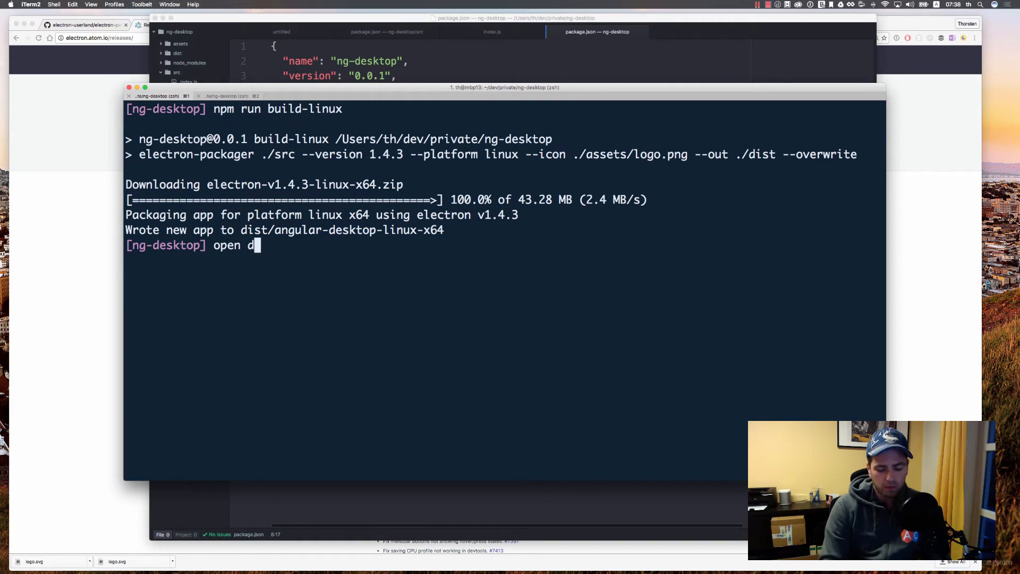
Open dist in Finder and browse into angular-desktop-linux-x64
{"action": "key", "text": "Return"}
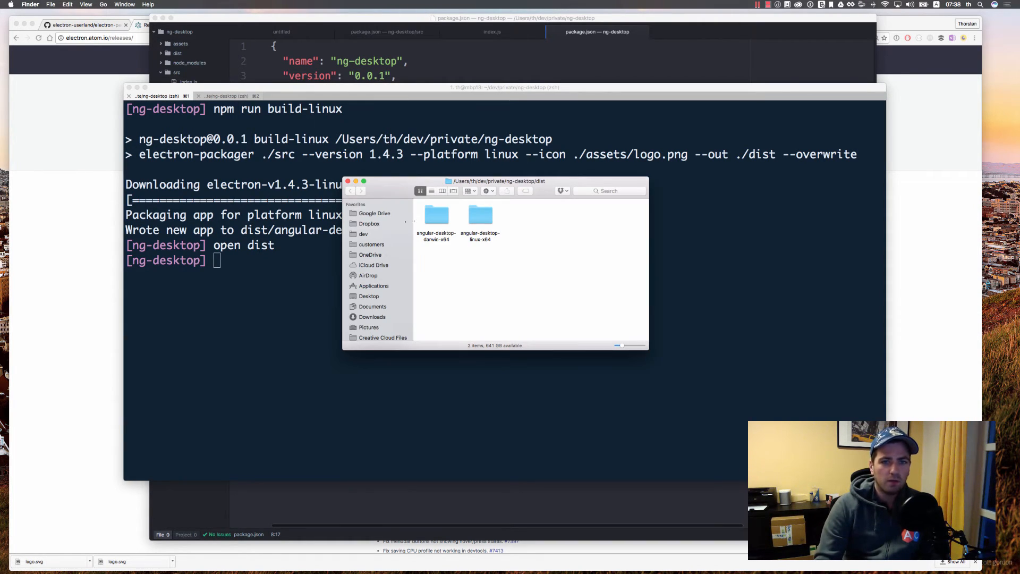
{"action": "double_click", "coordinate": [479, 218]}
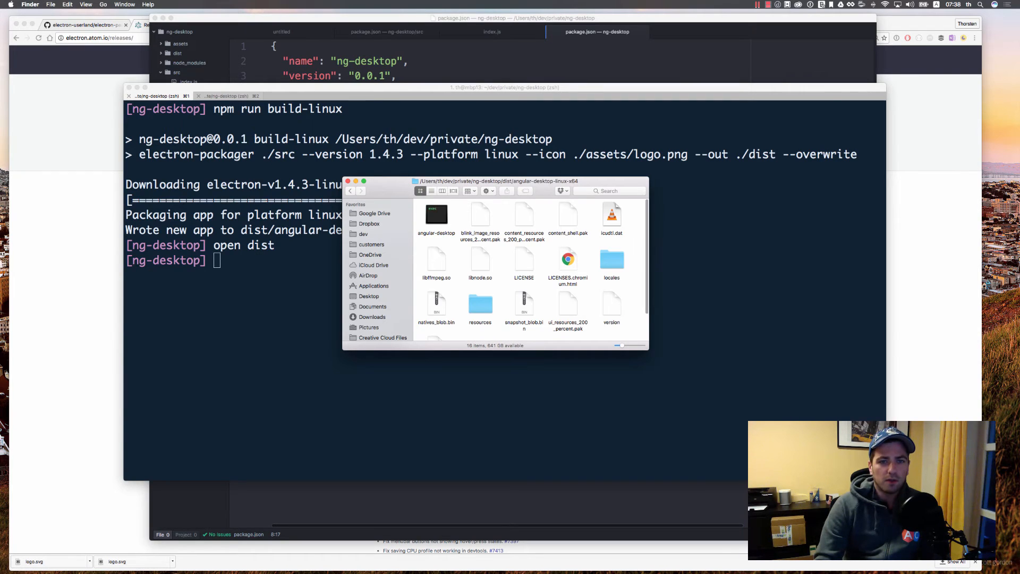
{"action": "left_click", "coordinate": [350, 191]}
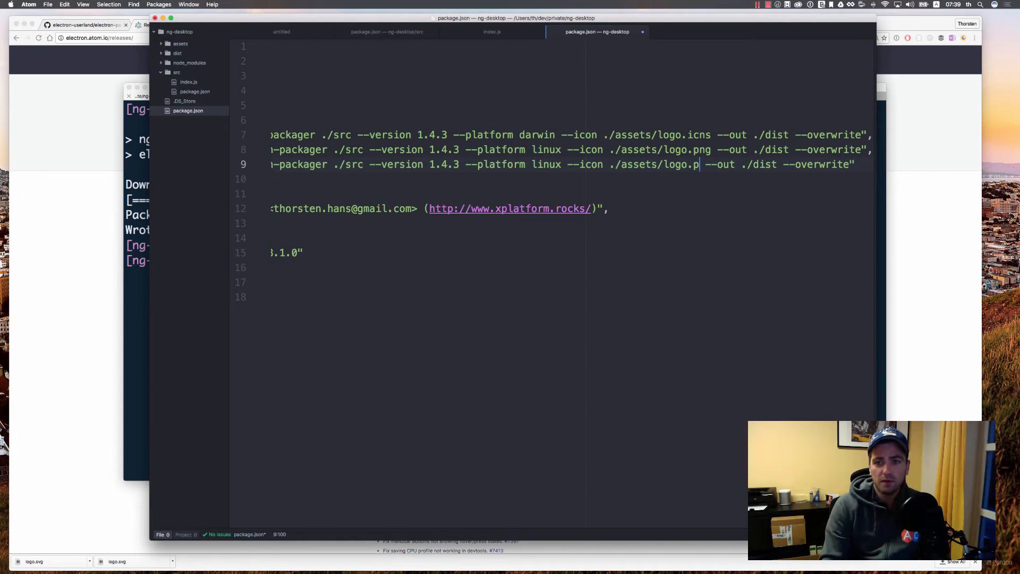
Set the third script's icon to logo.ico and its platform to win32
{"action": "type", "text": "co"}
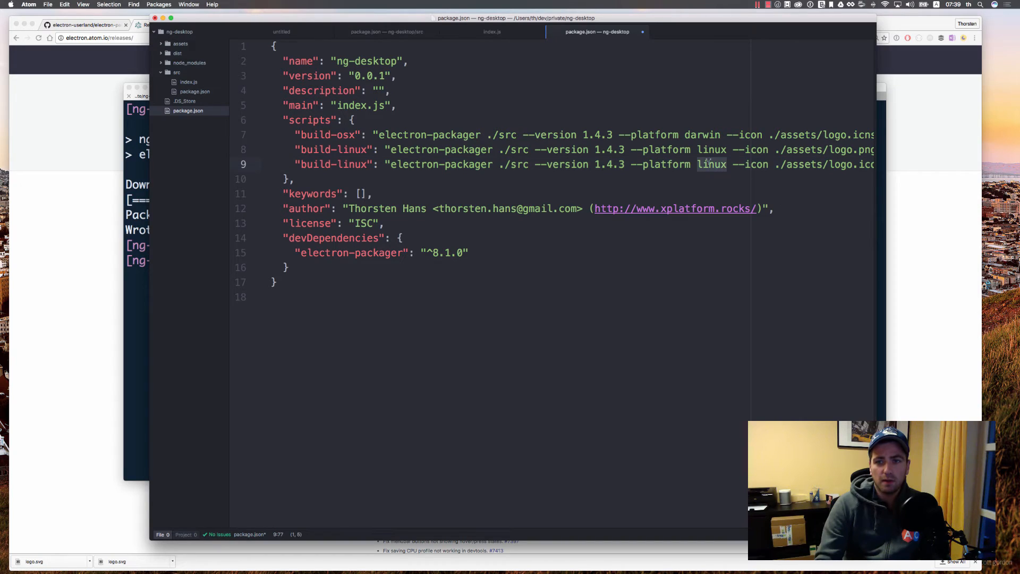
{"action": "type", "text": "win32"}
{"action": "left_click", "coordinate": [136, 260]}
{"action": "type", "text": "npm"}
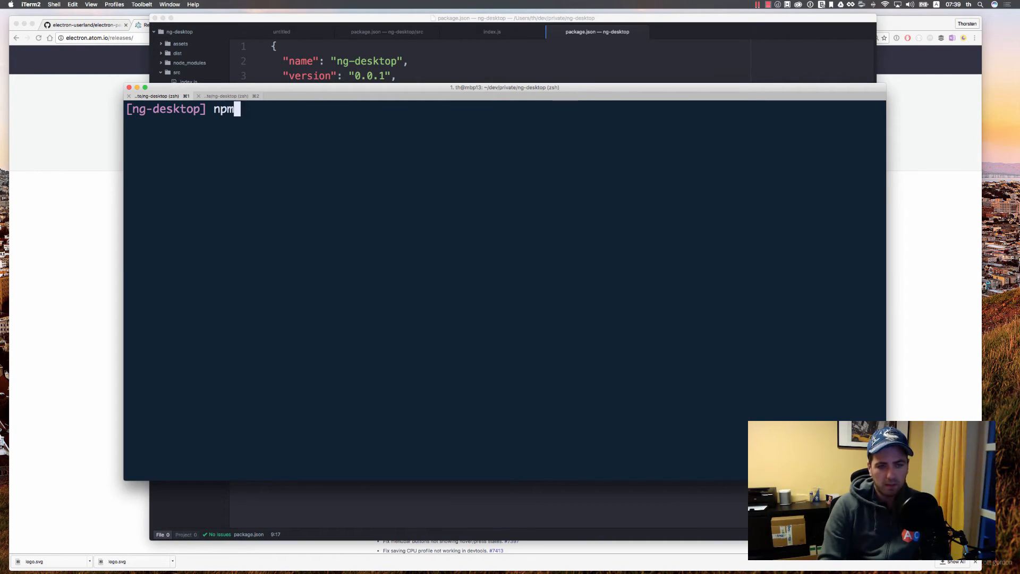
Run npm run build-win32 to produce dist/angular-desktop-win32-x64
{"action": "type", "text": "run build-win32"}
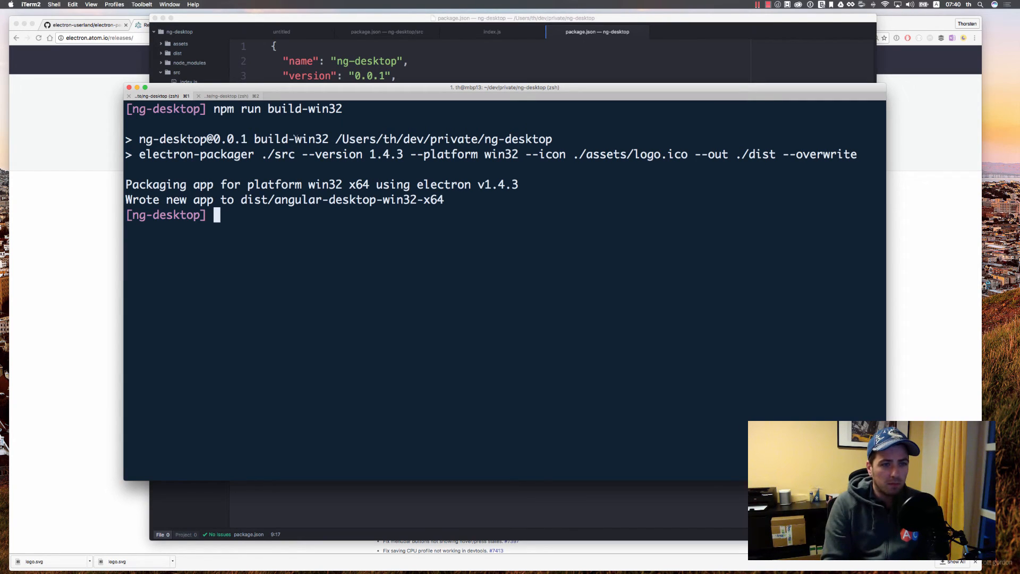
Find rcedit in node_modules with ls | grep, list its folder, and ccat its package.json
{"action": "type", "text": "node_modules"}
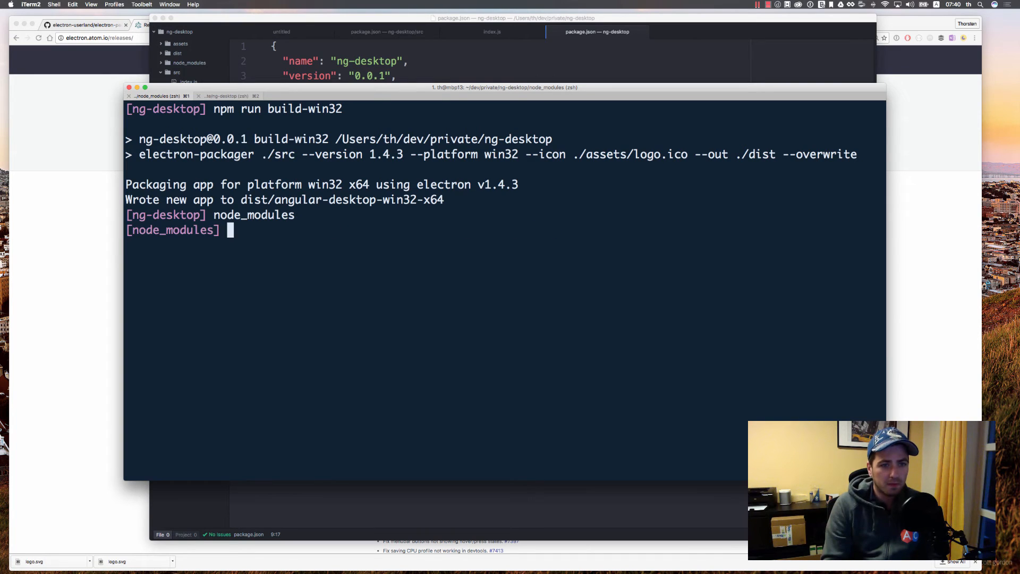
{"action": "type", "text": "ls"}
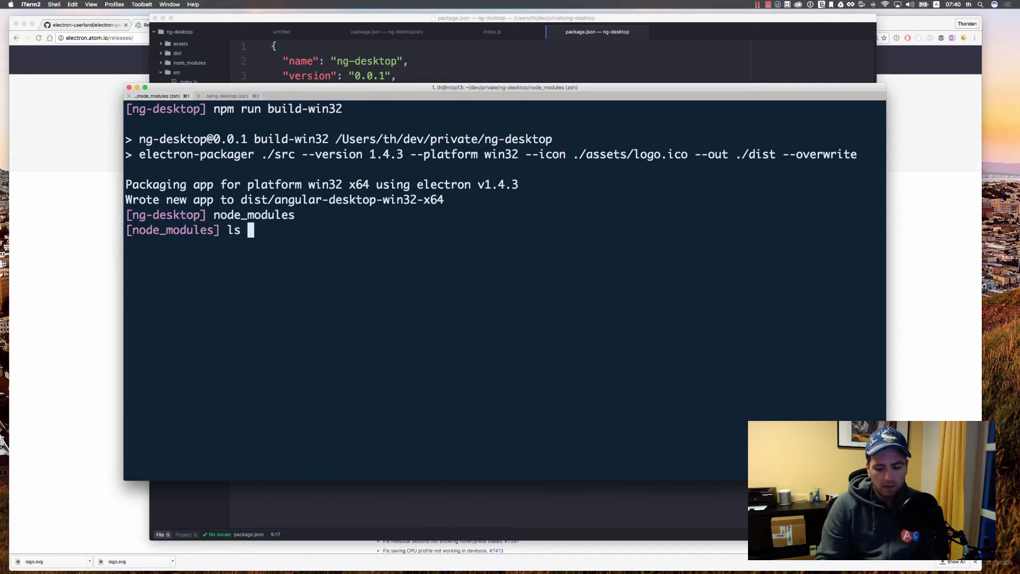
{"action": "type", "text": "| grep rce"}
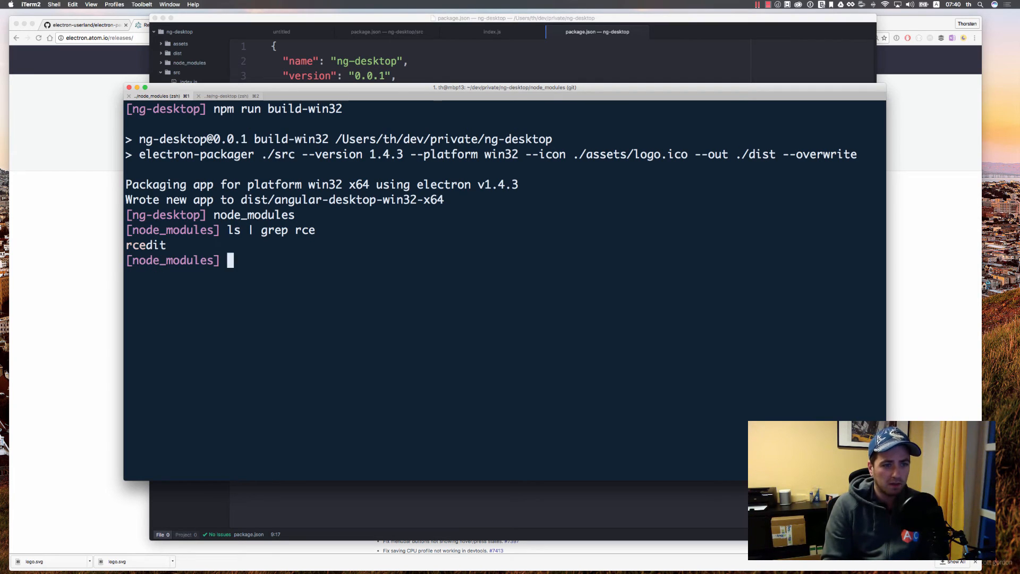
{"action": "type", "text": "cd rcedit/"}
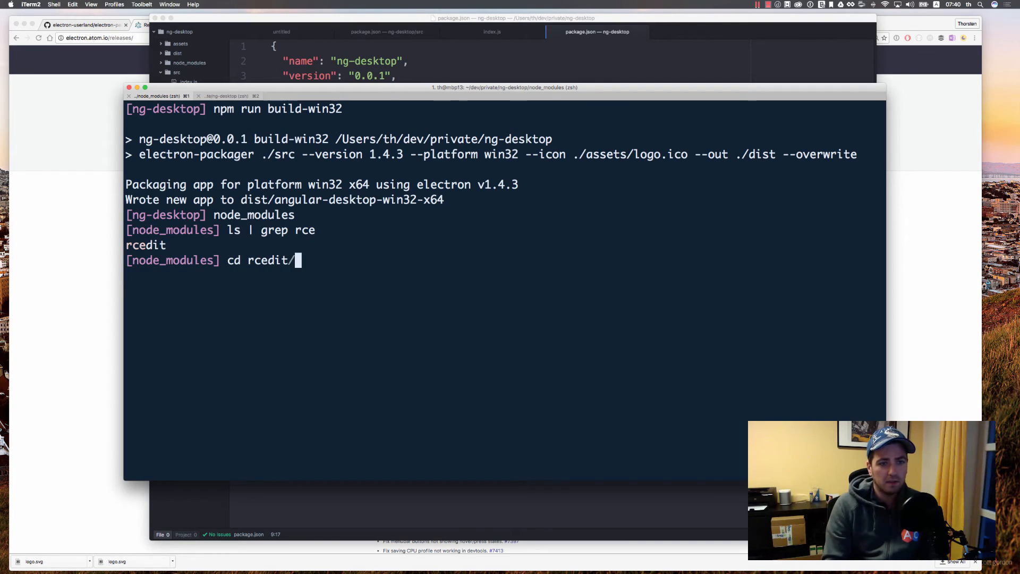
{"action": "type", "text": "la"}
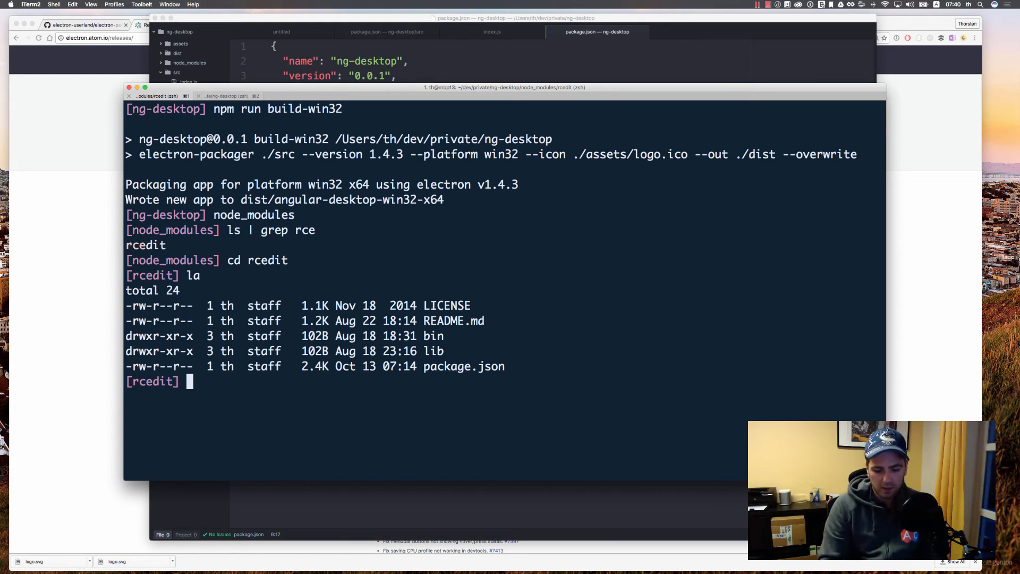
{"action": "type", "text": "ccat package.json"}
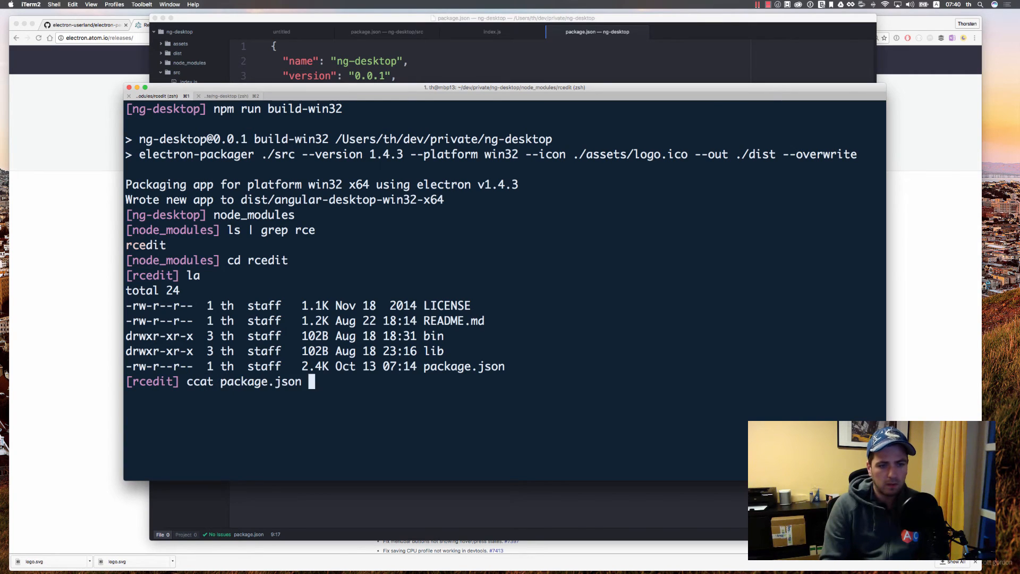
{"action": "key", "text": "enter"}
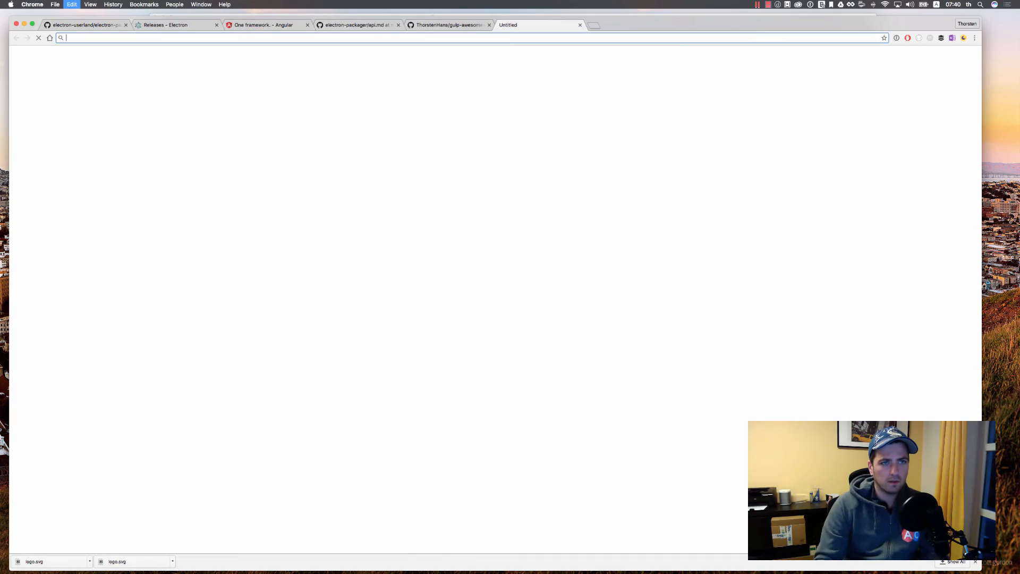
Load github.com/atom/node-rcedit and scroll down to the README usage docs
{"action": "type", "text": "https://github.com/atom/node-rcedit"}
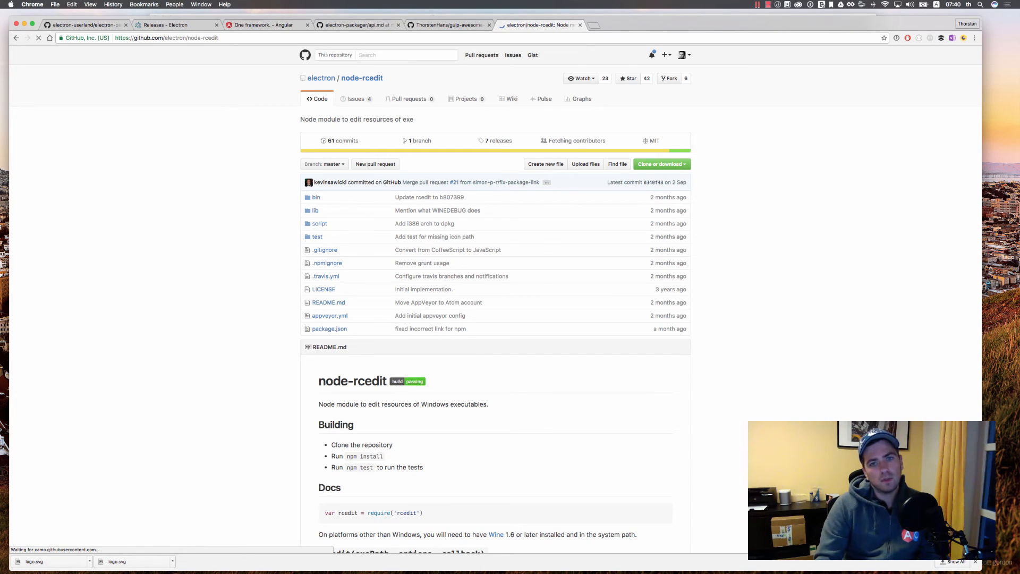
{"action": "scroll", "scroll_direction": "down", "scroll_amount": 3}
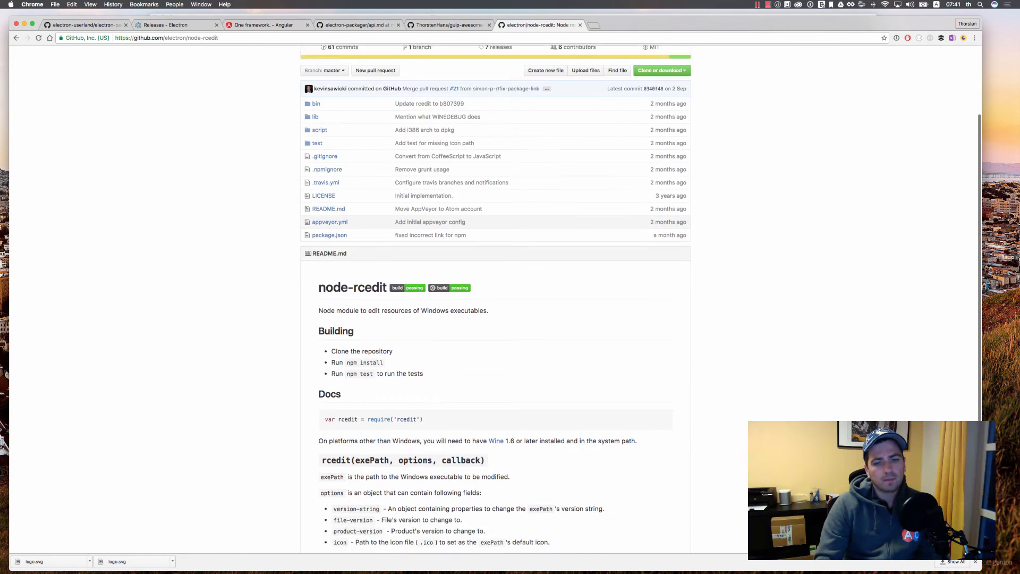
{"action": "scroll", "scroll_direction": "down", "scroll_amount": 3}
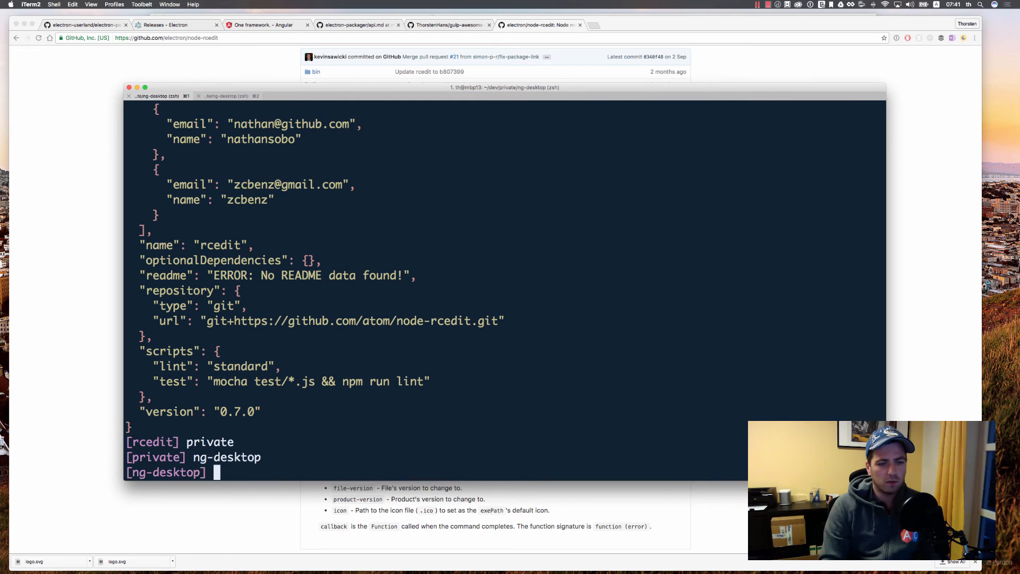
Open dist in Finder and right-click the angular-desktop-win32-x64 folder
{"action": "type", "text": "open dist"}
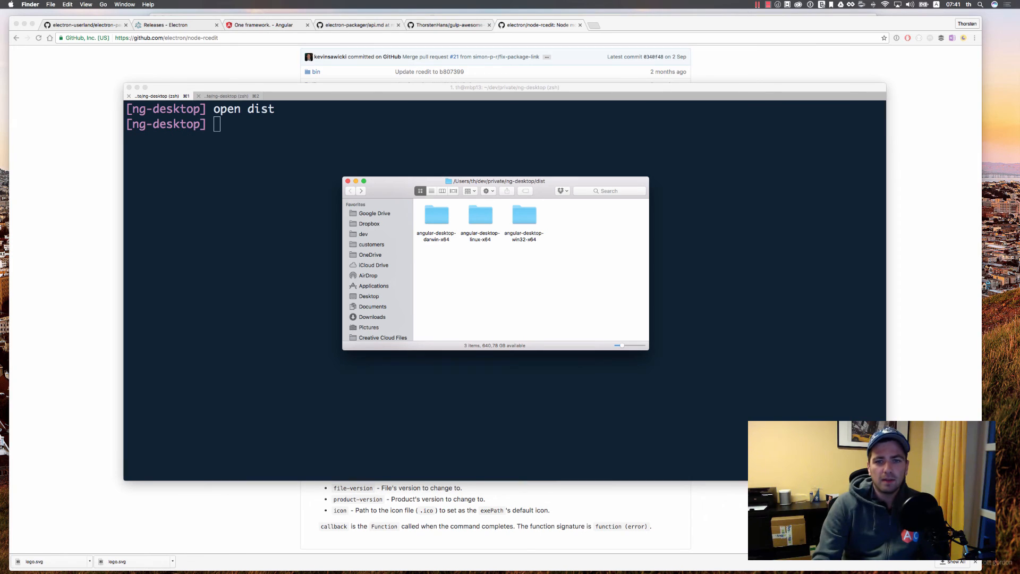
{"action": "right_click", "coordinate": [523, 214]}
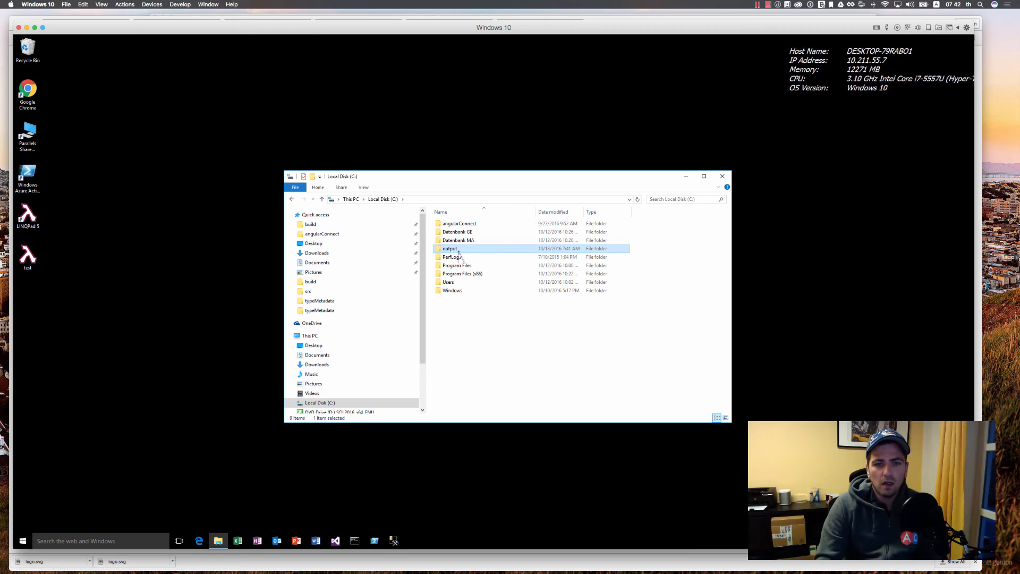
Paste the win32 app folder into C:\output on the Windows VM
{"action": "double_click", "coordinate": [449, 249]}
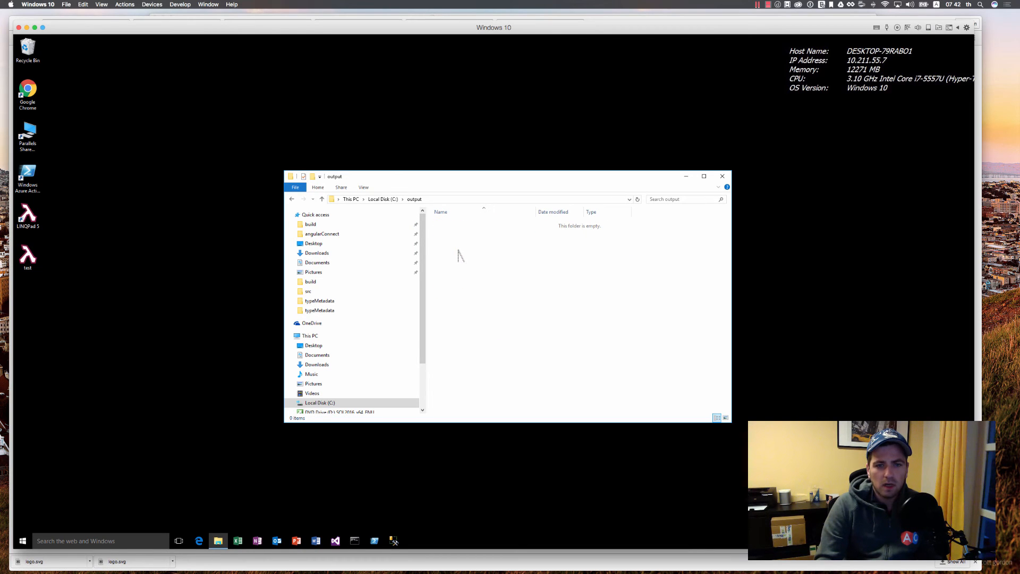
{"action": "right_click", "coordinate": [460, 256]}
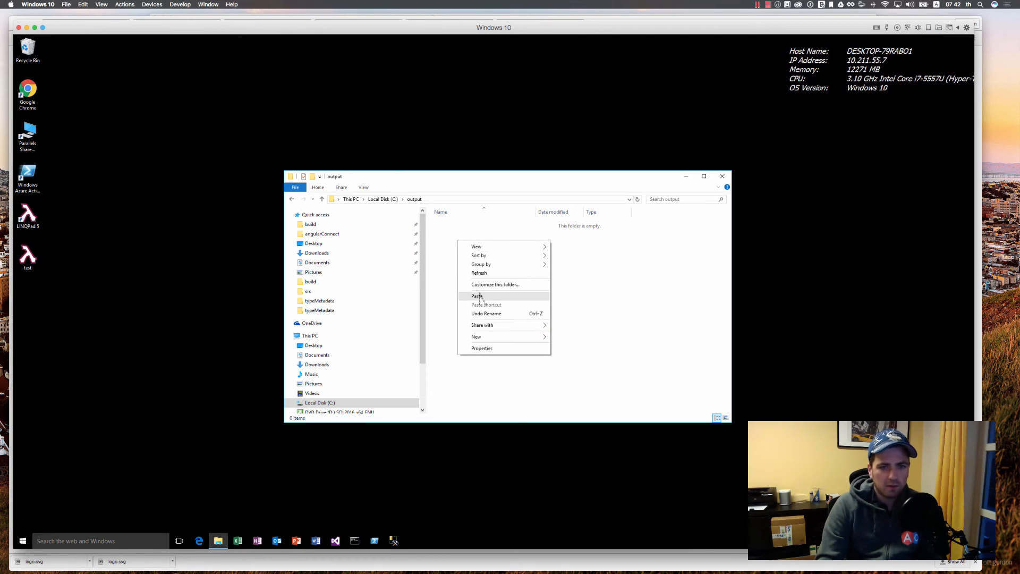
{"action": "left_click", "coordinate": [477, 295]}
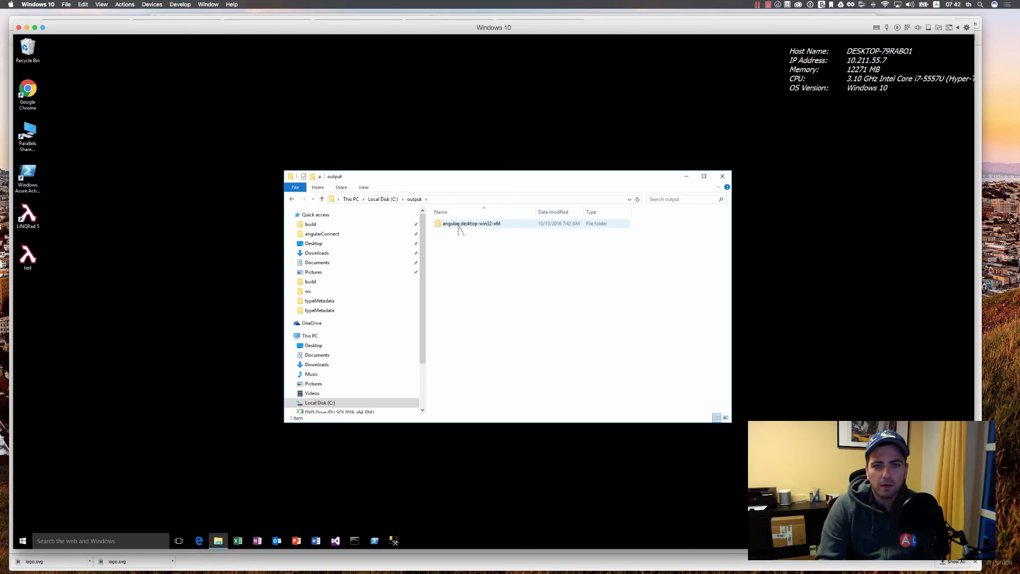
Launch angular-desktop.exe from angular-desktop-win32-x64 and scroll the Angular site
{"action": "double_click", "coordinate": [470, 223]}
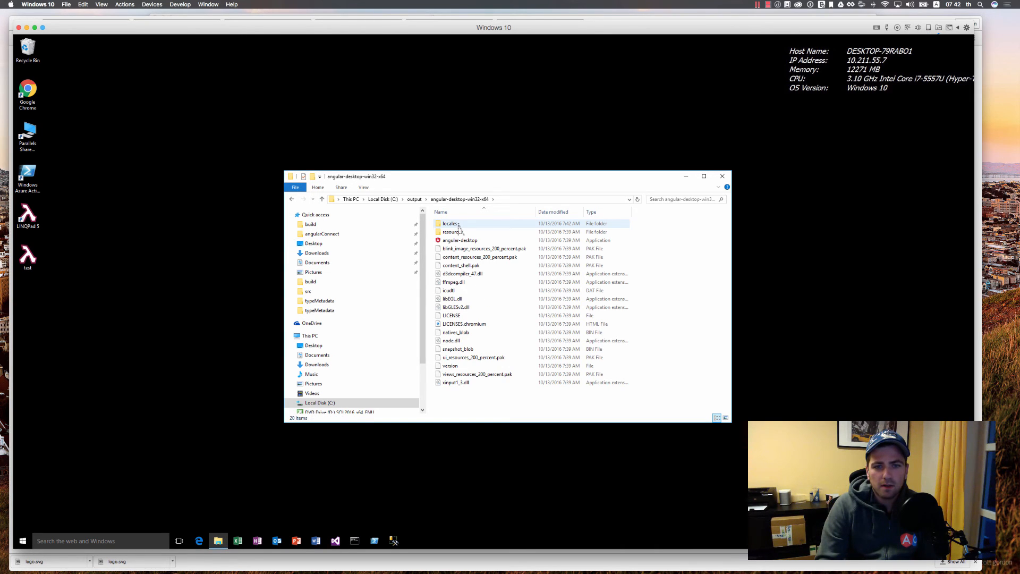
{"action": "left_click", "coordinate": [459, 241]}
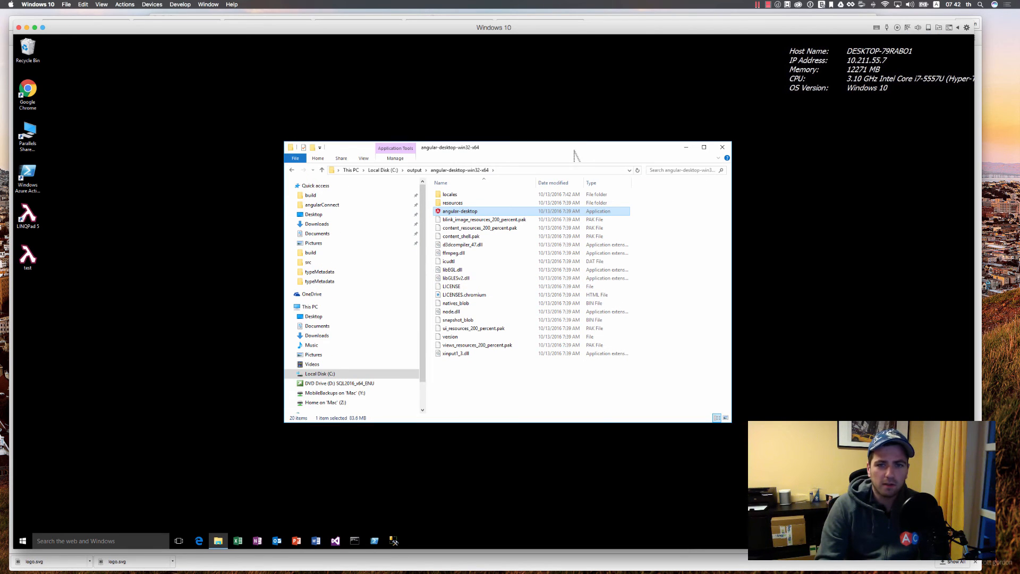
{"action": "double_click", "coordinate": [459, 211]}
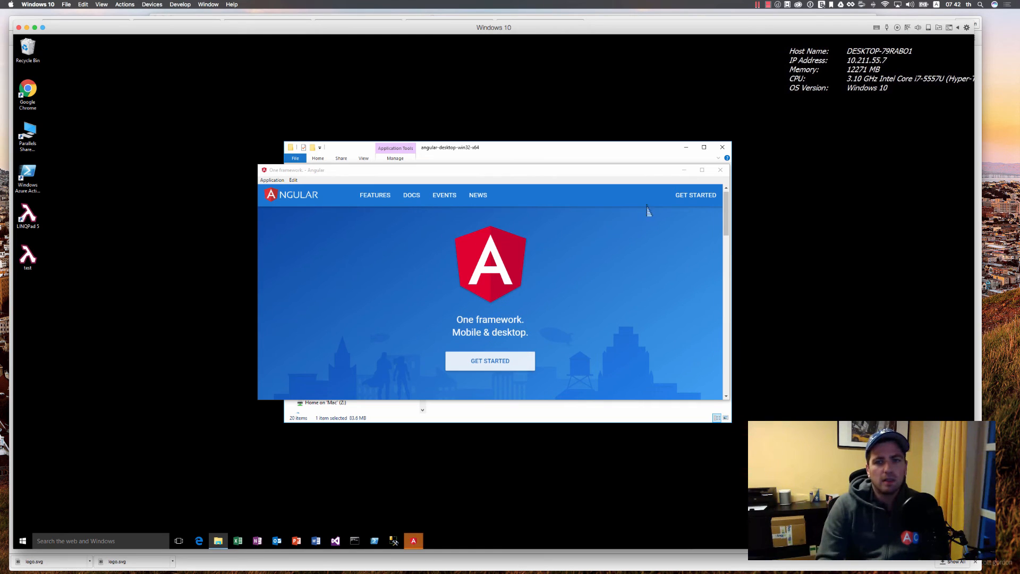
{"action": "scroll", "scroll_direction": "down", "scroll_amount": 3}
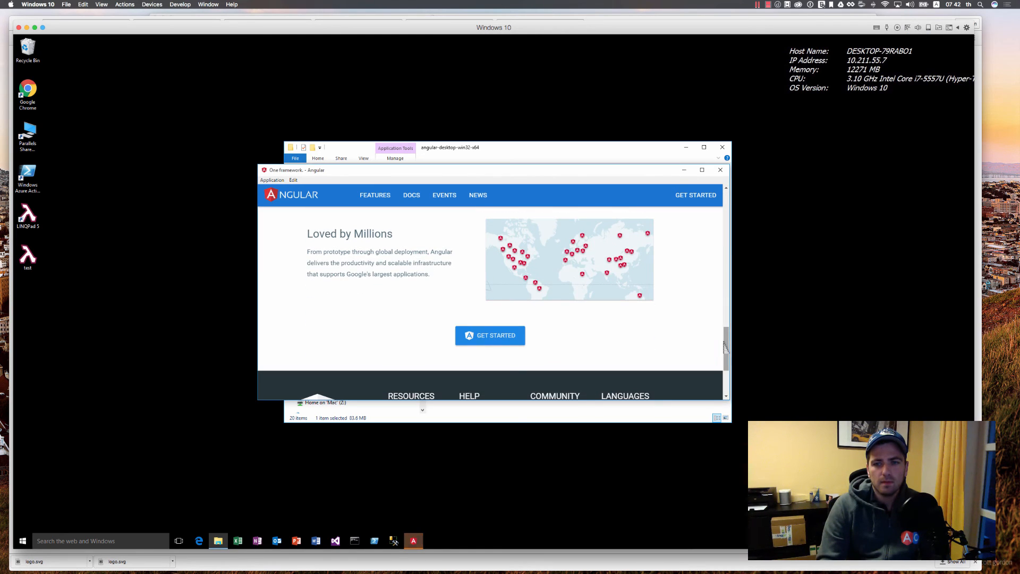
{"action": "scroll", "scroll_direction": "up", "scroll_amount": 3}
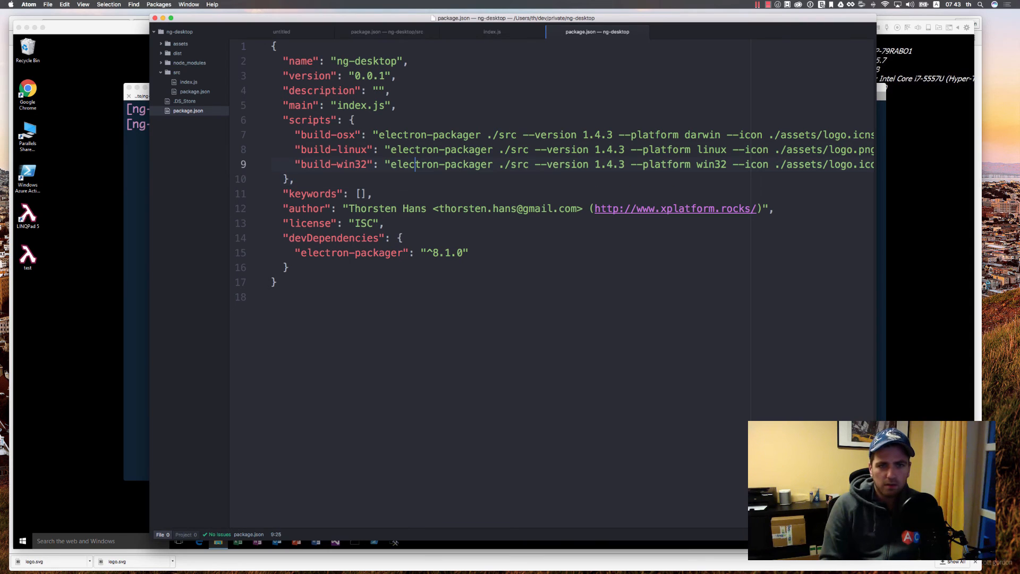
Add a "build-all" script below build-win32 using the extensionless ./assets/logo icon
{"action": "key", "text": "enter"}
{"action": "type", "text": "\"build-"}
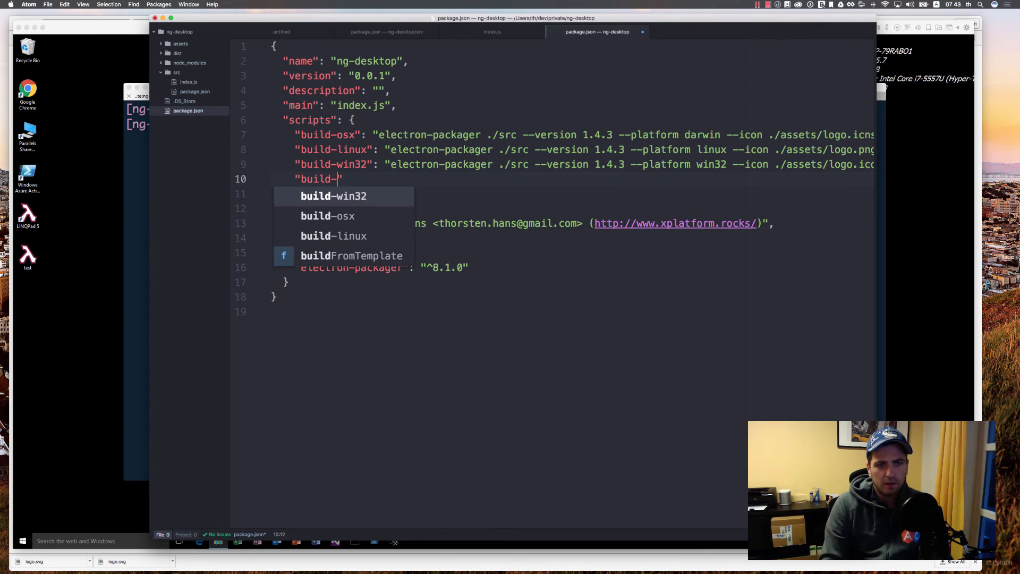
{"action": "type", "text": "all"}
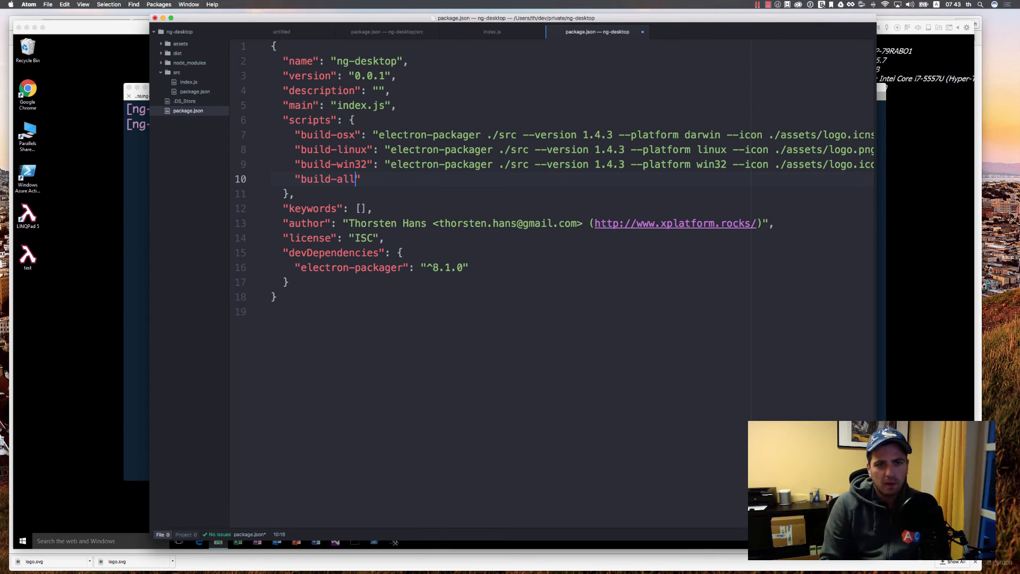
{"action": "type", "text": "\":"}
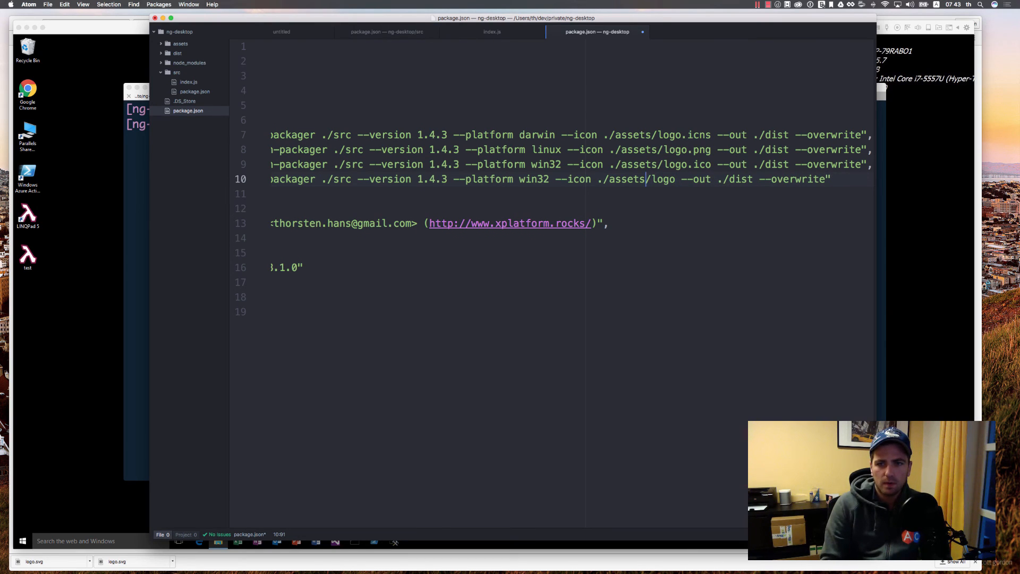
{"action": "left_click", "coordinate": [517, 179]}
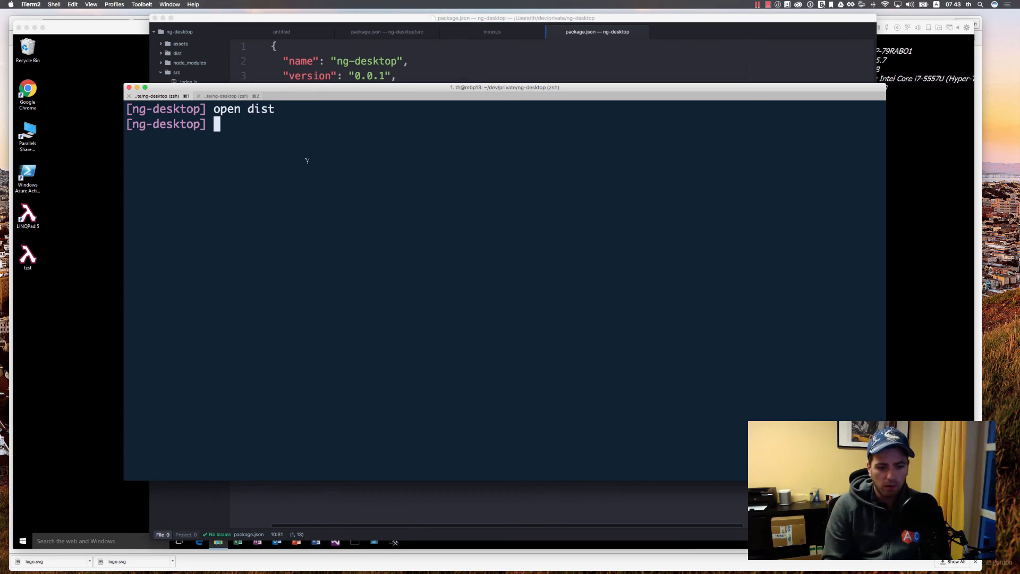
Delete dist/ with rm -rf, run npm run build-all, then start opening dist
{"action": "type", "text": "rm"}
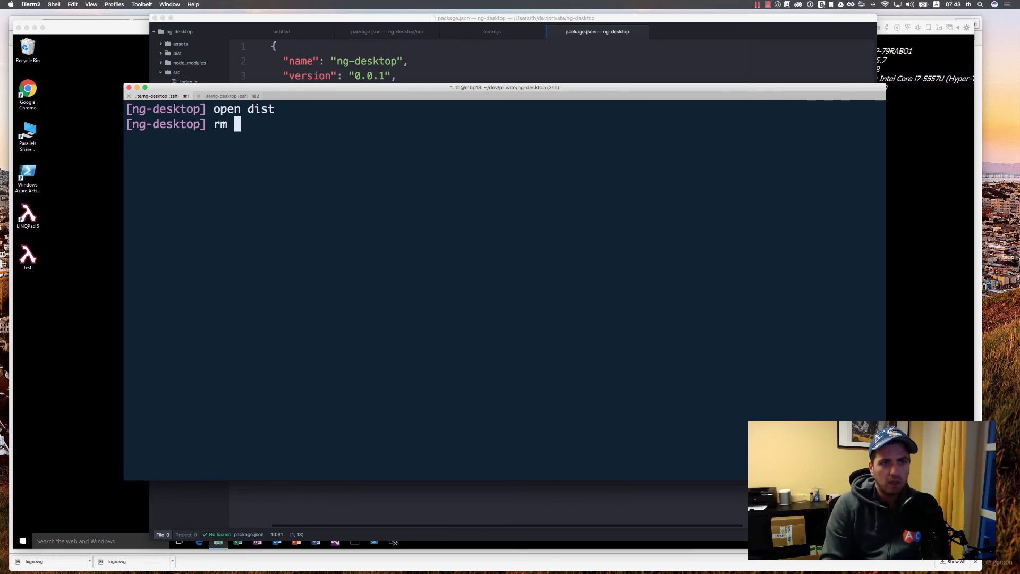
{"action": "type", "text": "-rf dist/"}
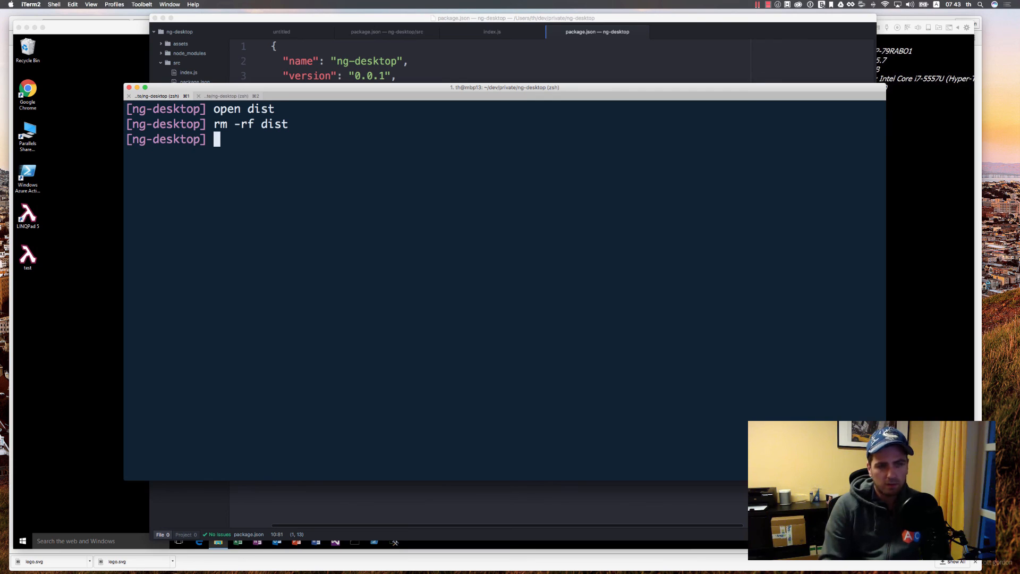
{"action": "type", "text": "npm run"}
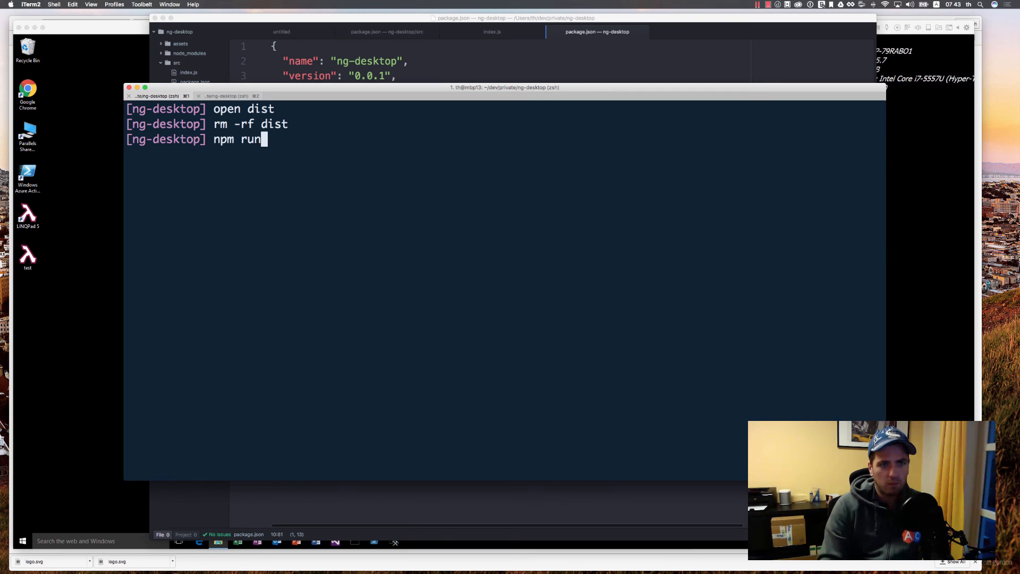
{"action": "type", "text": "build"}
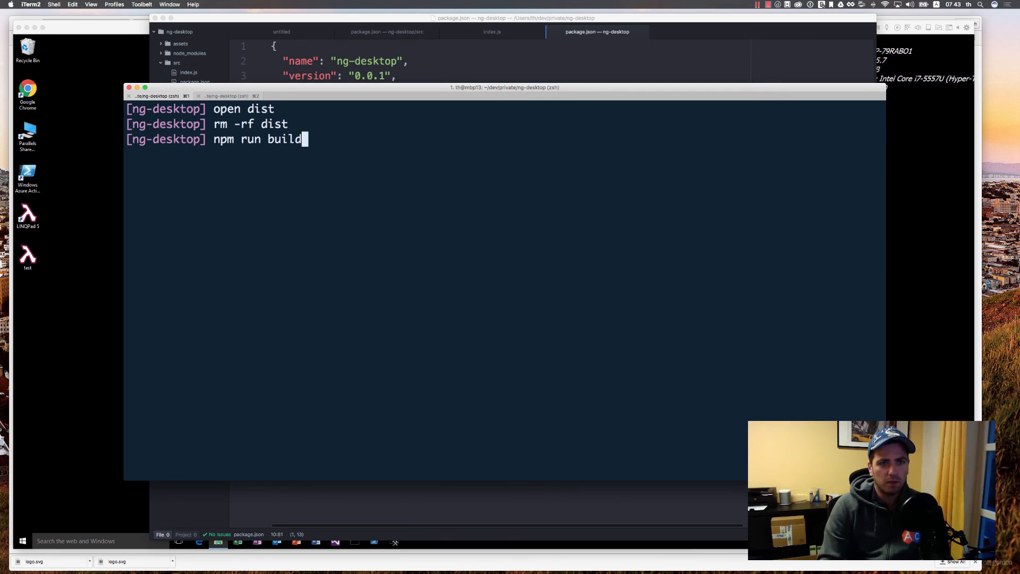
{"action": "type", "text": "-al"}
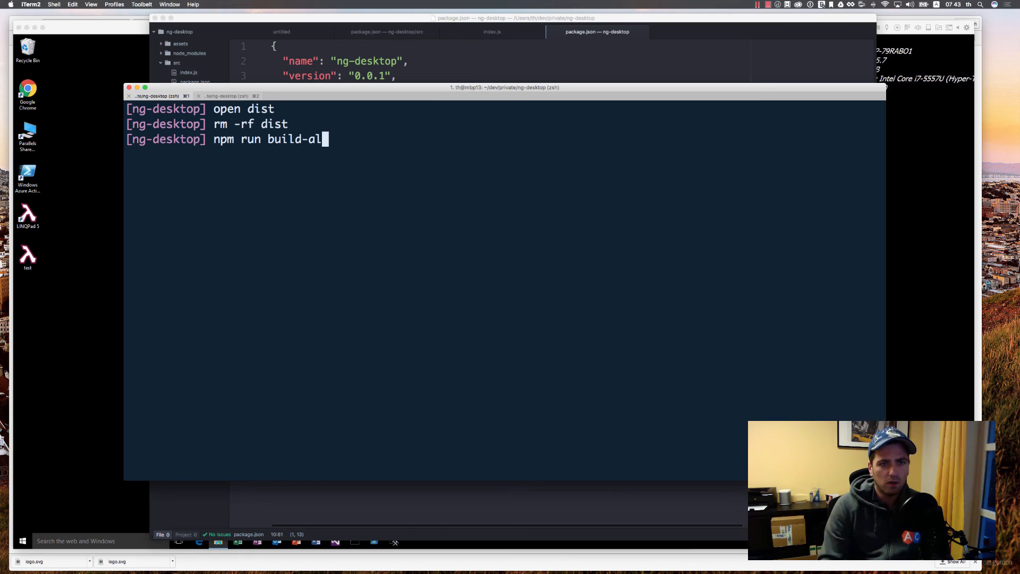
{"action": "key", "text": "enter"}
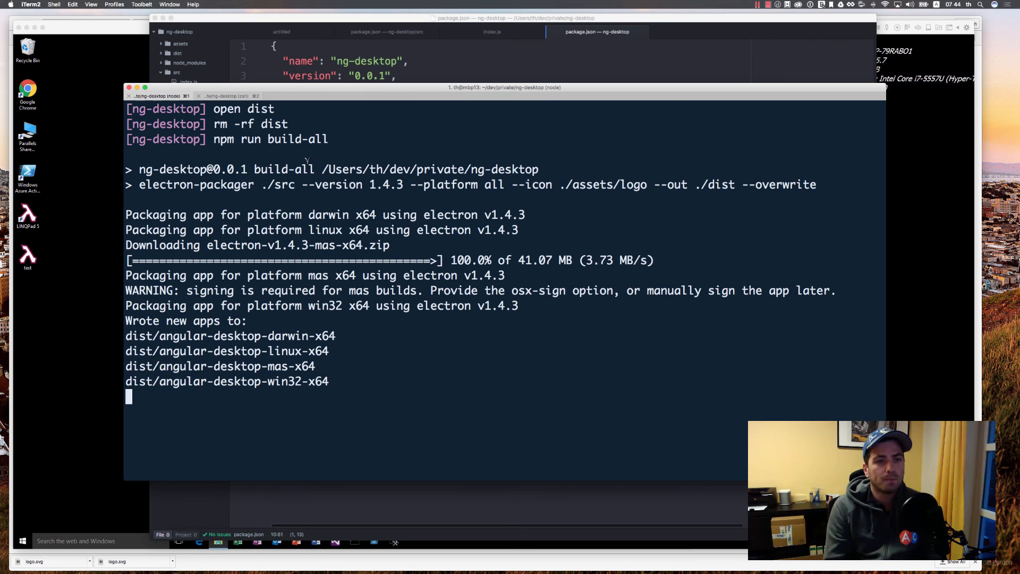
{"action": "type", "text": "open"}
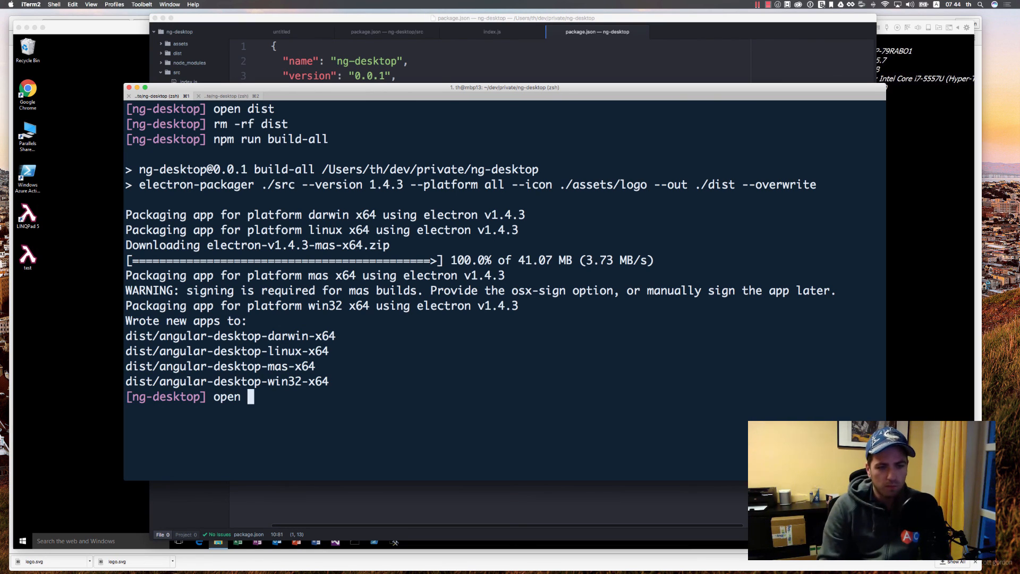